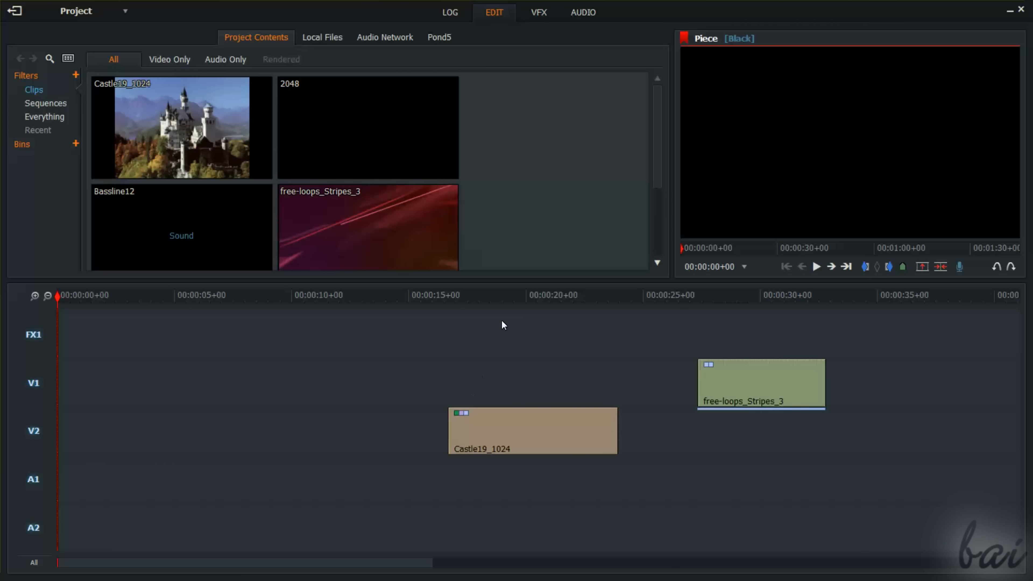
mouse_move(348, 220)
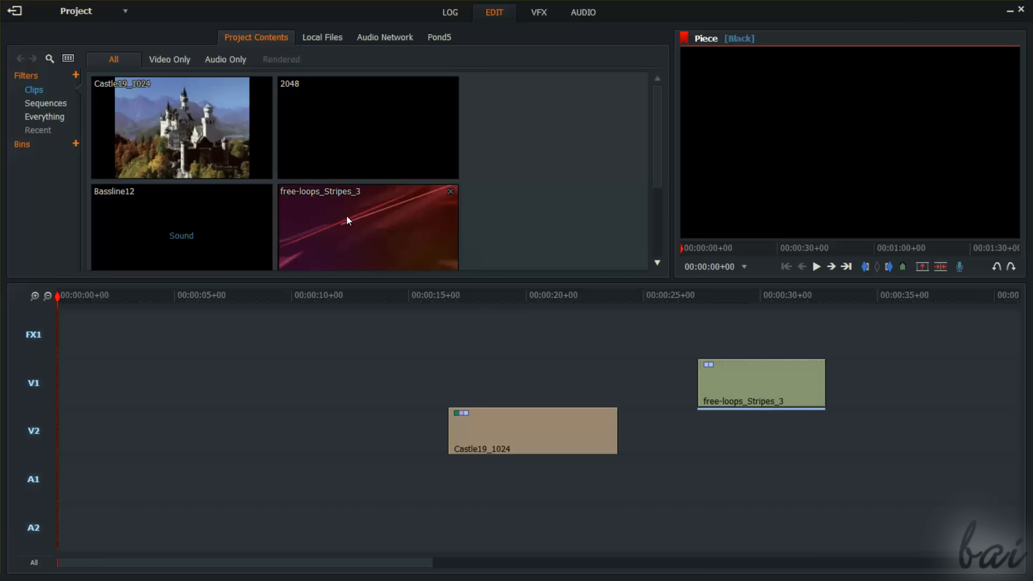
- View frames from Castle19_1024 and free-loops_Stripes_3 in the viewer, then leave the project
click(499, 295)
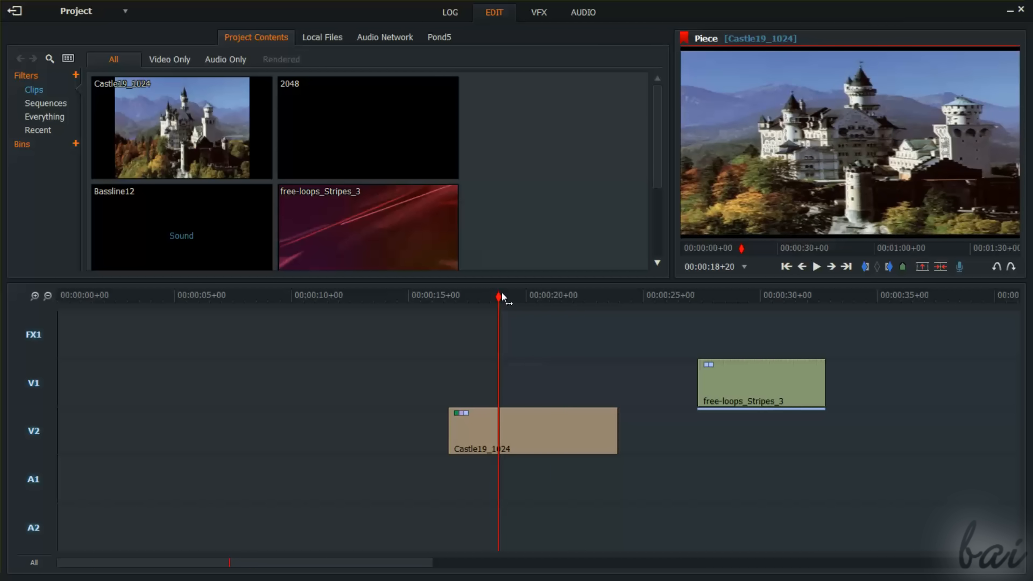
click(751, 295)
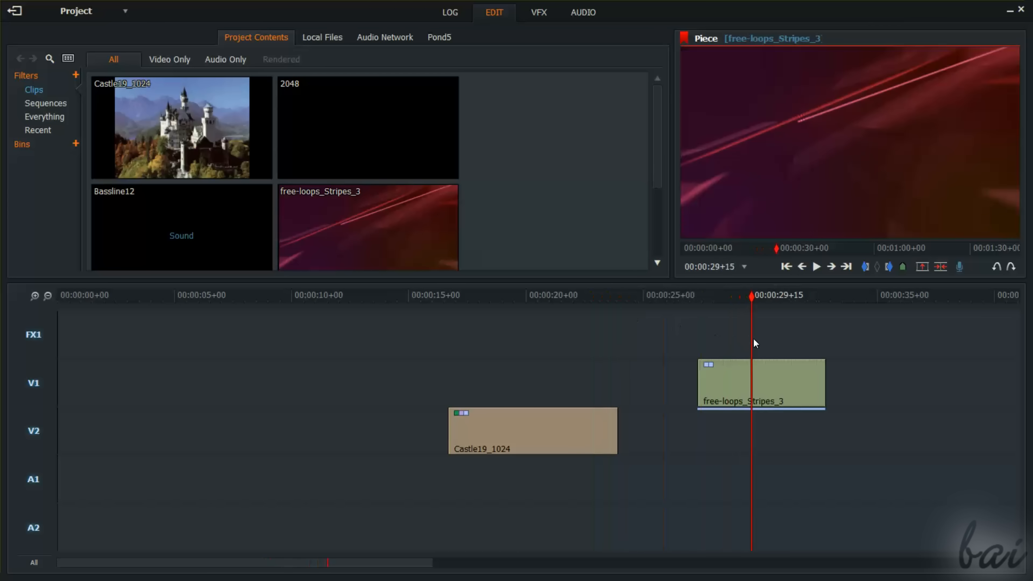
click(543, 296)
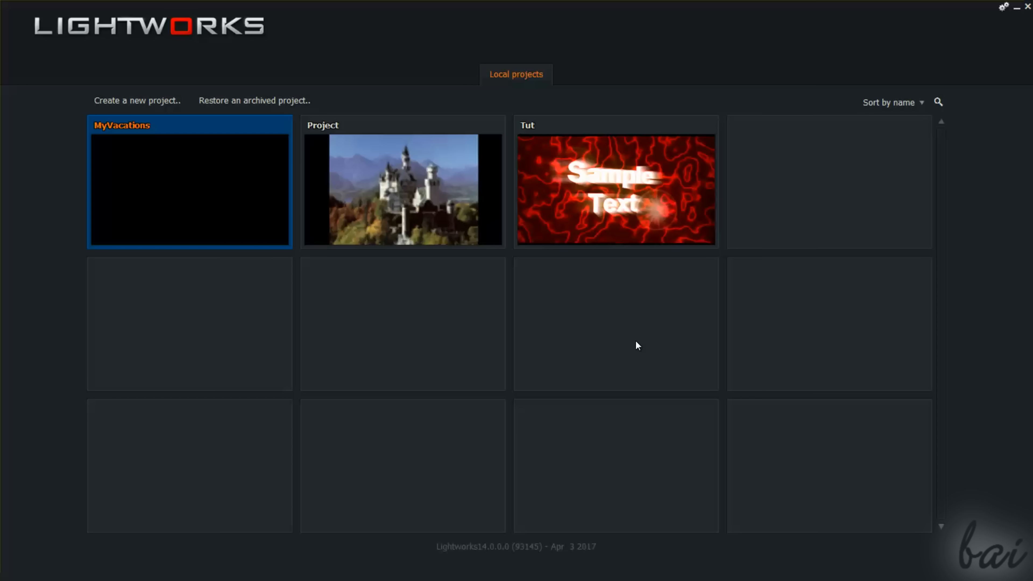
mouse_move(295, 66)
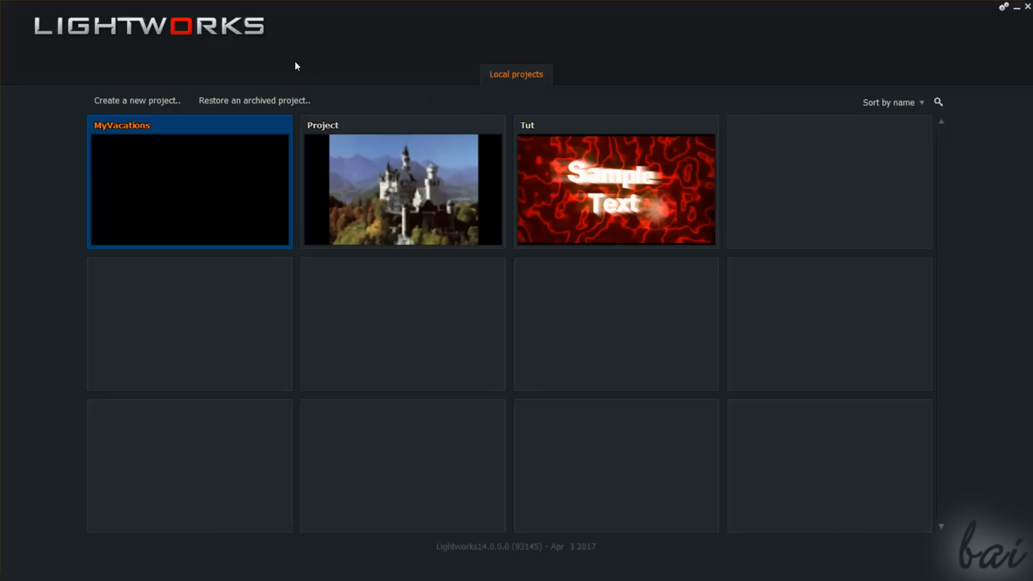
mouse_move(446, 197)
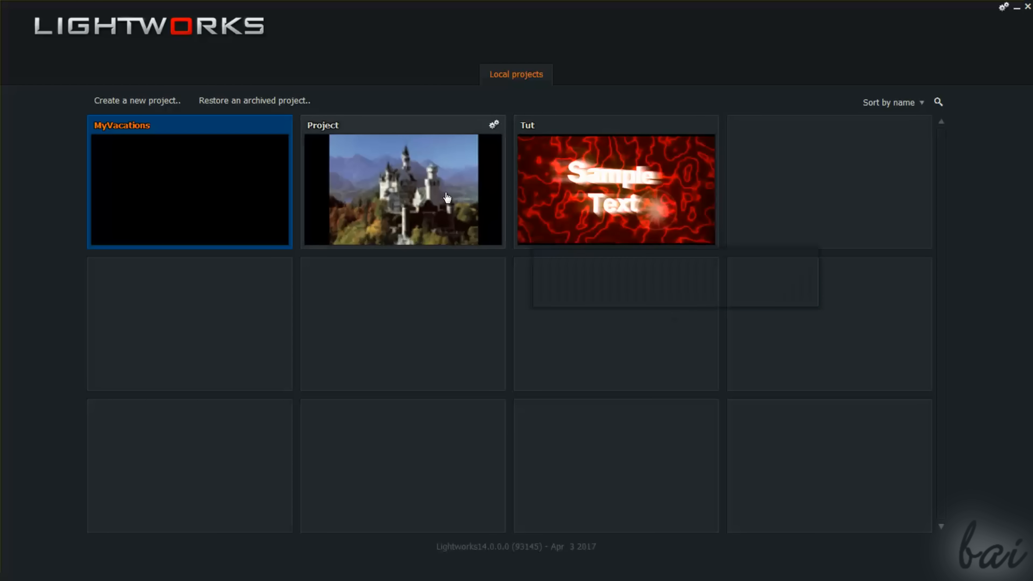
double_click(402, 189)
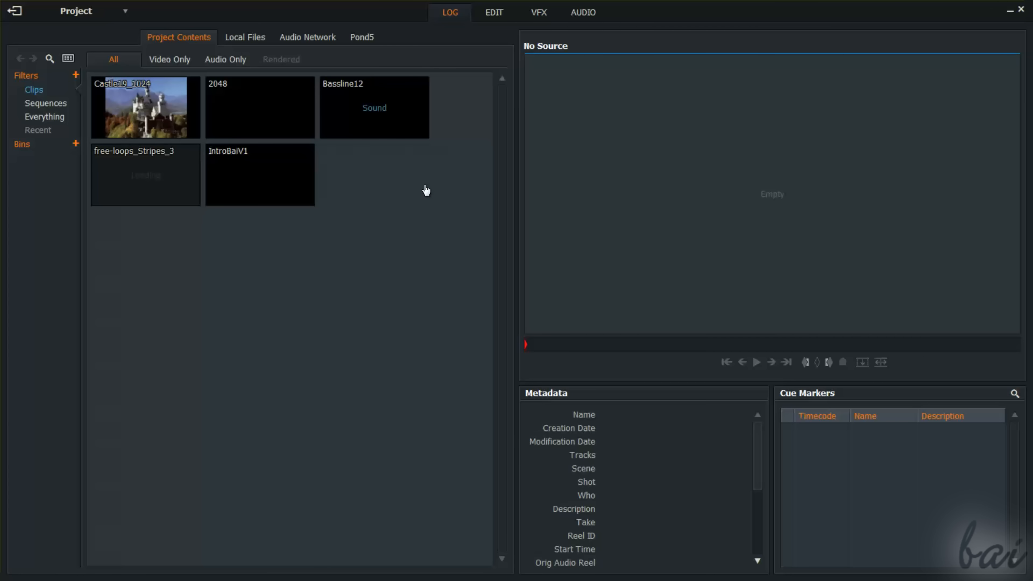
click(15, 12)
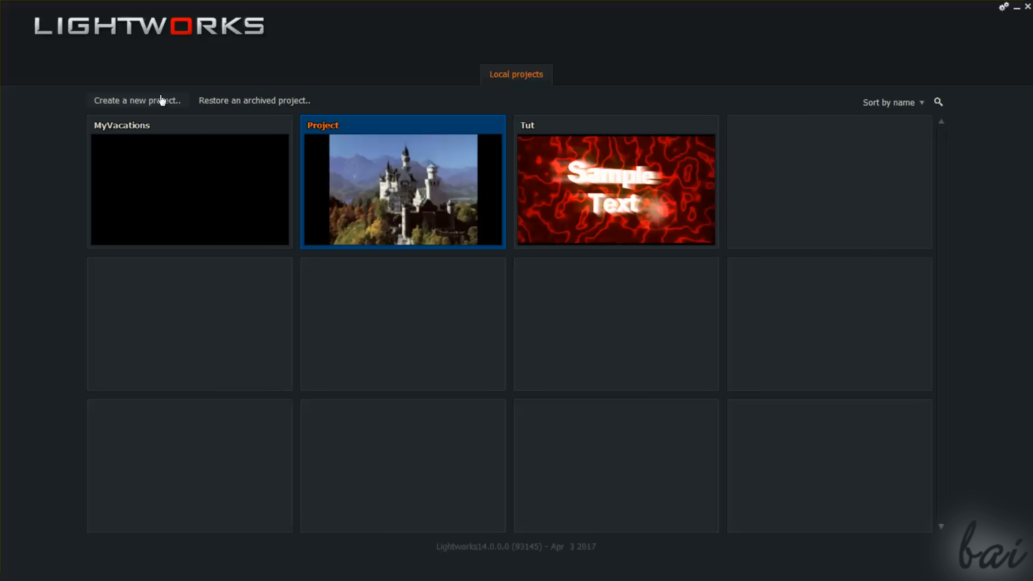
- Create a new project named MyProject at 24 fps
click(137, 100)
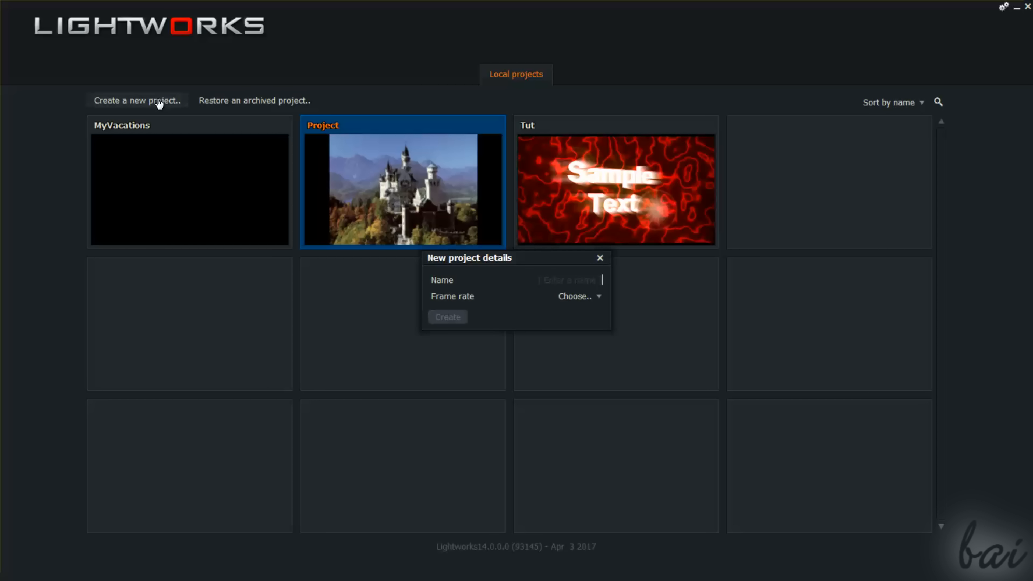
text(MyPro)
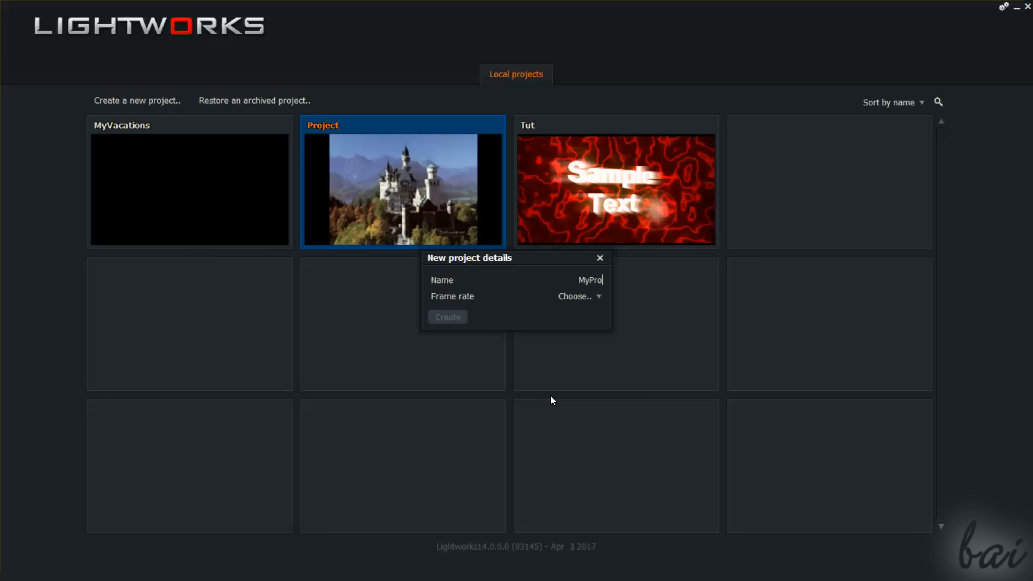
click(578, 296)
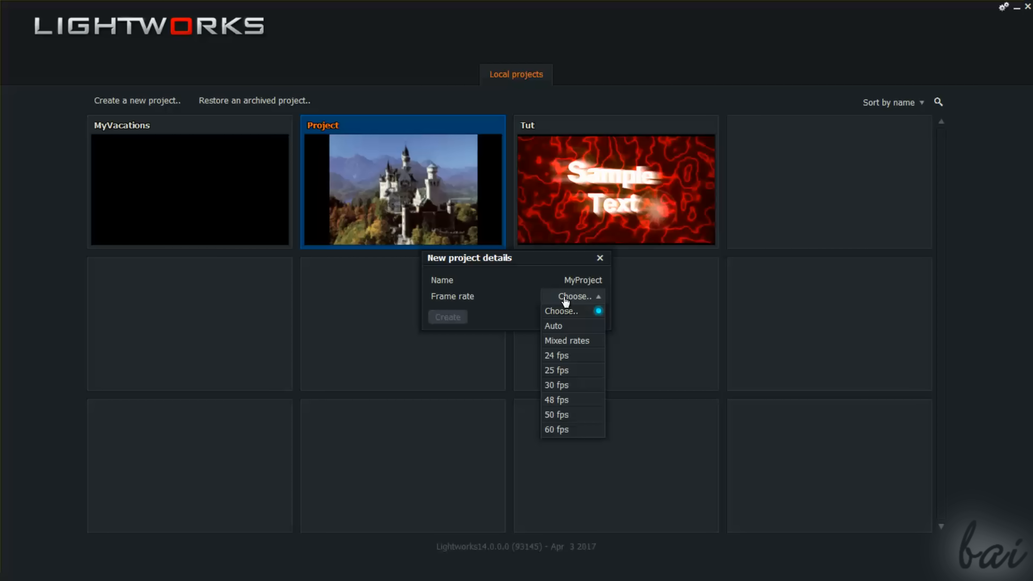
mouse_move(560, 358)
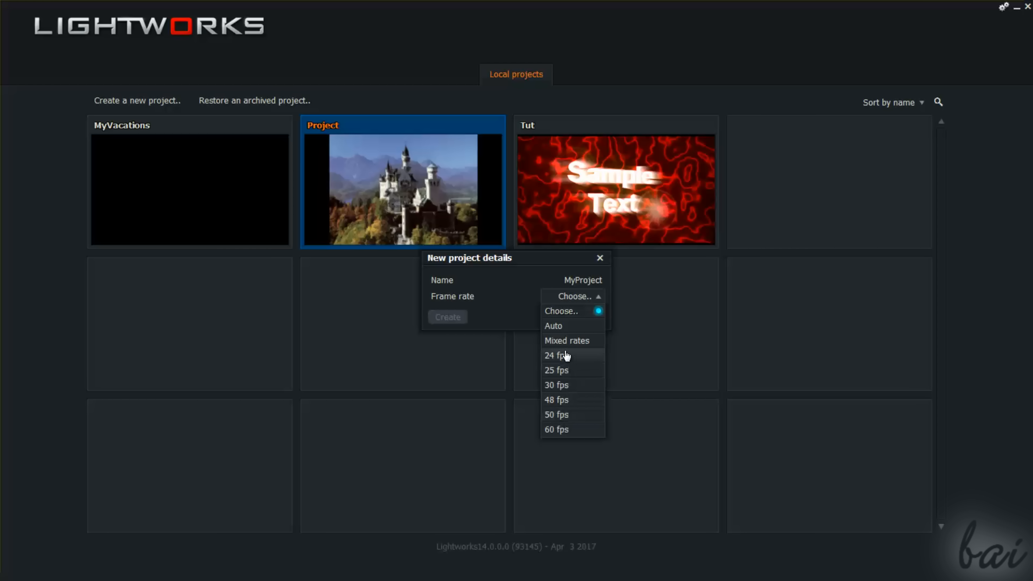
click(557, 355)
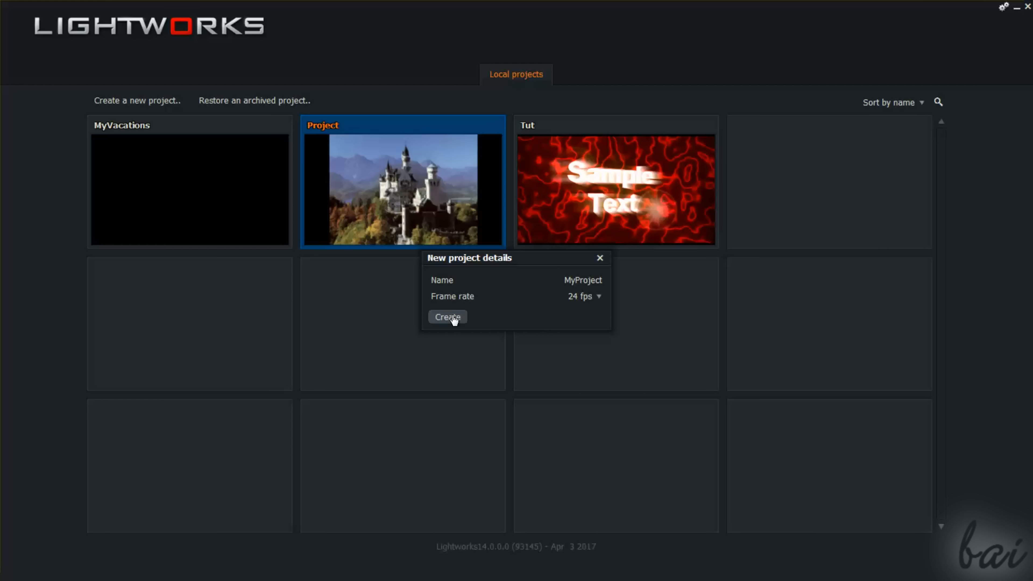
click(447, 317)
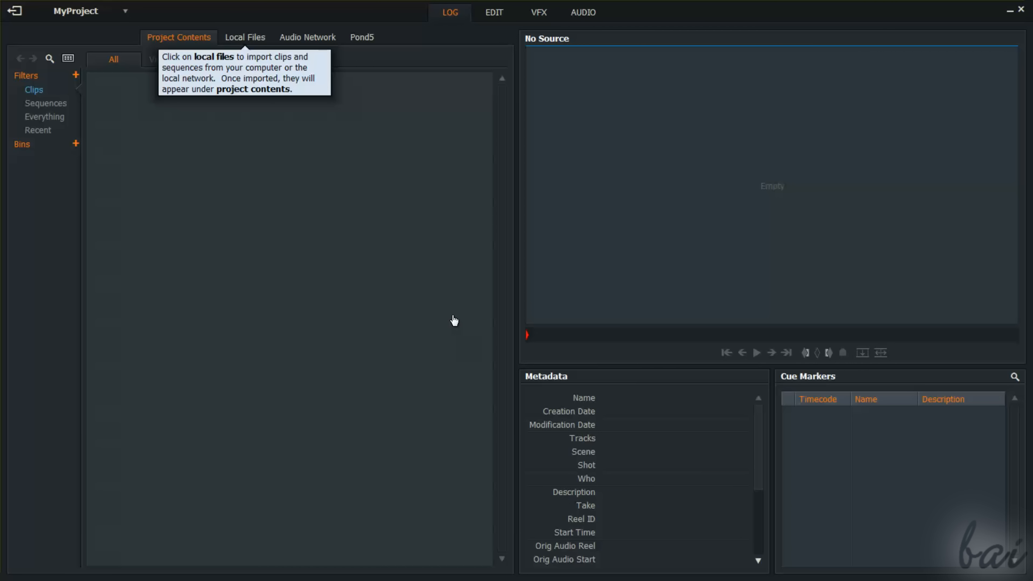
mouse_move(532, 49)
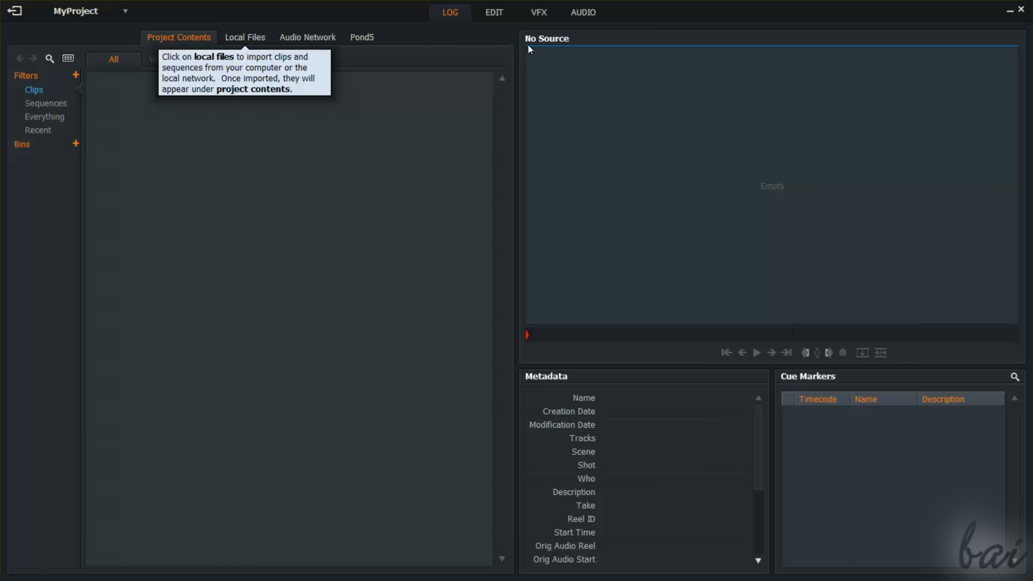
mouse_move(461, 9)
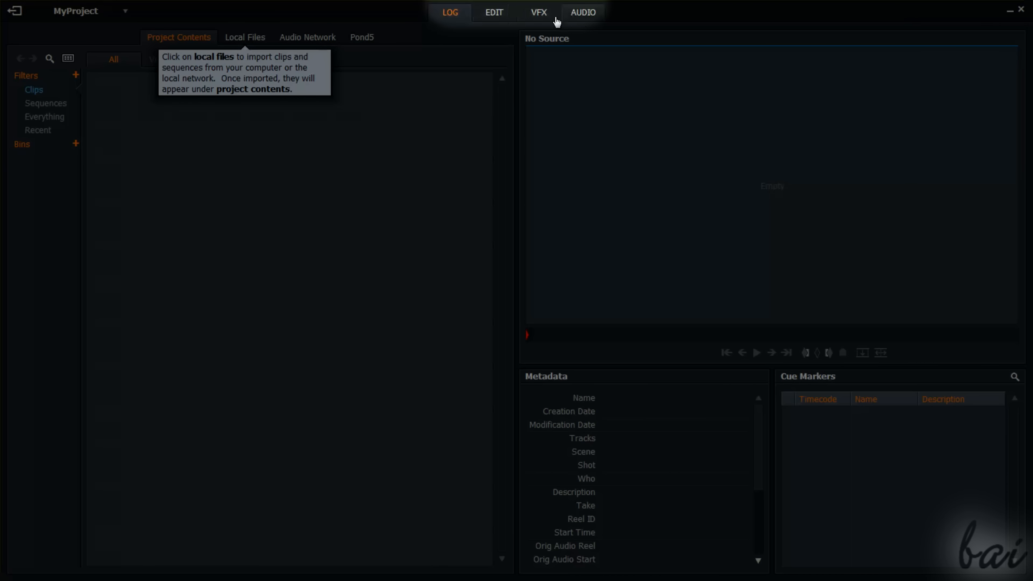
- Tour the Edit, Audio and Log workspaces, ending on the project contents list
click(493, 12)
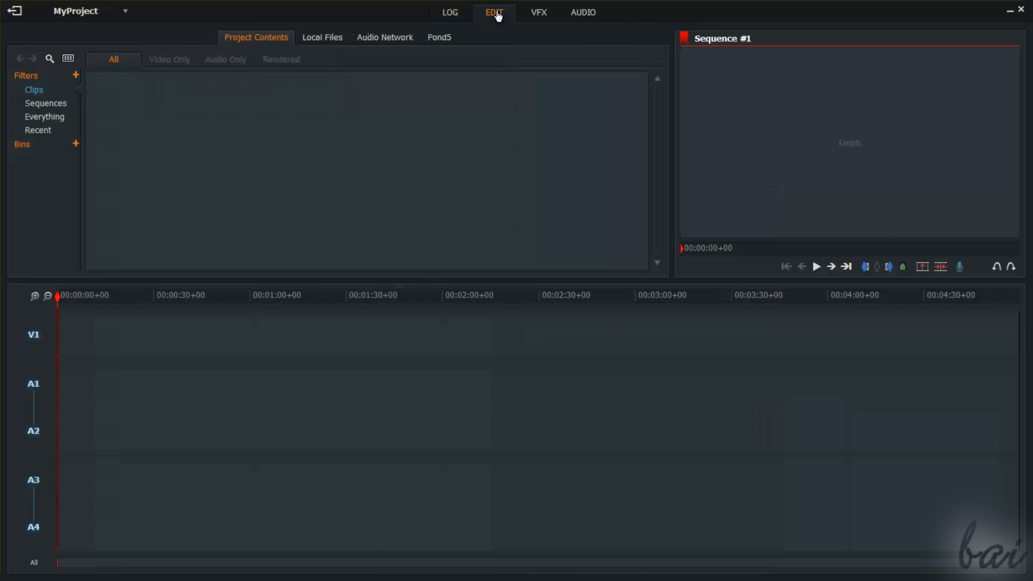
click(582, 12)
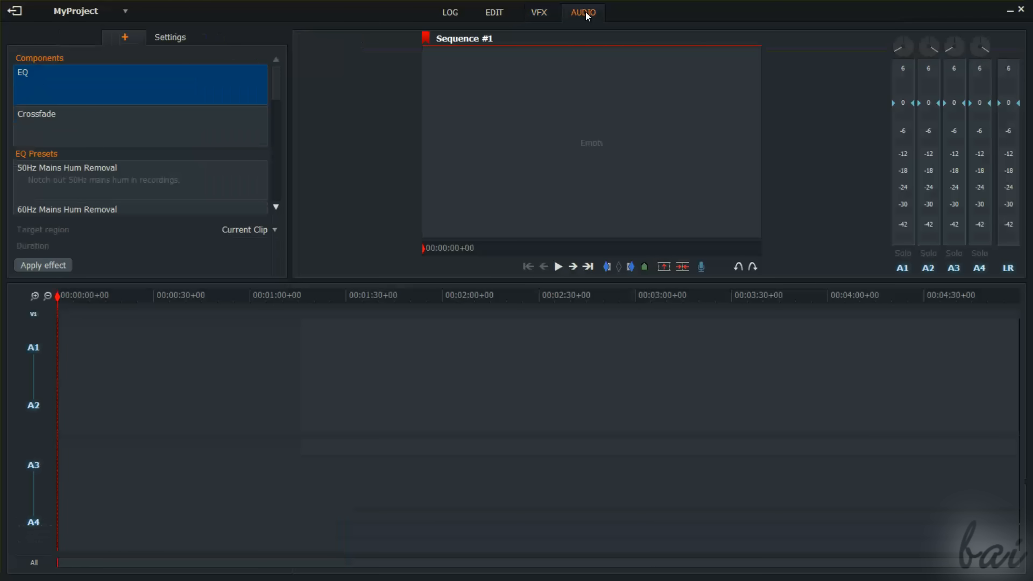
click(450, 12)
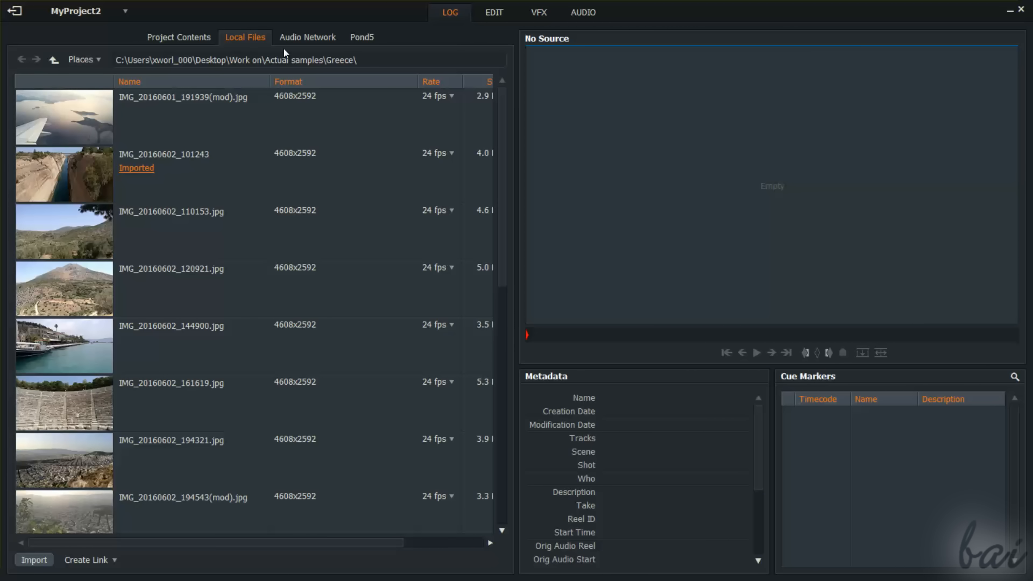
click(179, 38)
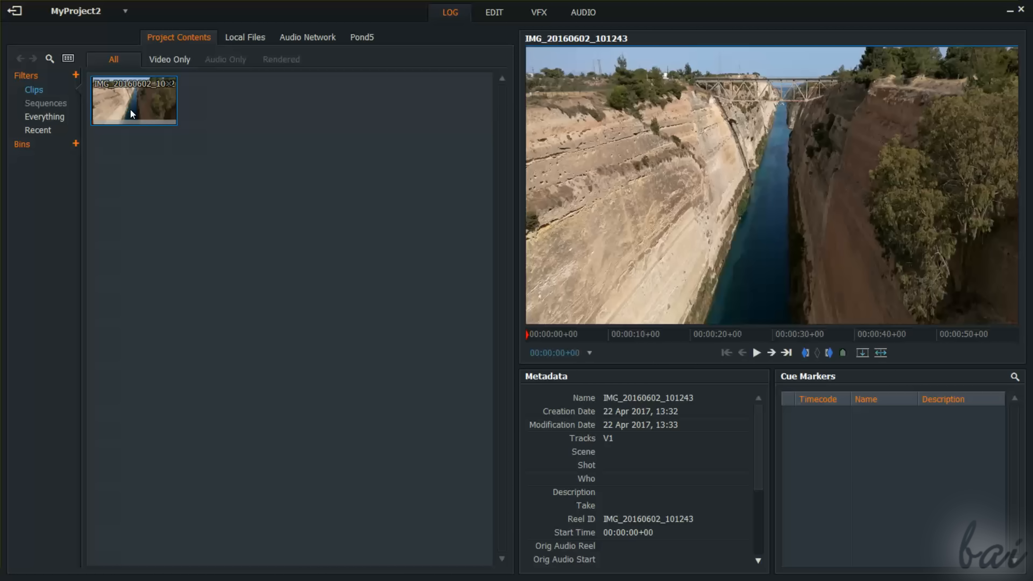
mouse_move(774, 106)
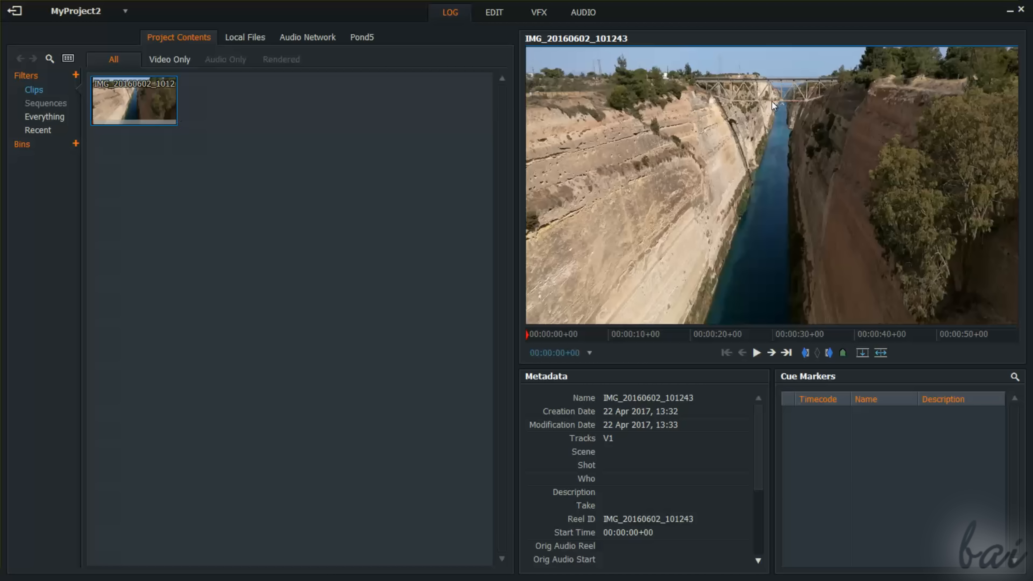
- Tour the Edit, VFX and Audio workspaces, finishing on the Edit workspace with empty Sequence #1
click(493, 11)
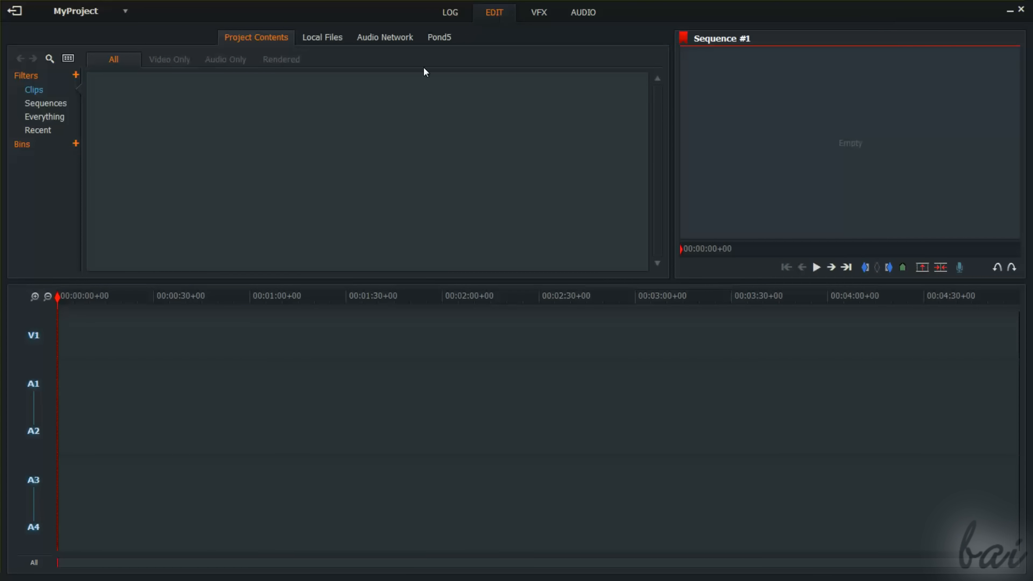
mouse_move(501, 169)
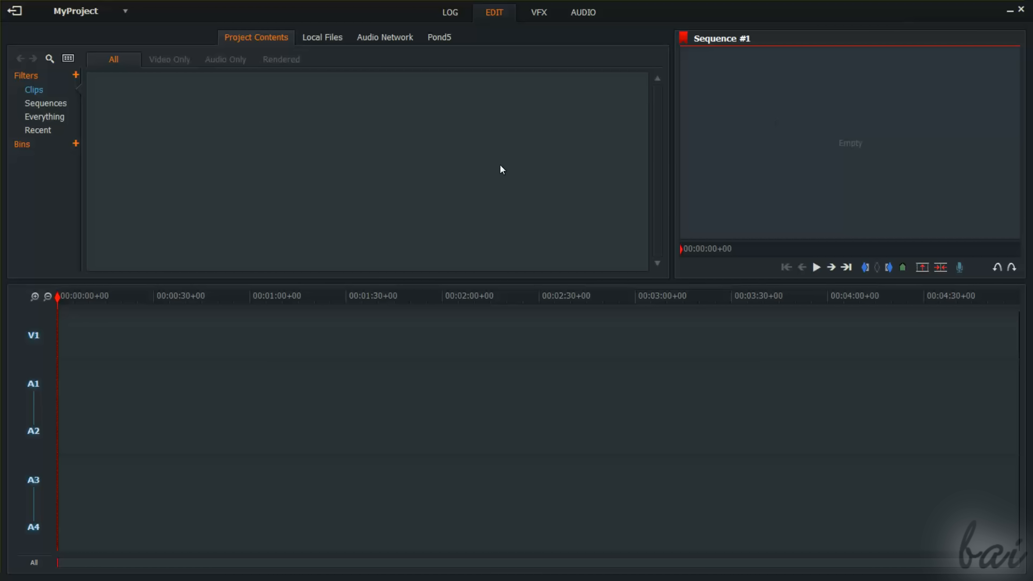
click(538, 12)
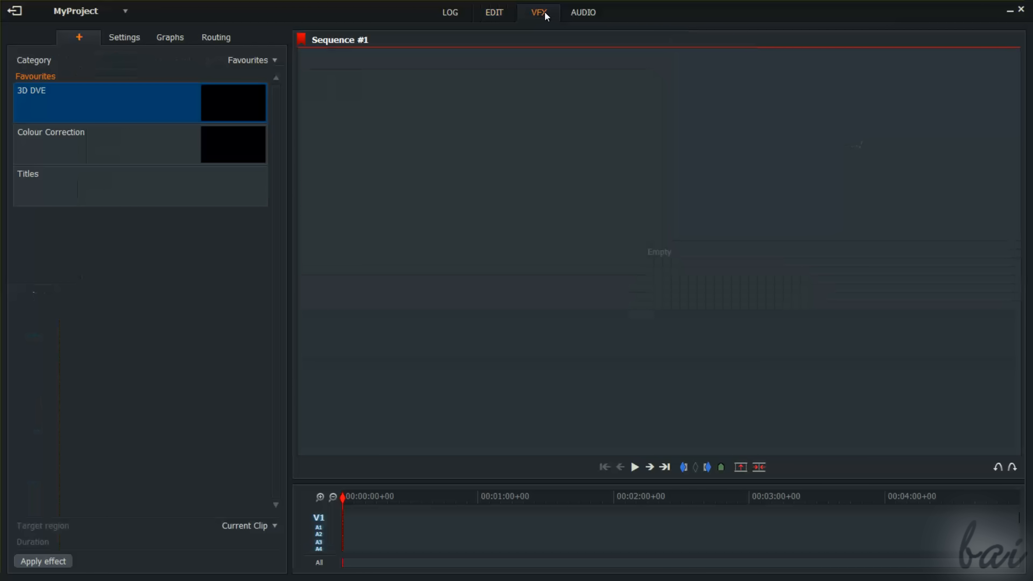
click(582, 12)
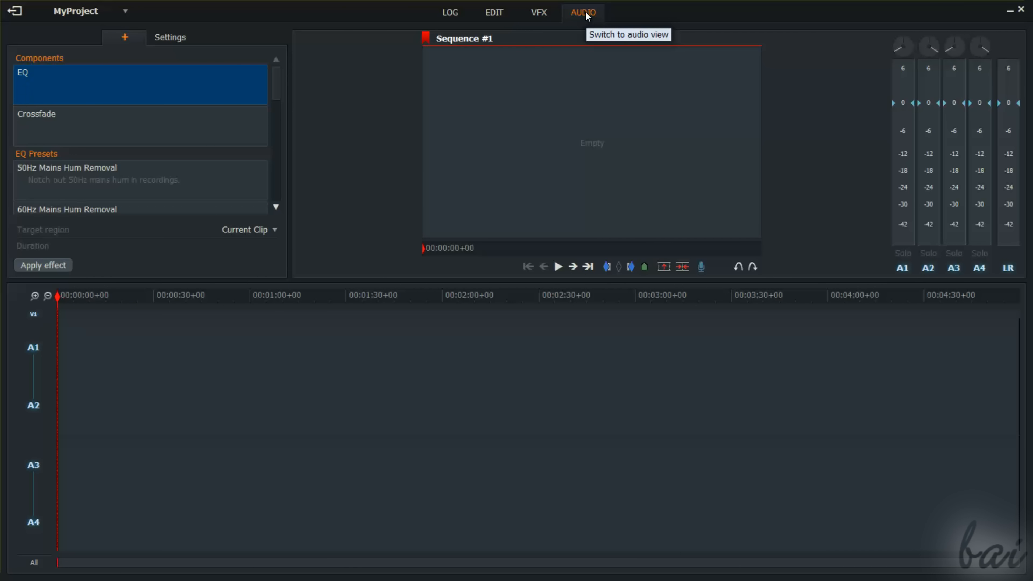
click(494, 12)
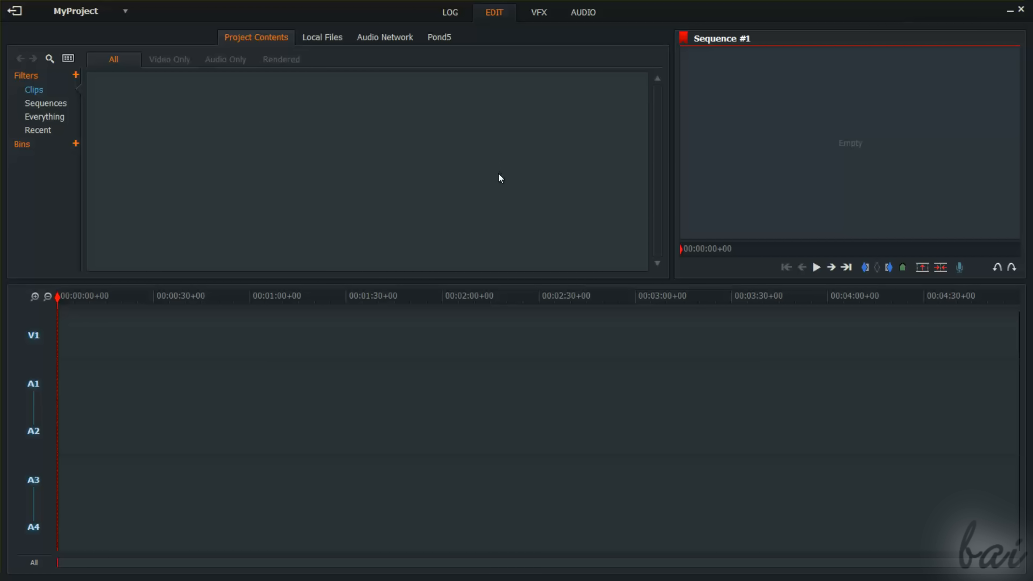
mouse_move(317, 76)
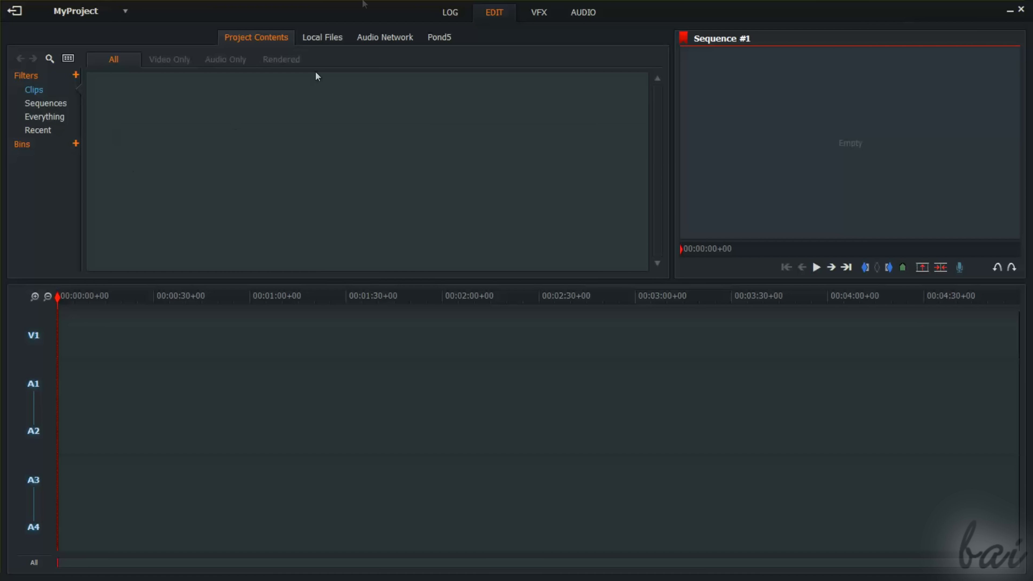
- Browse Local Files, go up from Greece to Actual samples and reveal its WAV files
click(322, 37)
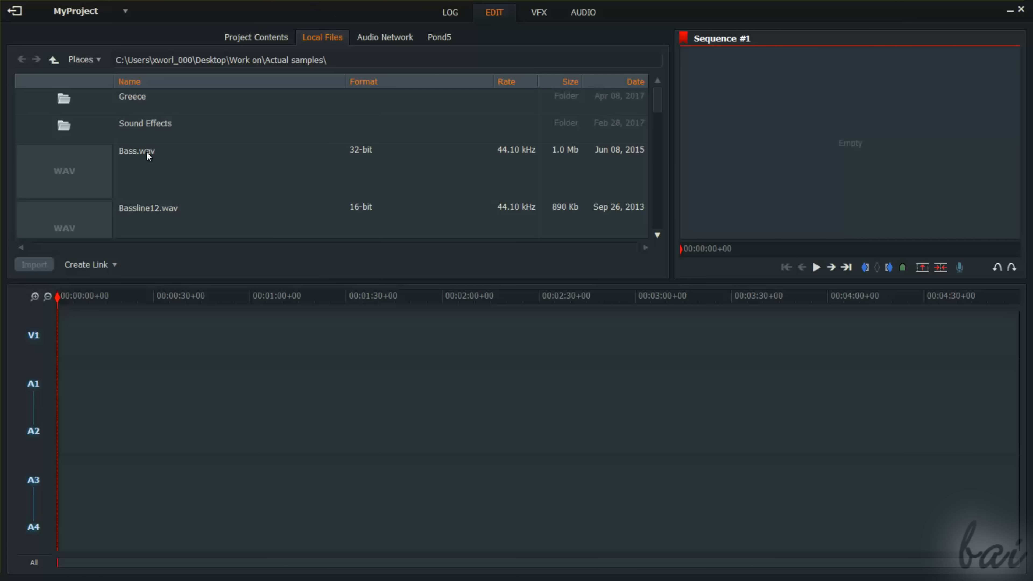
scroll(down, 3)
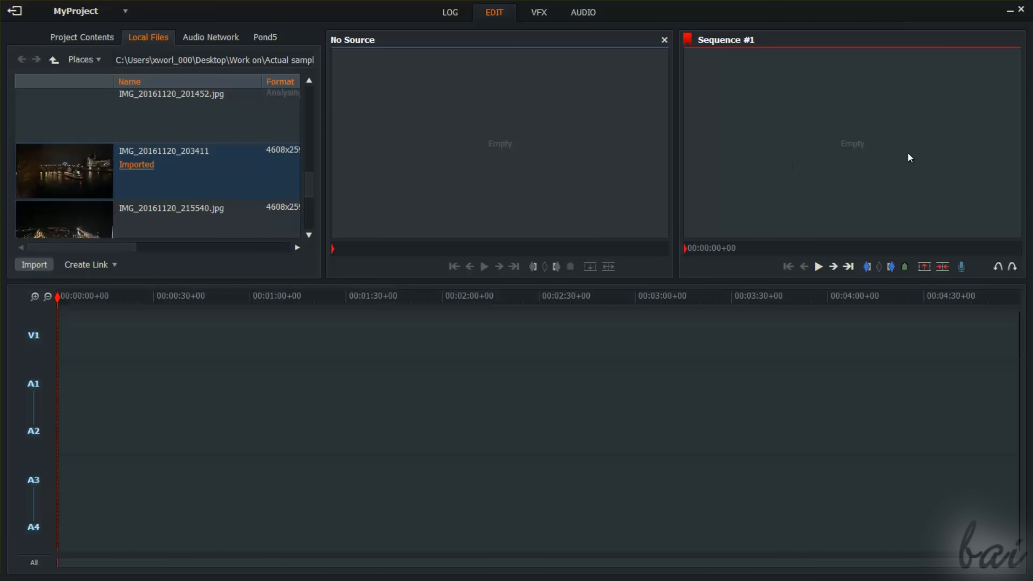
mouse_move(185, 356)
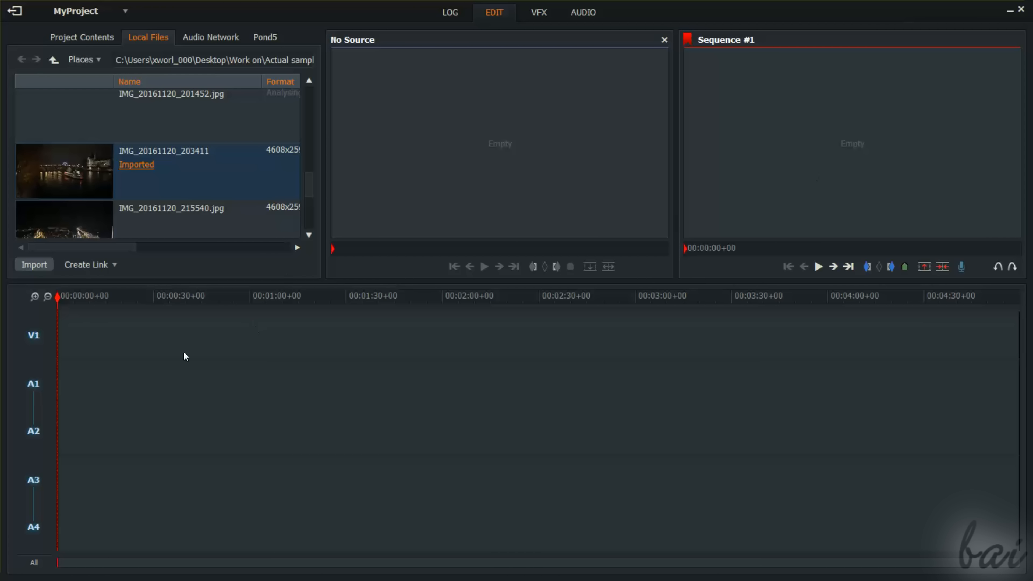
mouse_move(679, 349)
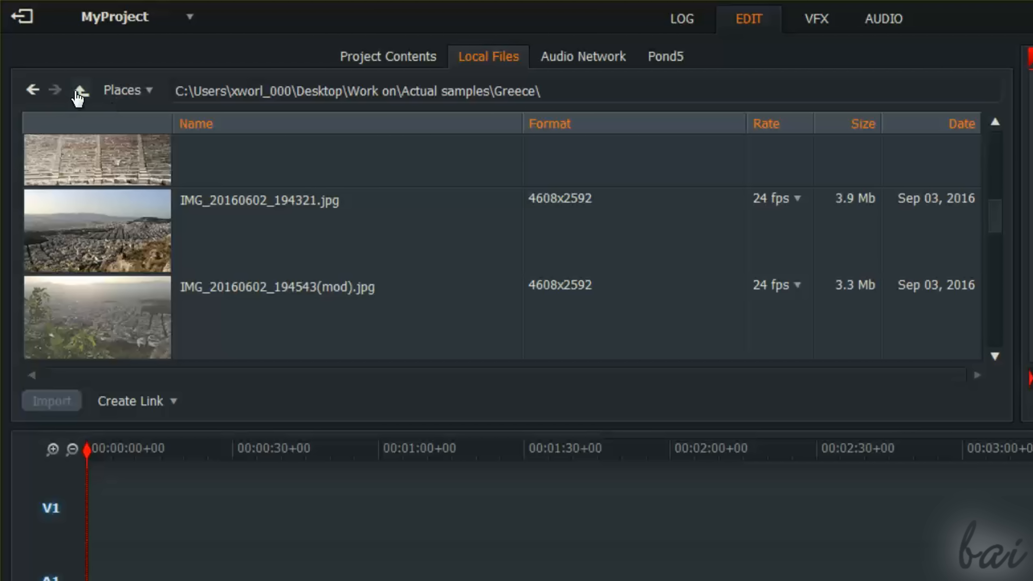
click(81, 90)
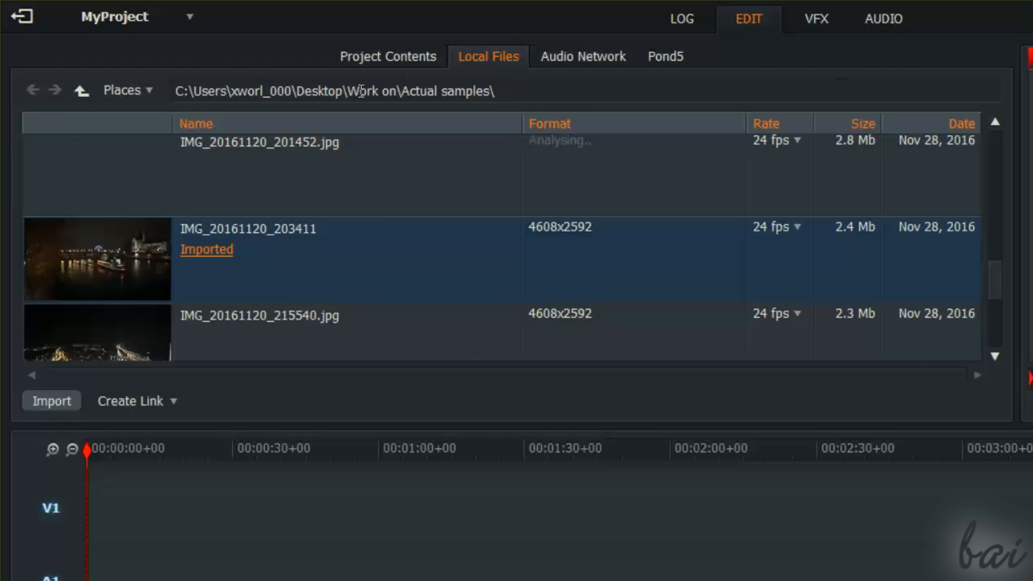
scroll(down, 3)
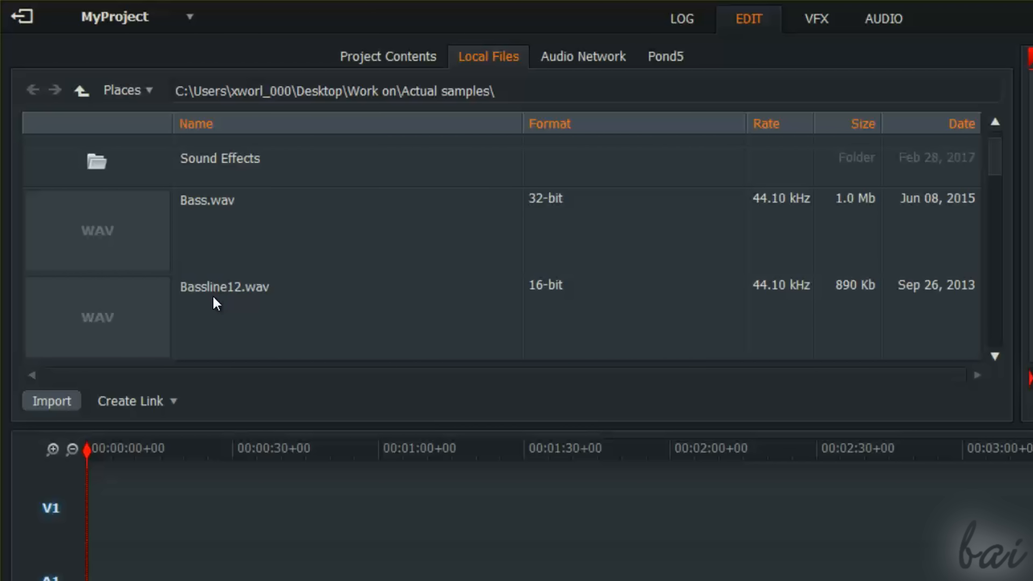
mouse_move(240, 312)
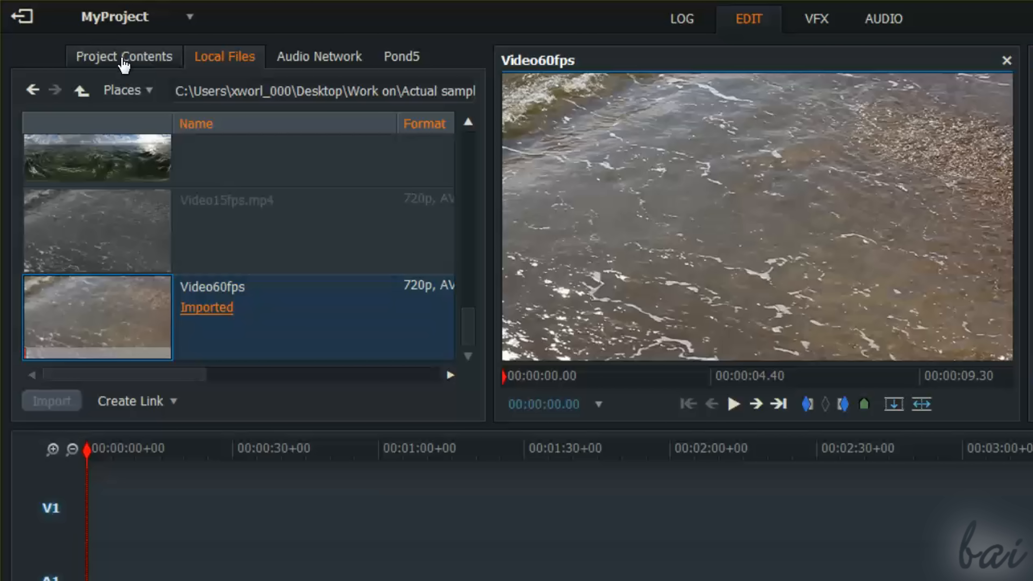
- Show Project Contents and open the Video60fps clip for viewing
click(124, 56)
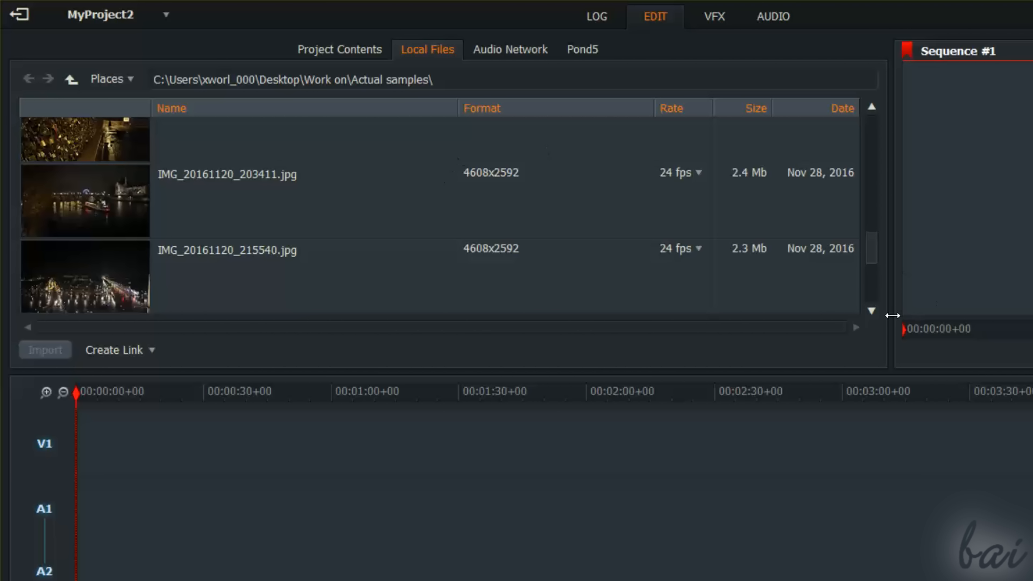
scroll(down, 3)
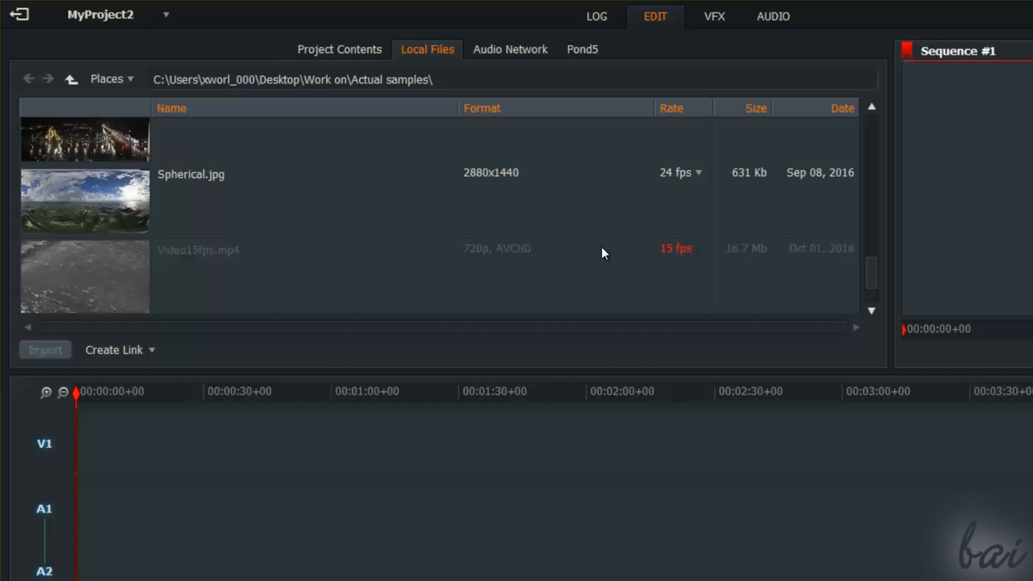
click(45, 350)
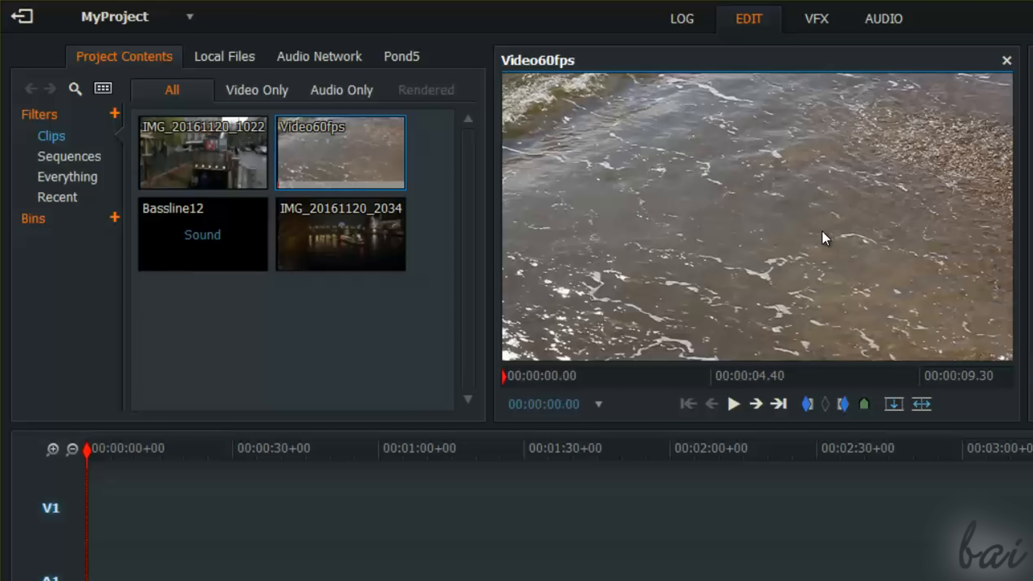
- Play the first second and a half of Video60fps in the source viewer, then stop
click(733, 405)
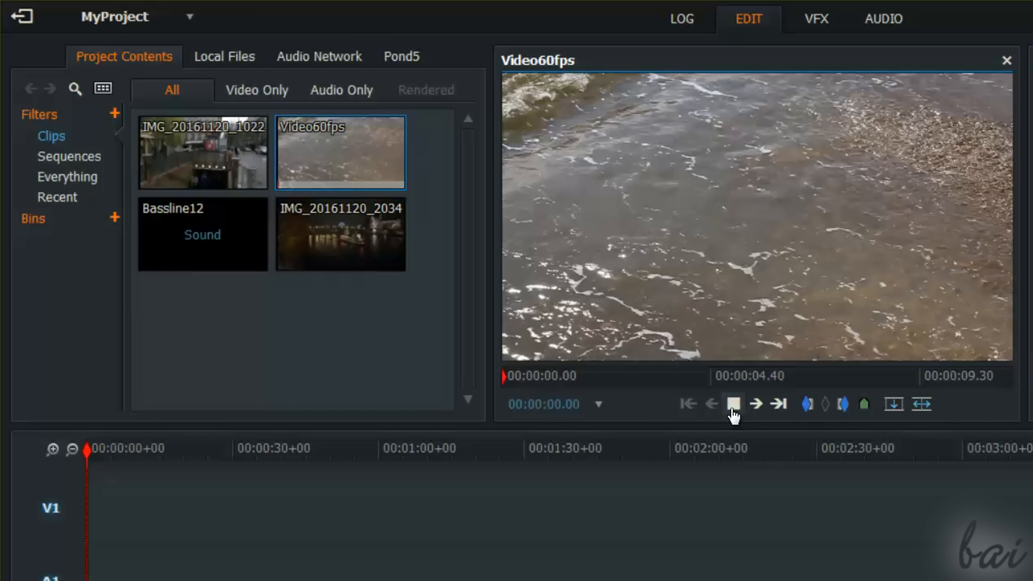
click(757, 404)
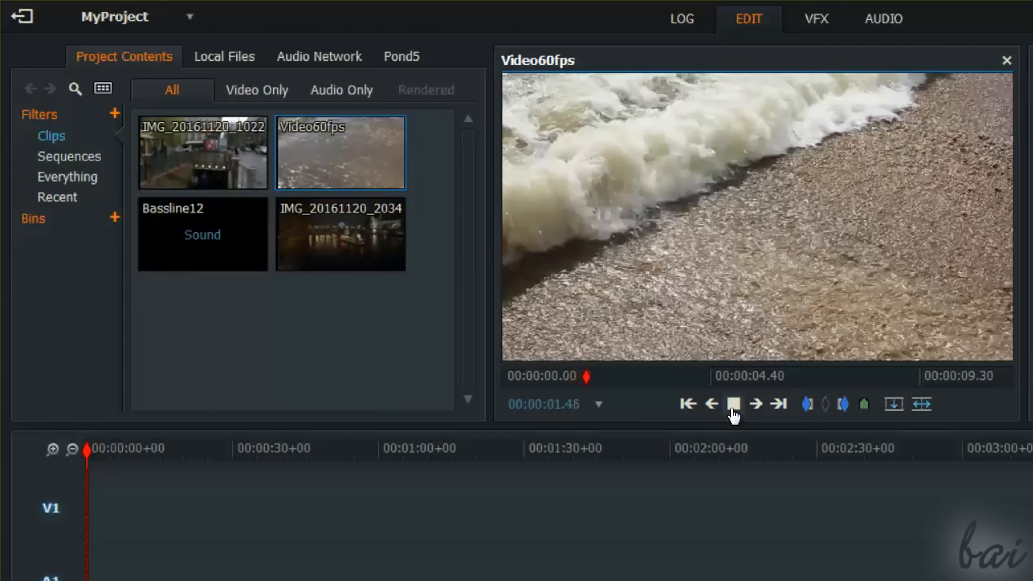
click(733, 403)
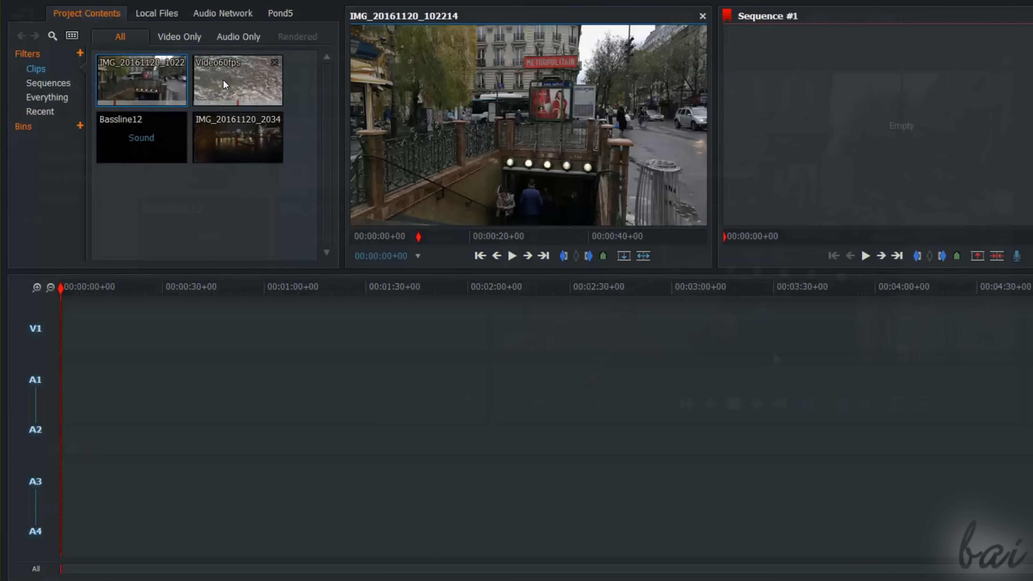
- Drag Video60fps onto V1 and Bassline12 onto the audio tracks around 1:35
drag(238, 79, 354, 369)
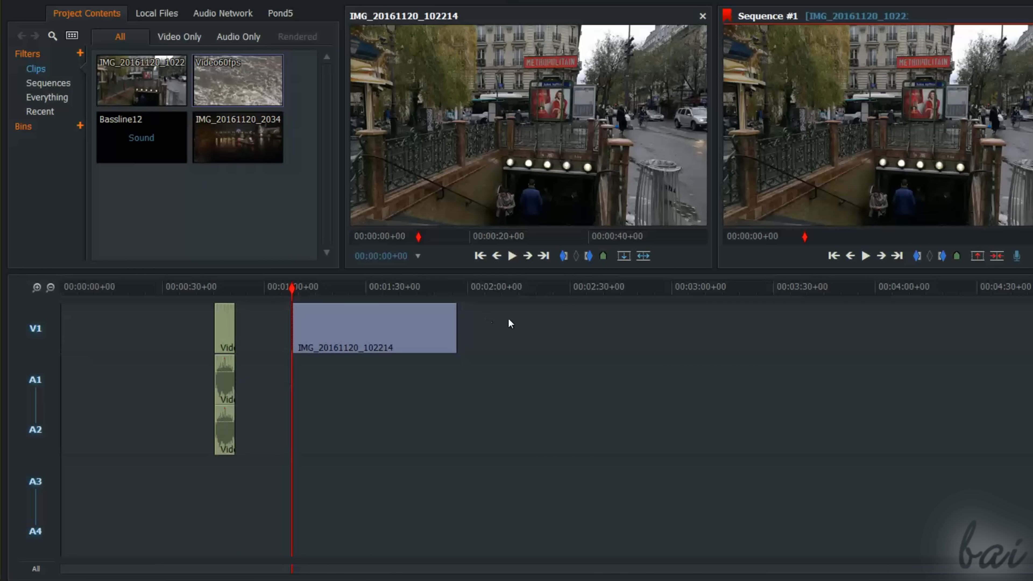
drag(141, 137, 417, 402)
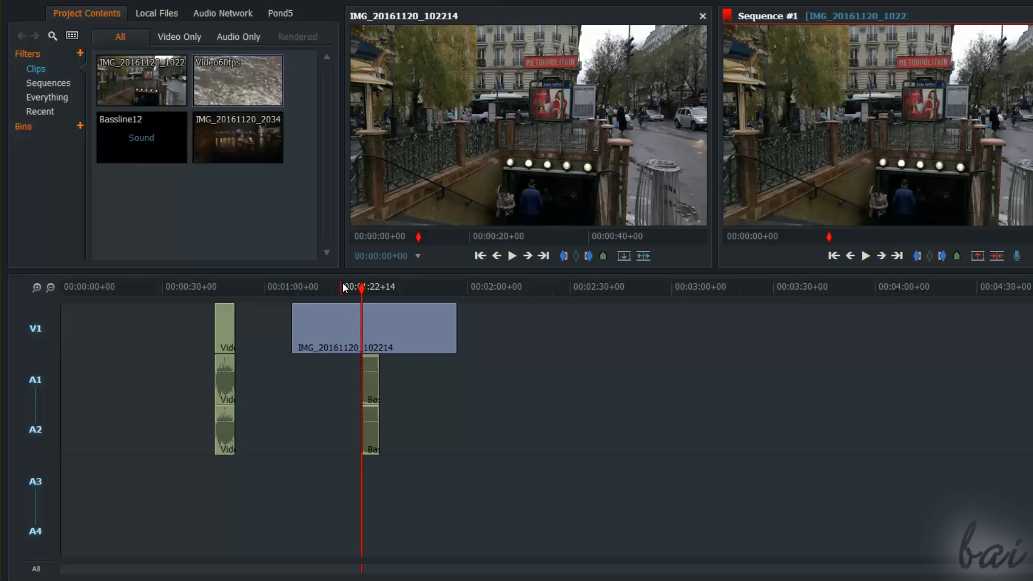
click(257, 287)
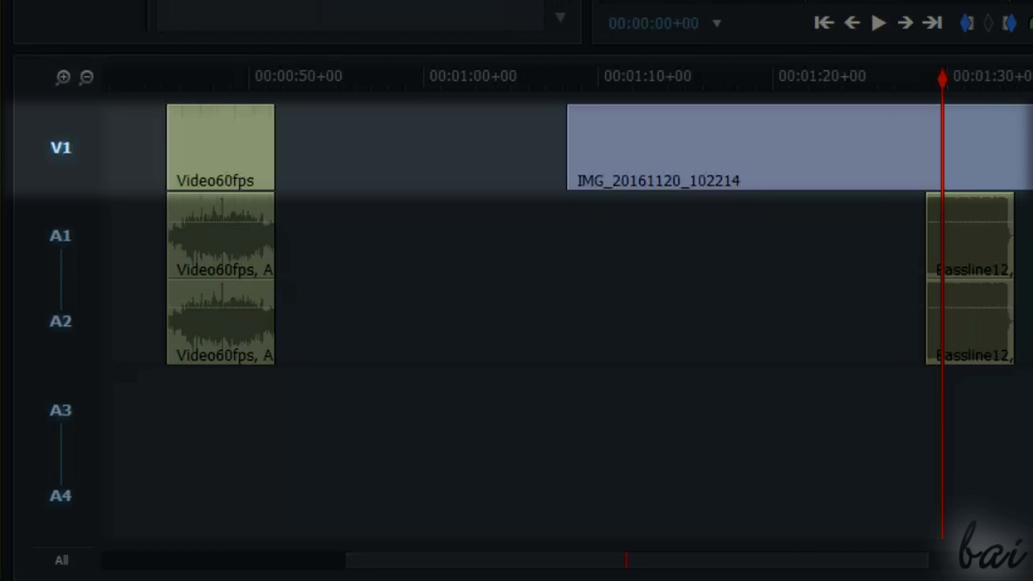
click(333, 76)
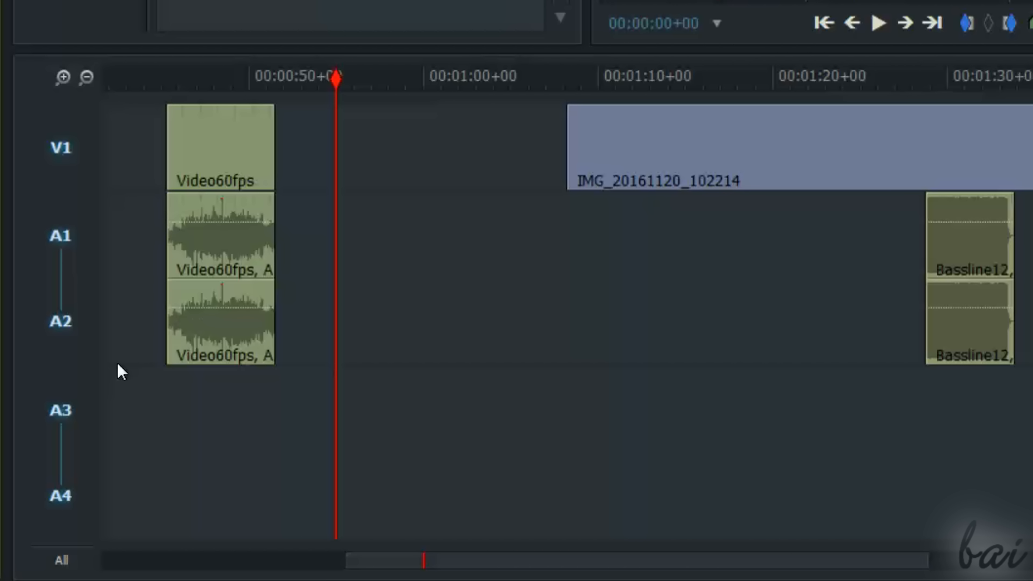
mouse_move(388, 128)
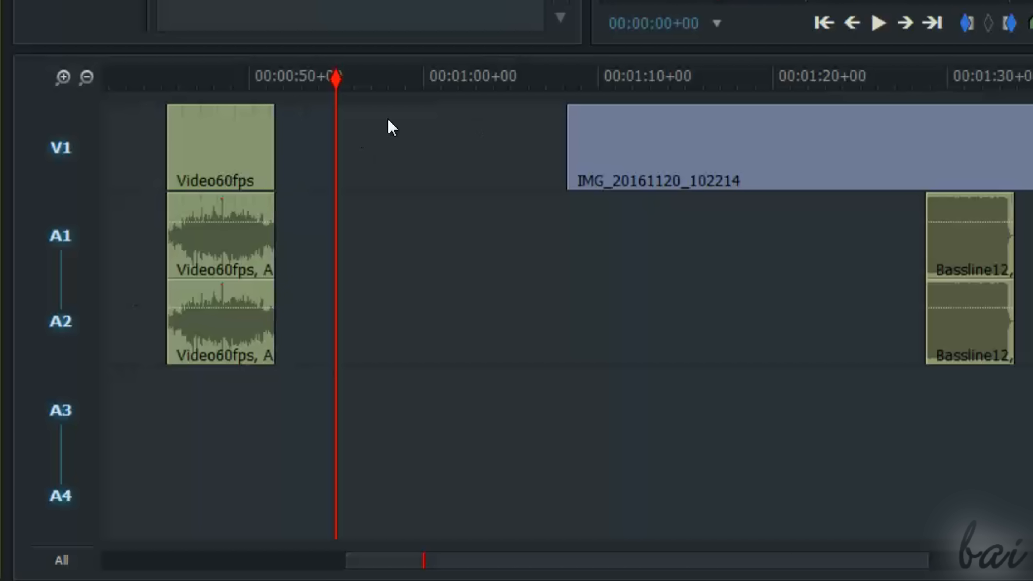
drag(336, 76, 211, 76)
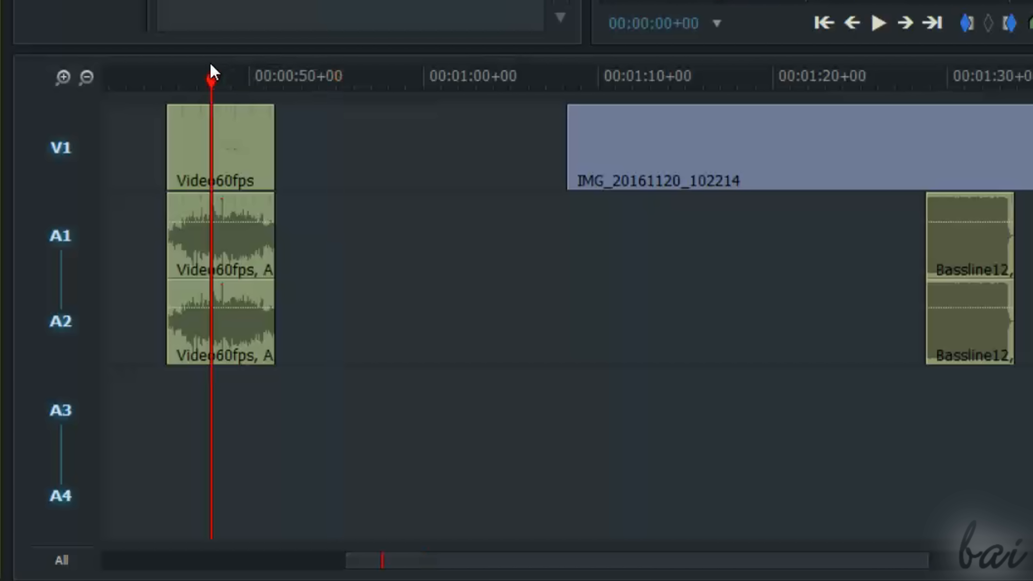
drag(211, 76, 259, 76)
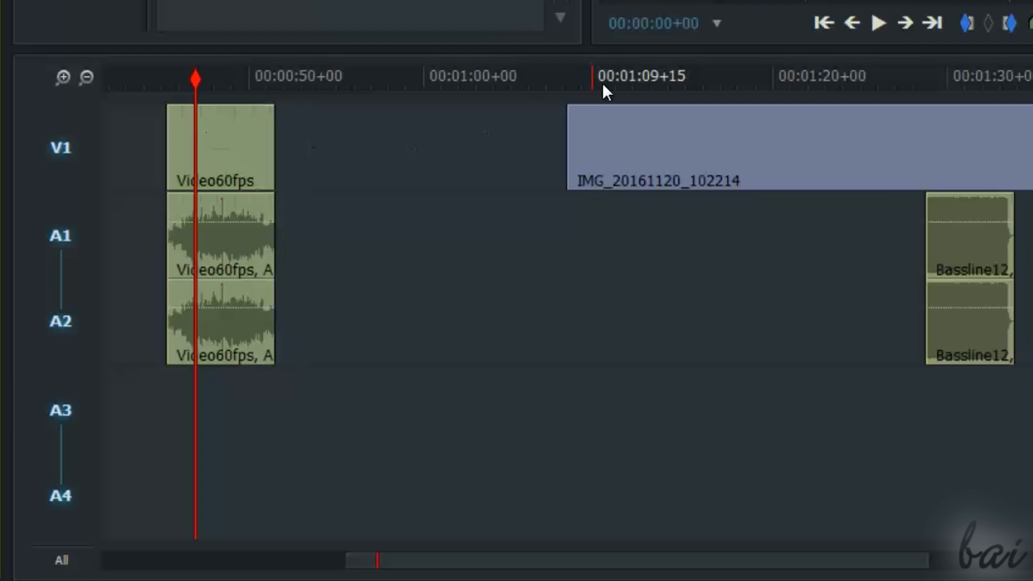
click(606, 76)
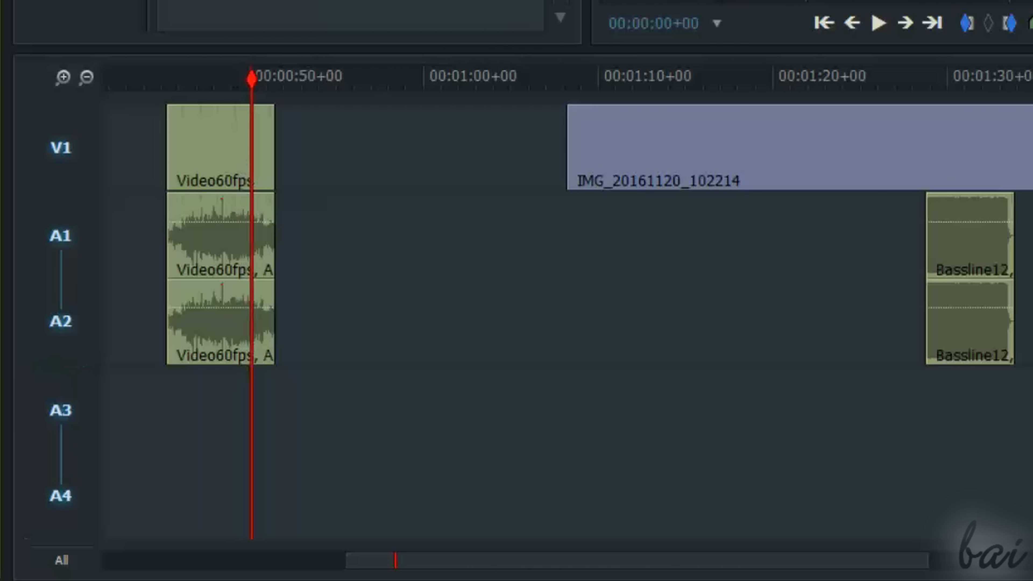
mouse_move(596, 171)
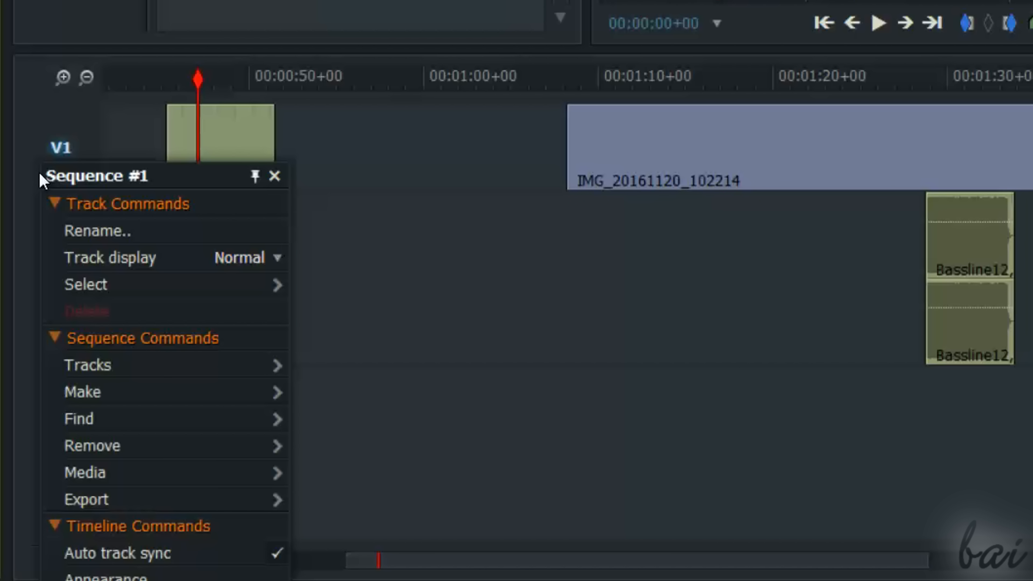
mouse_move(162, 363)
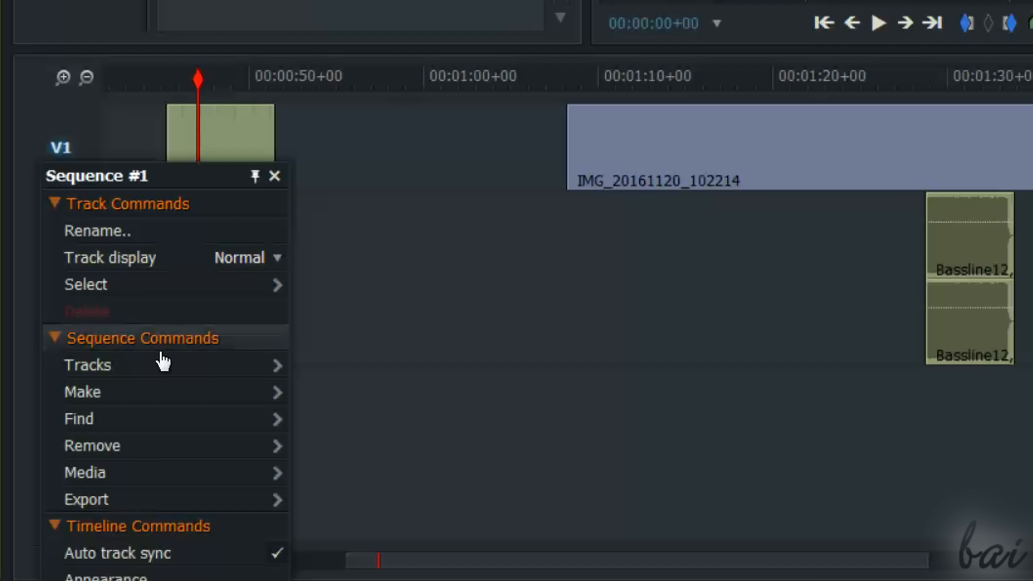
- Add a video track to Sequence #1 and rename it Overlay
click(86, 364)
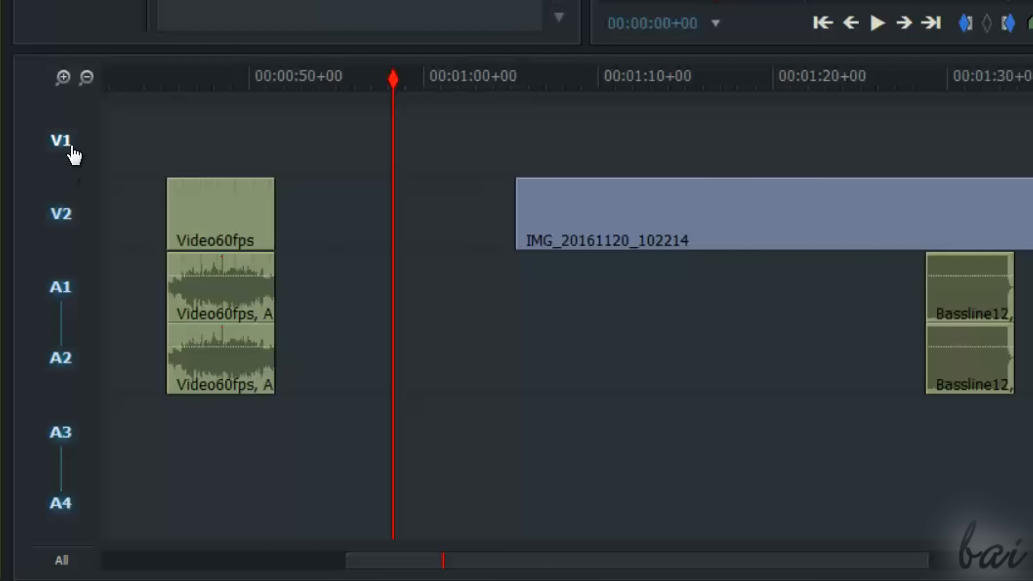
right_click(60, 140)
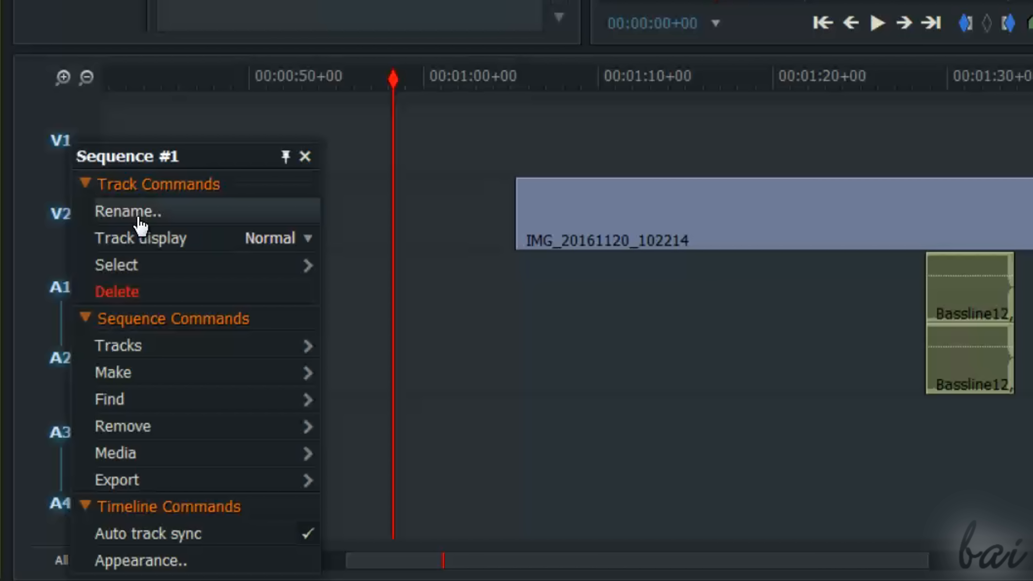
click(128, 211)
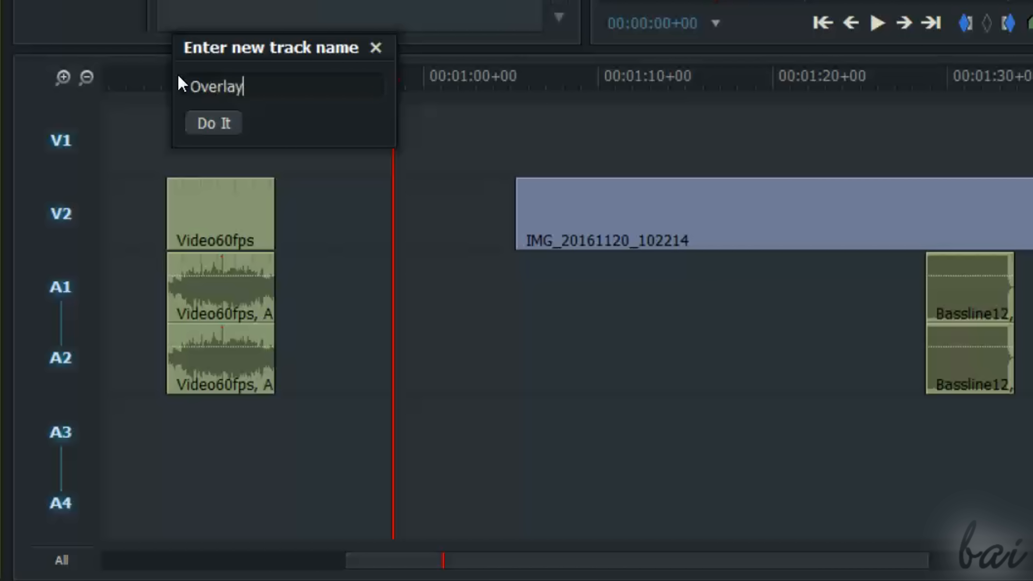
click(214, 123)
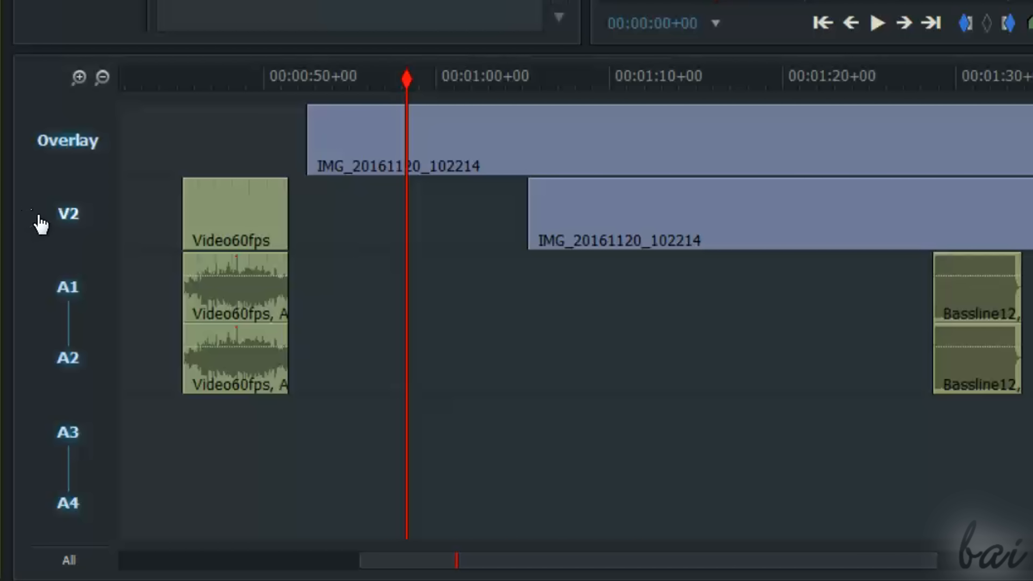
- Delete the Overlay track via Tracks > Delete
right_click(68, 213)
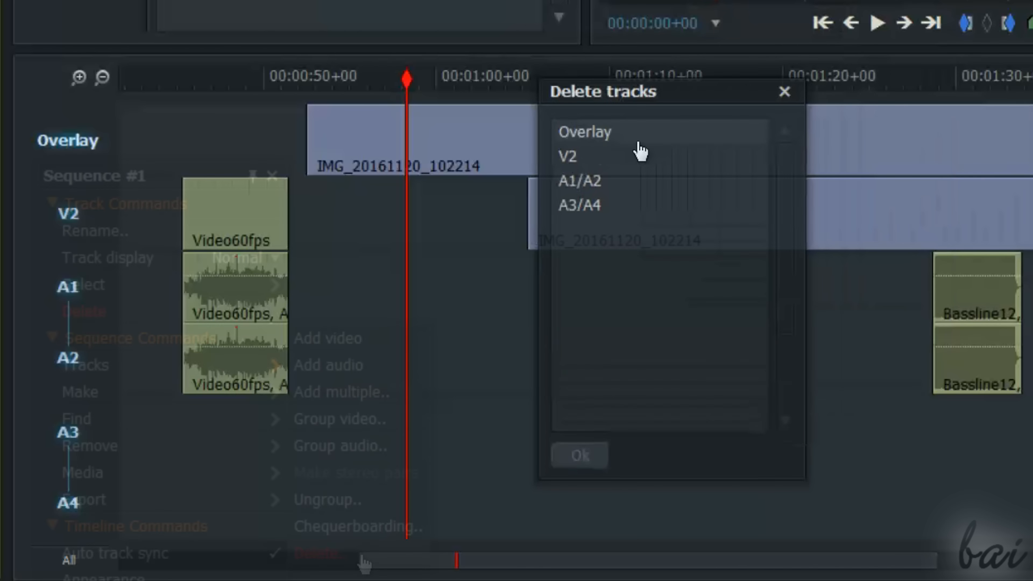
click(584, 132)
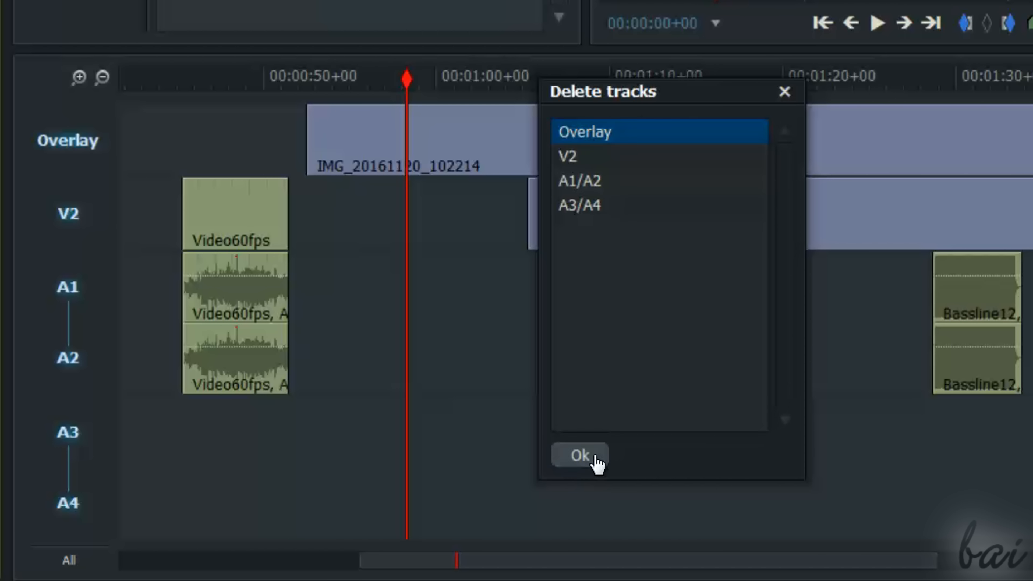
click(579, 455)
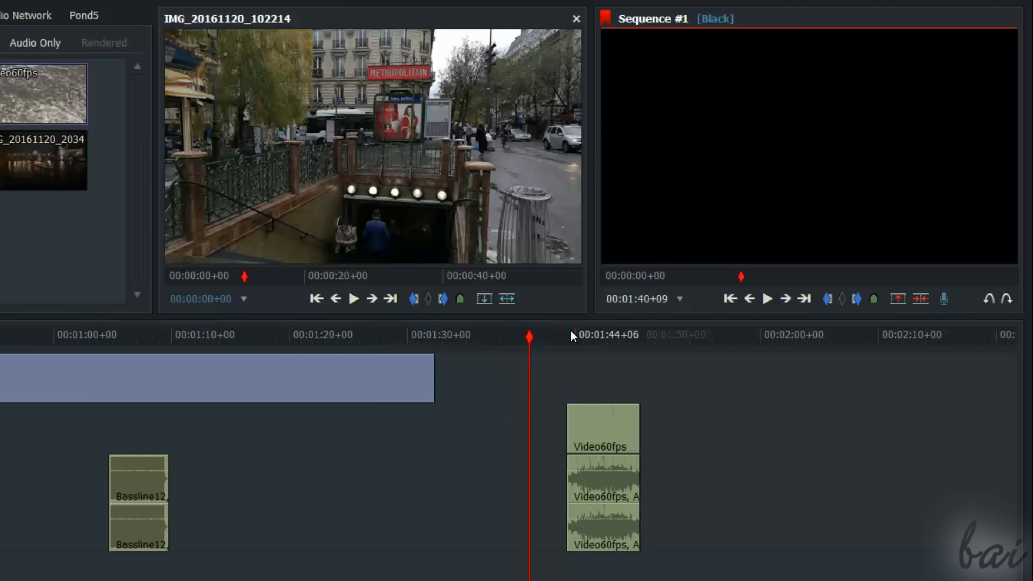
click(599, 334)
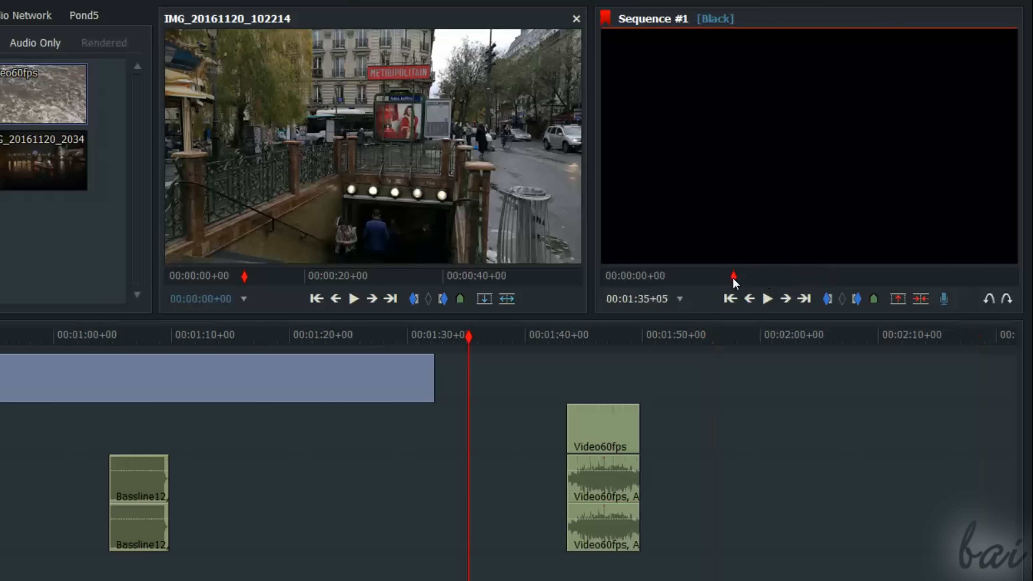
click(610, 340)
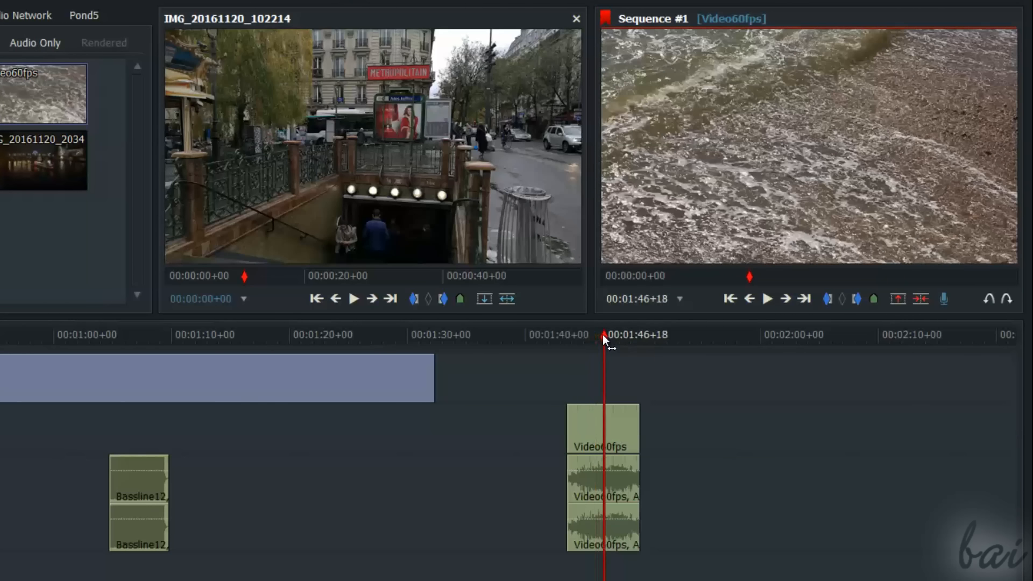
click(749, 298)
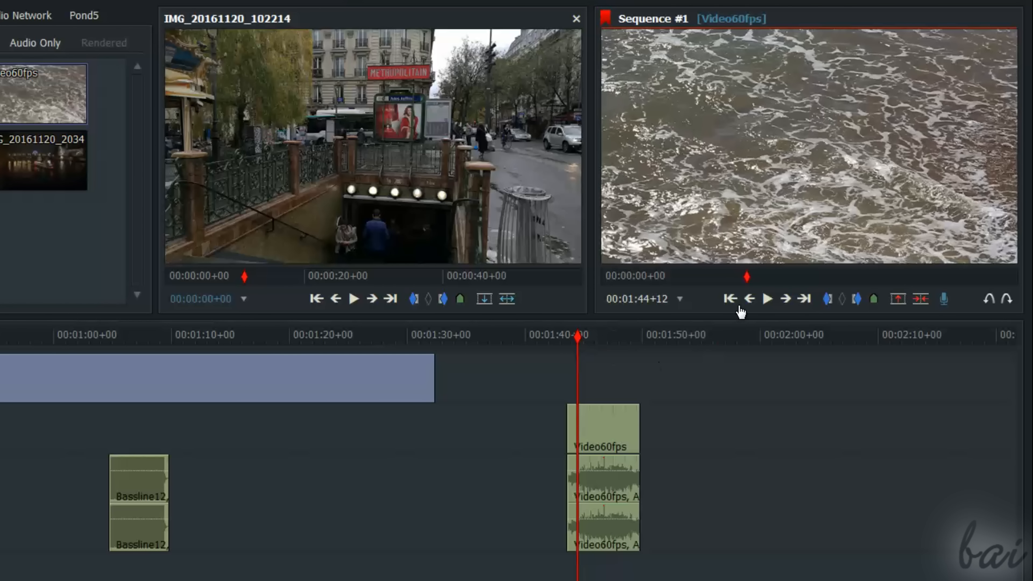
click(768, 298)
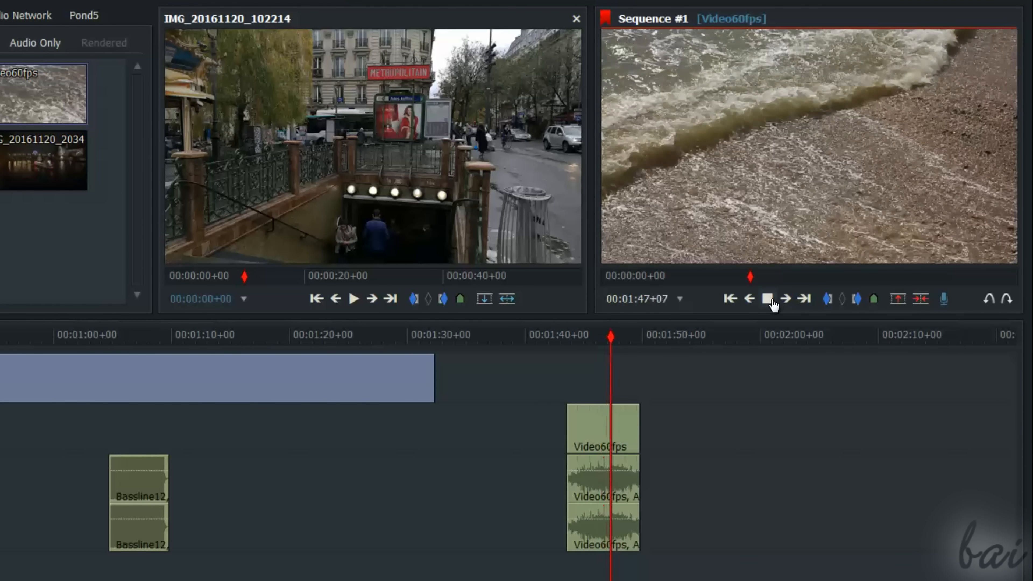
click(766, 298)
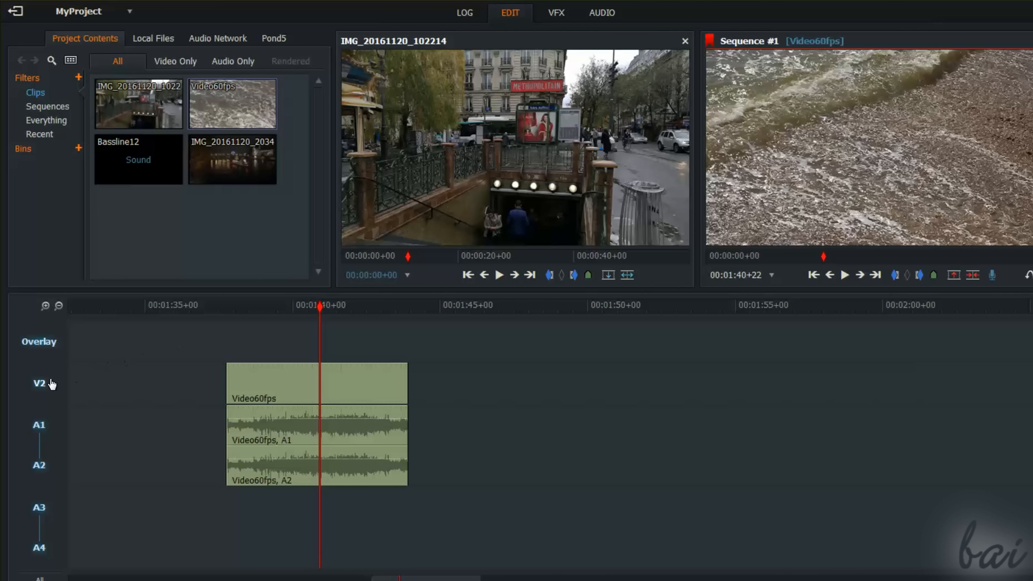
- Move Video60fps in replace mode and IMG_20161120_102214 to the end around 5:15
click(38, 384)
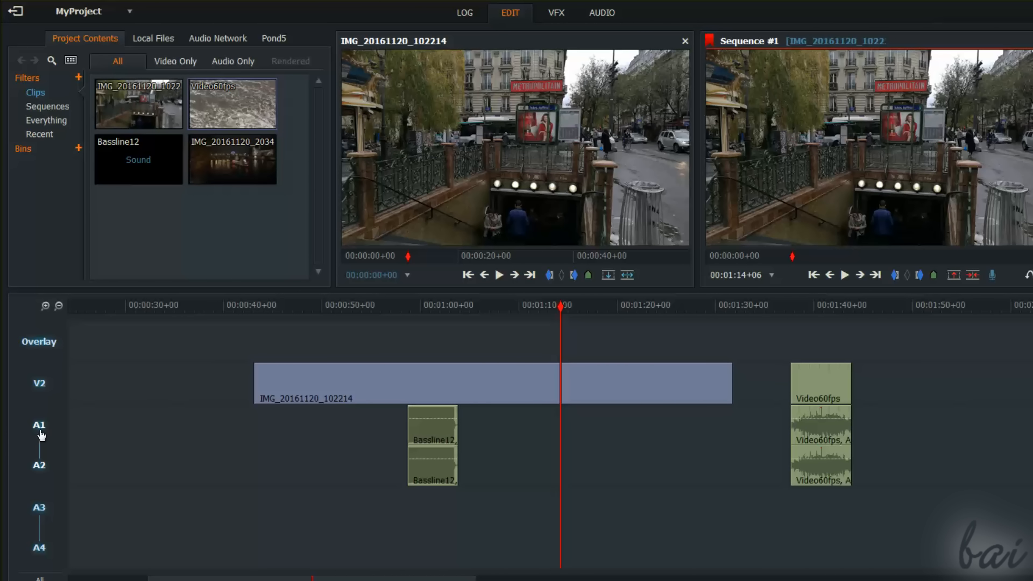
click(39, 425)
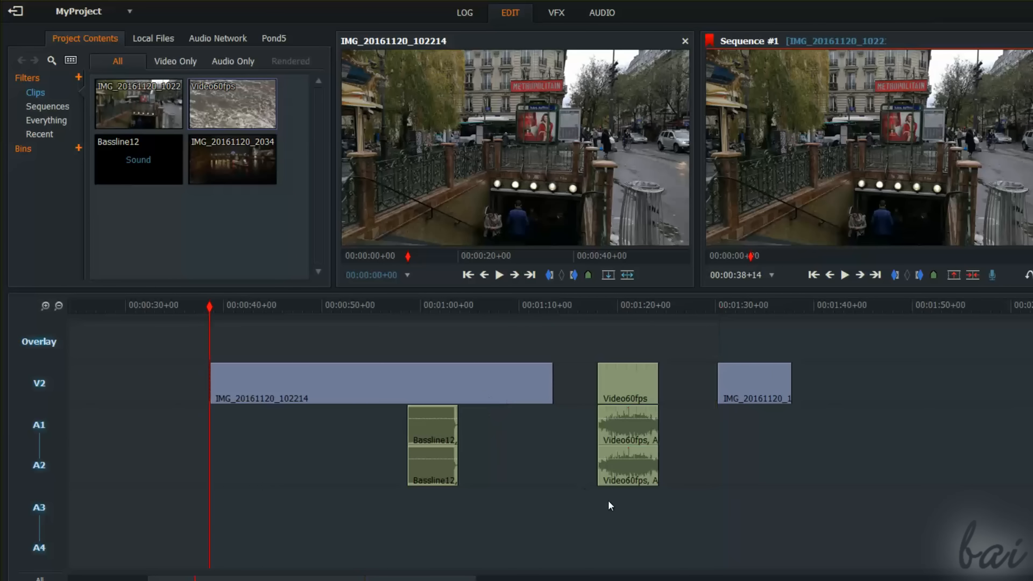
mouse_move(568, 514)
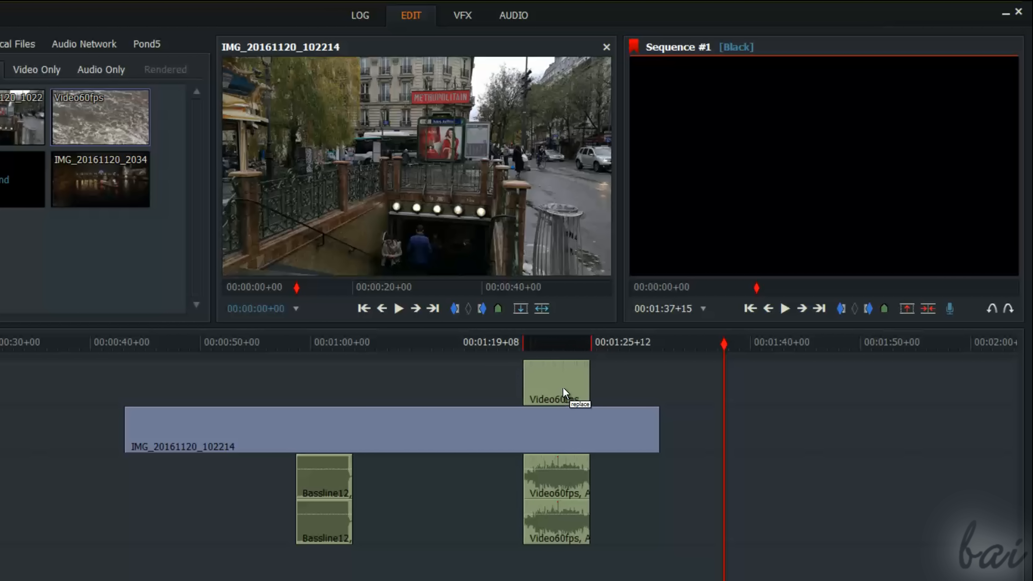
click(556, 383)
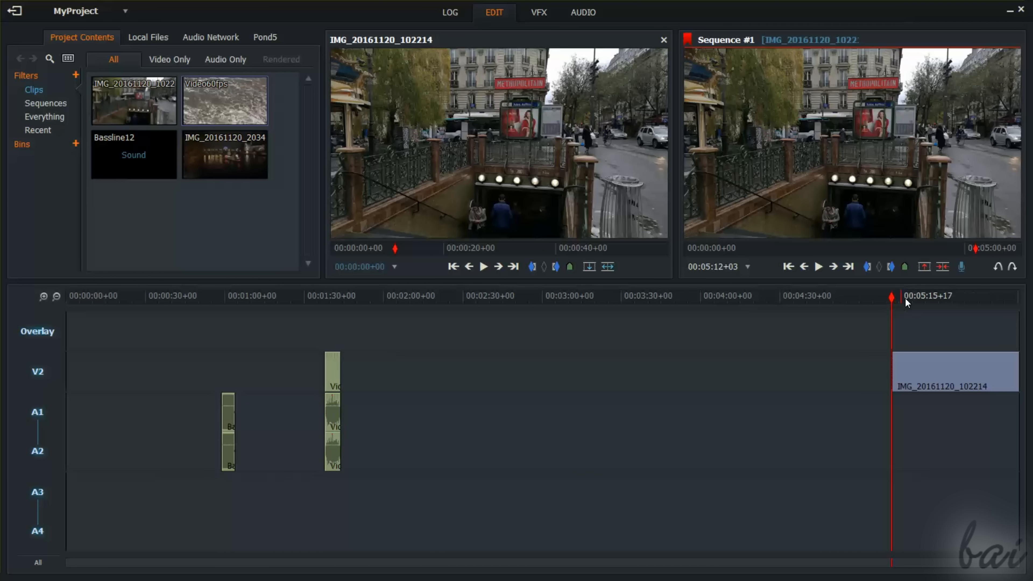
double_click(224, 101)
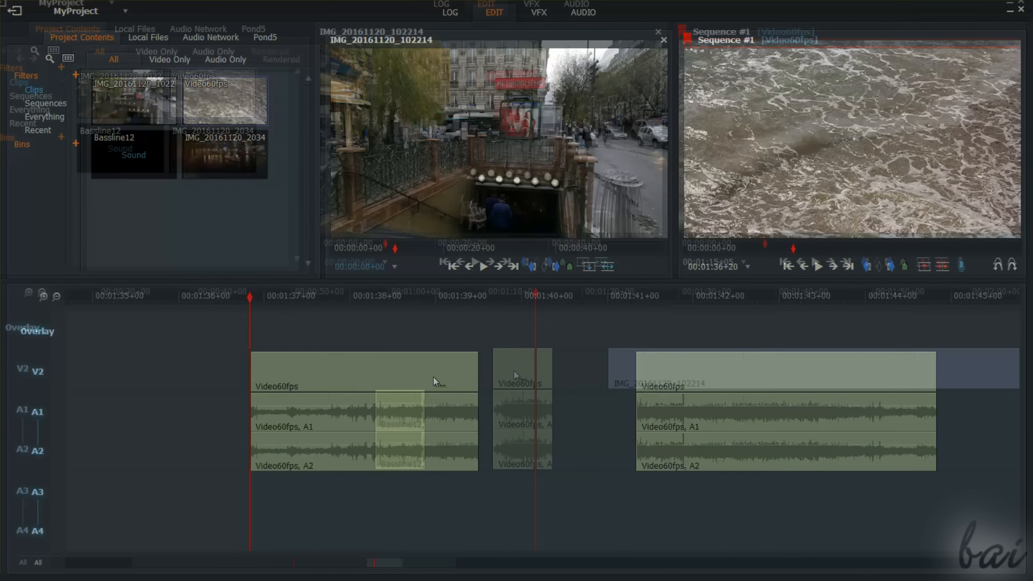
- Delete Video60fps from the sequence, undo it, and reopen its Segment commands menu
right_click(435, 382)
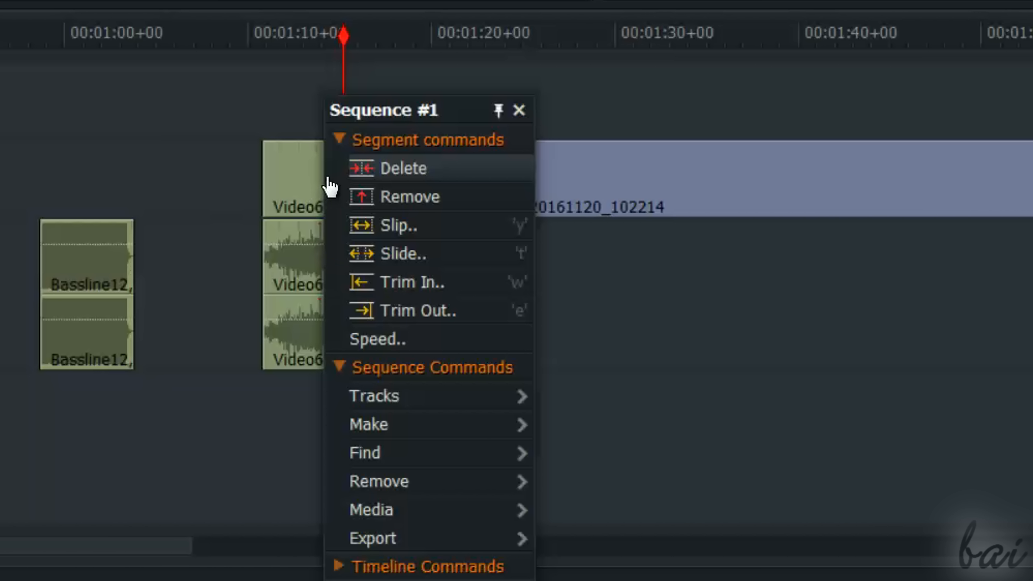
mouse_move(473, 223)
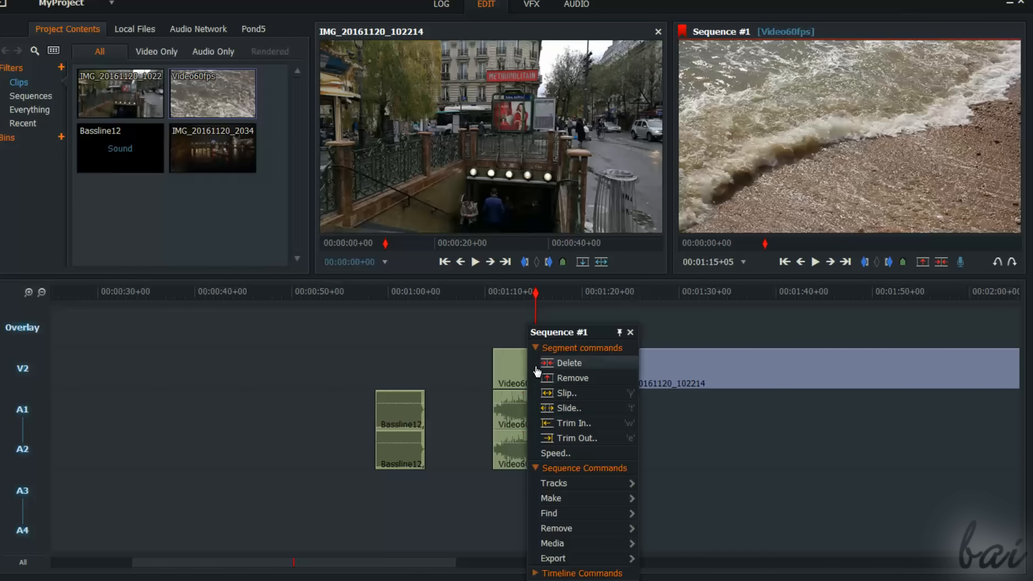
click(572, 378)
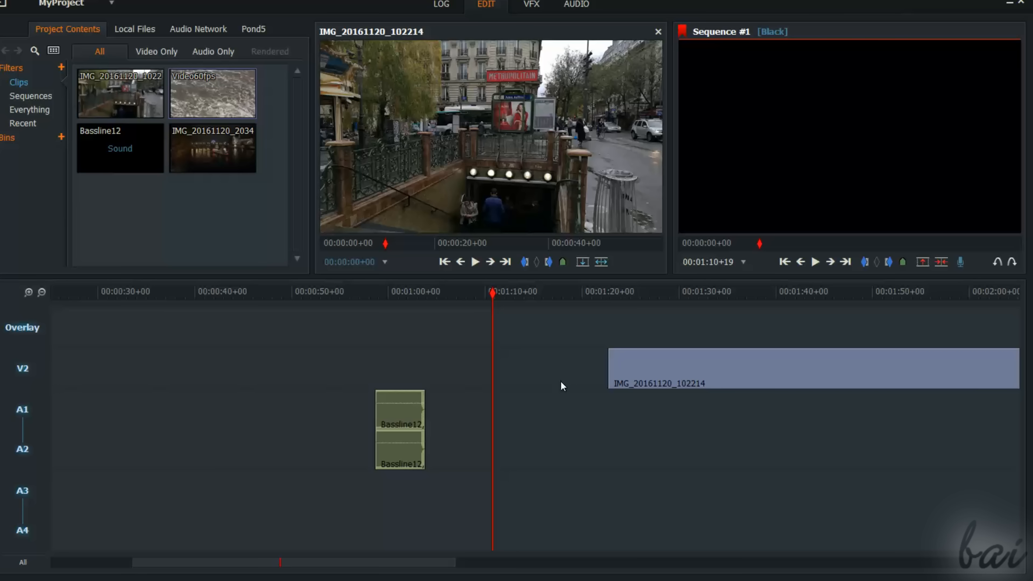
right_click(507, 369)
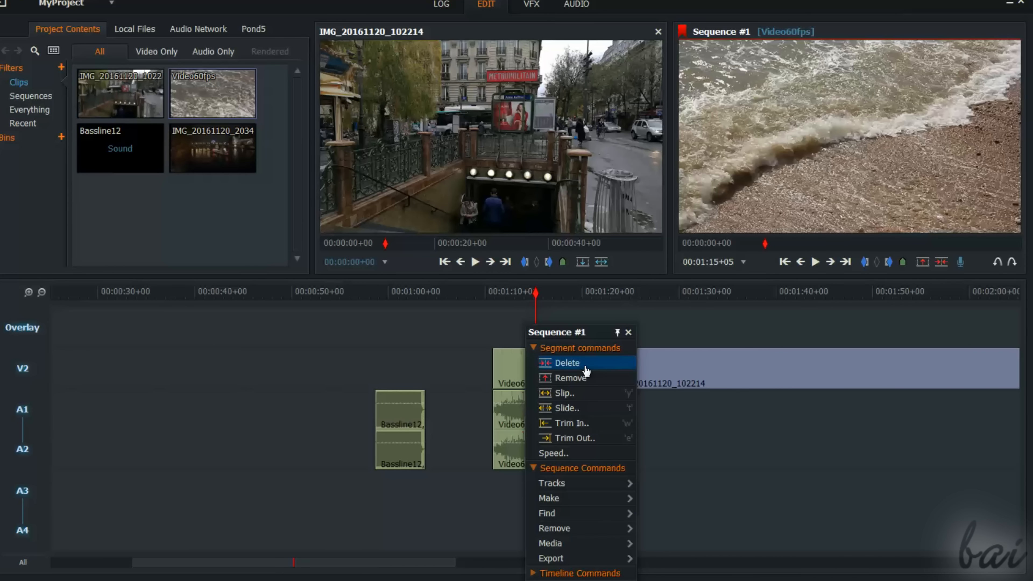
click(566, 364)
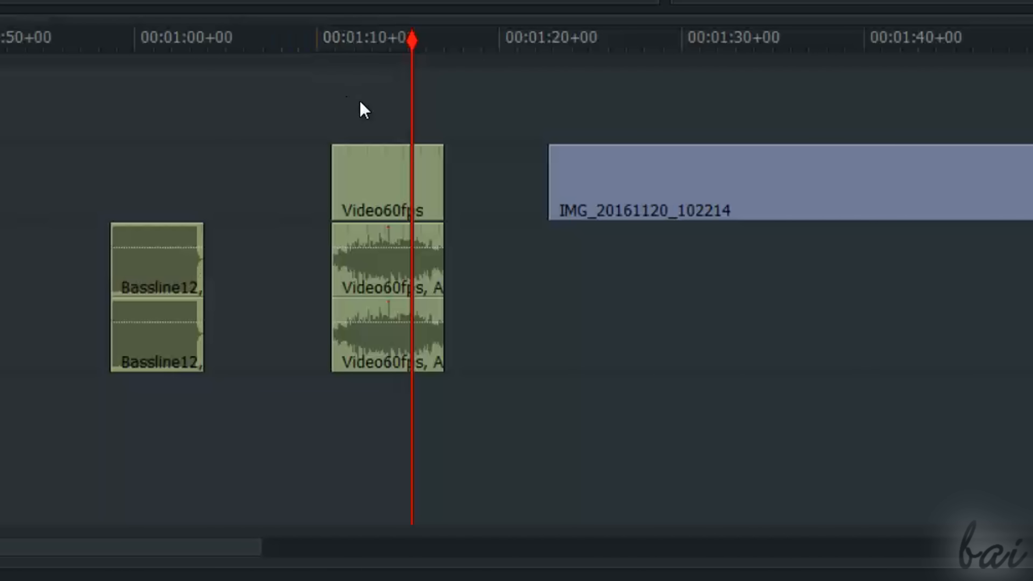
mouse_move(388, 185)
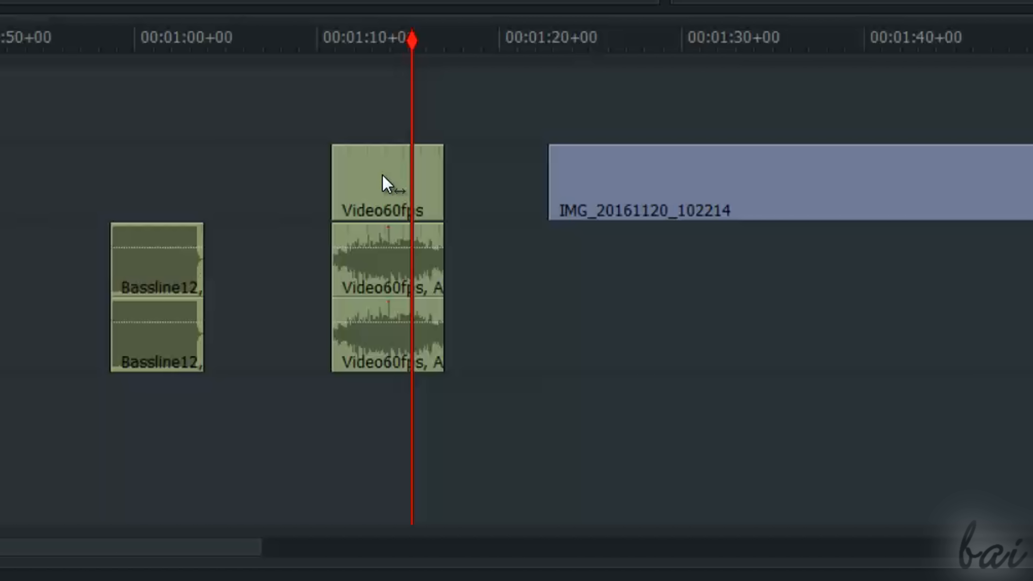
right_click(388, 182)
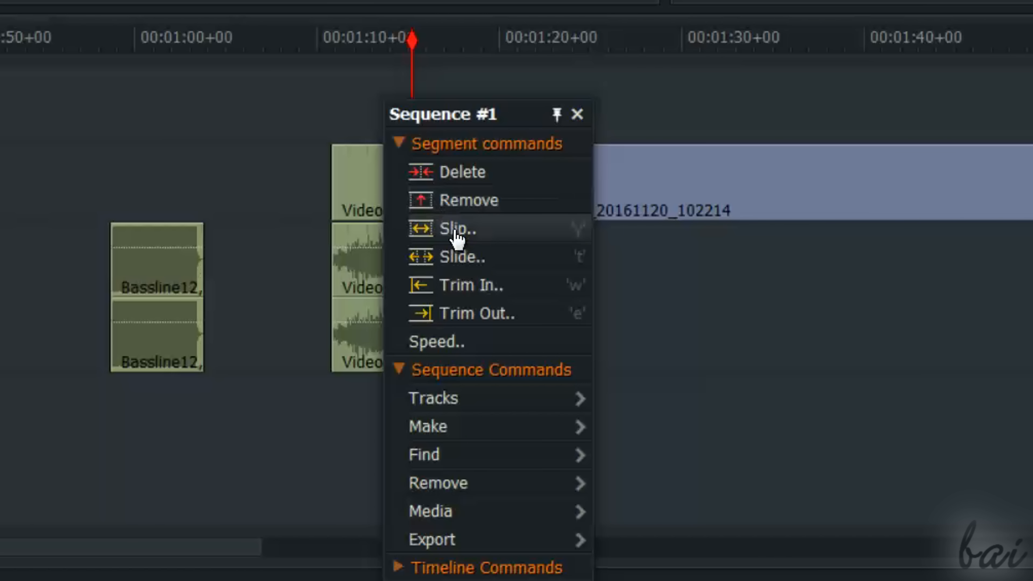
mouse_move(465, 247)
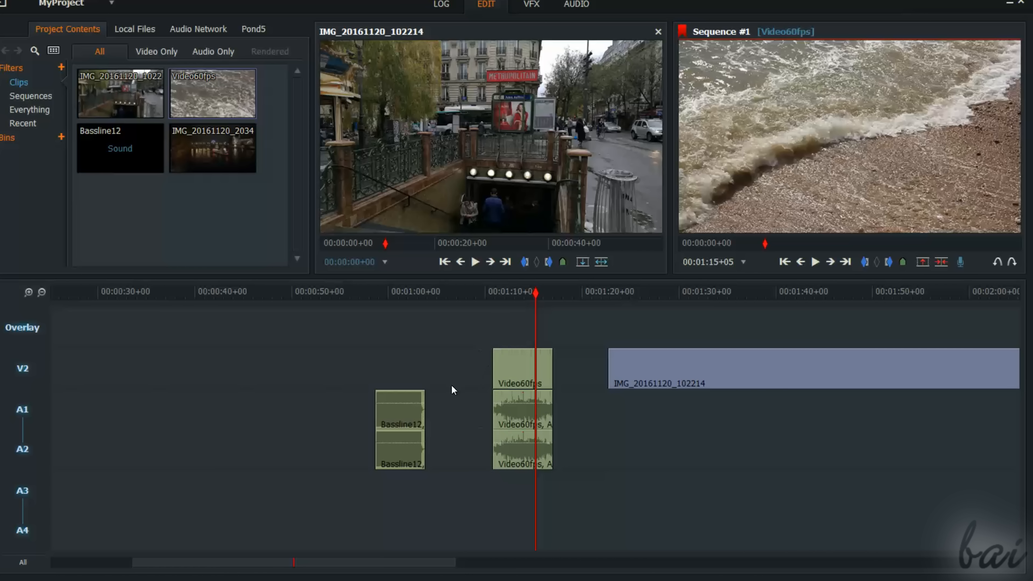
mouse_move(463, 385)
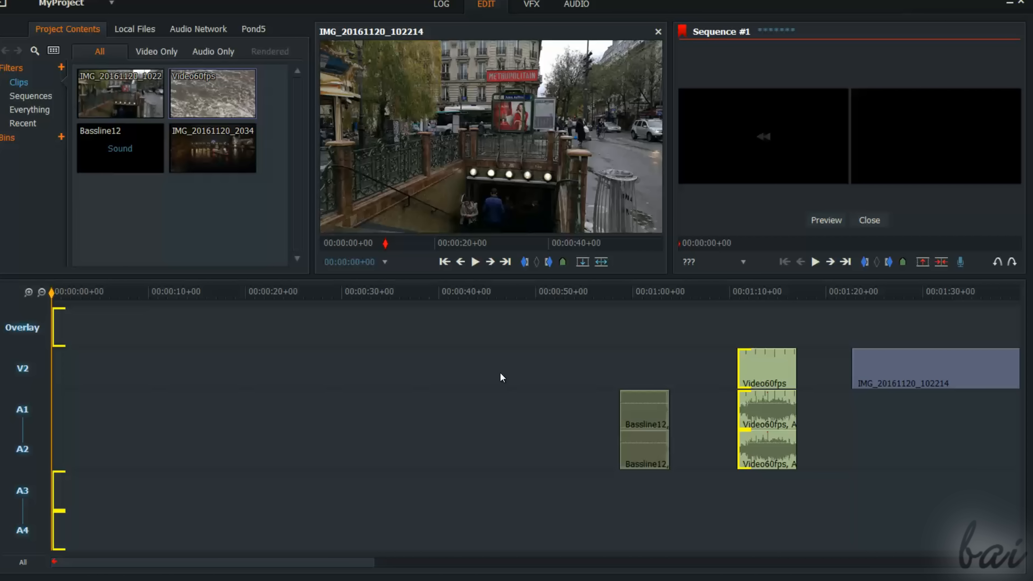
mouse_move(745, 377)
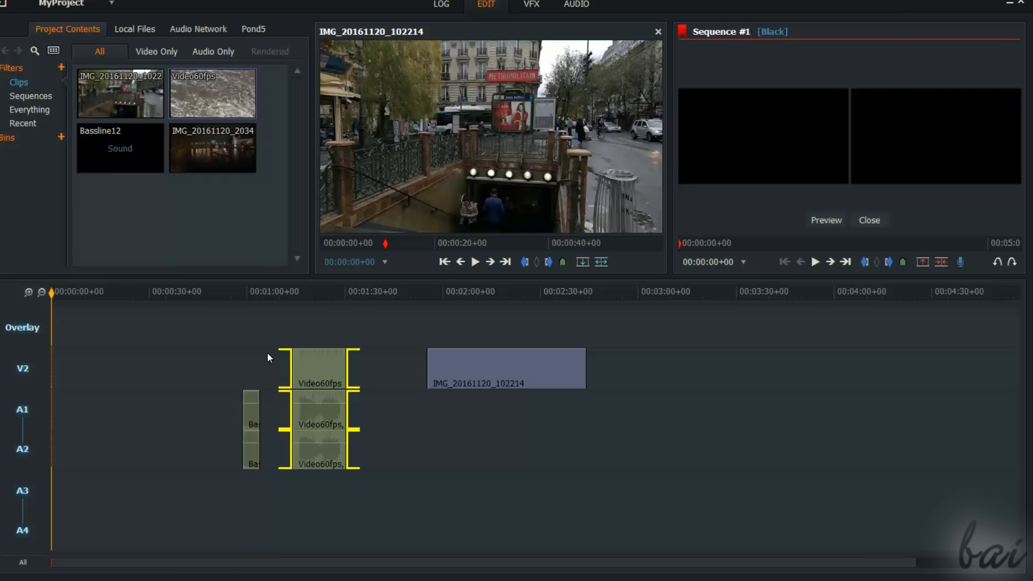
- Drag the Video60fps clip's in and out points outward and play back the longer clip
drag(319, 368, 389, 368)
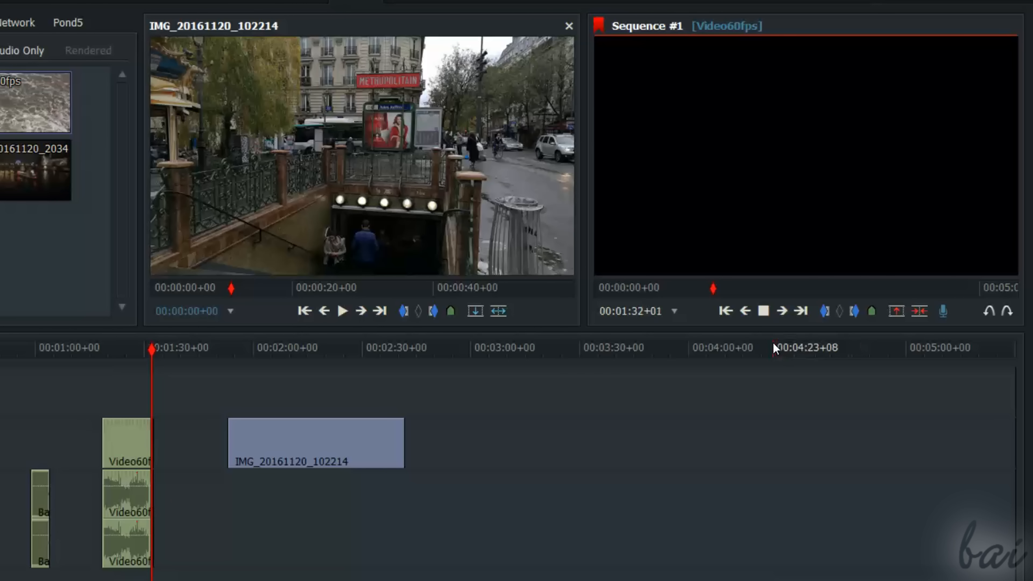
click(126, 442)
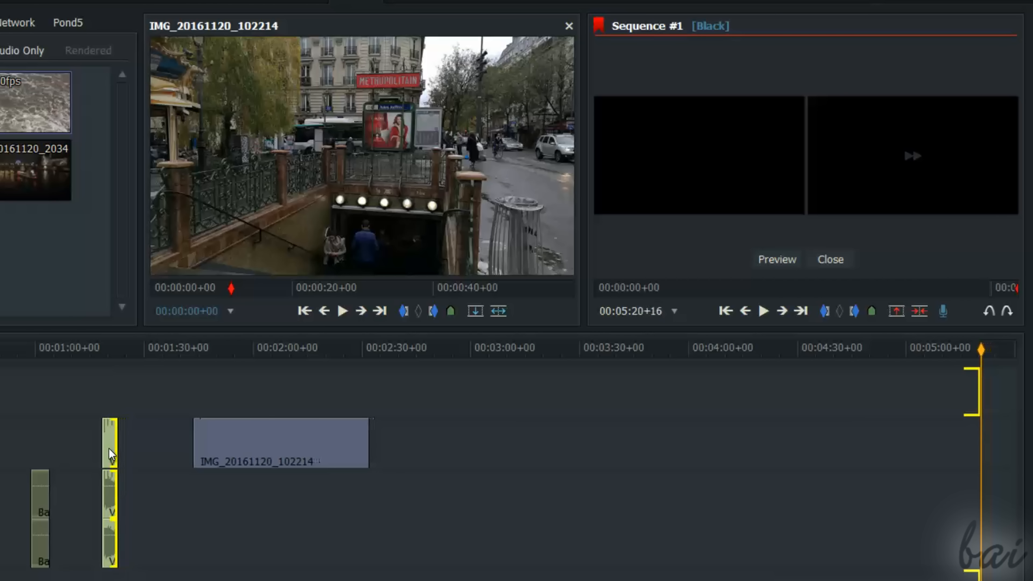
click(763, 311)
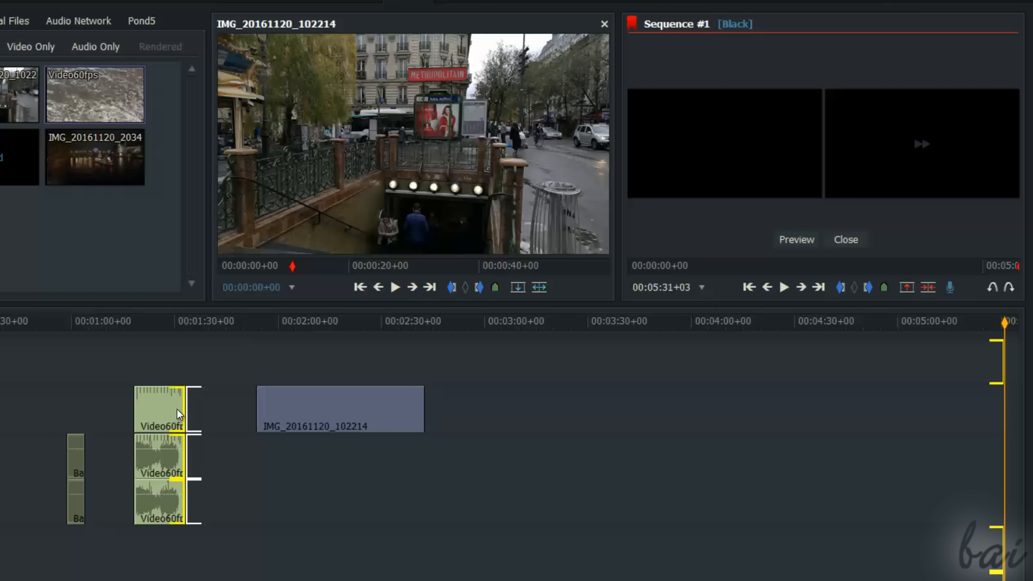
click(783, 287)
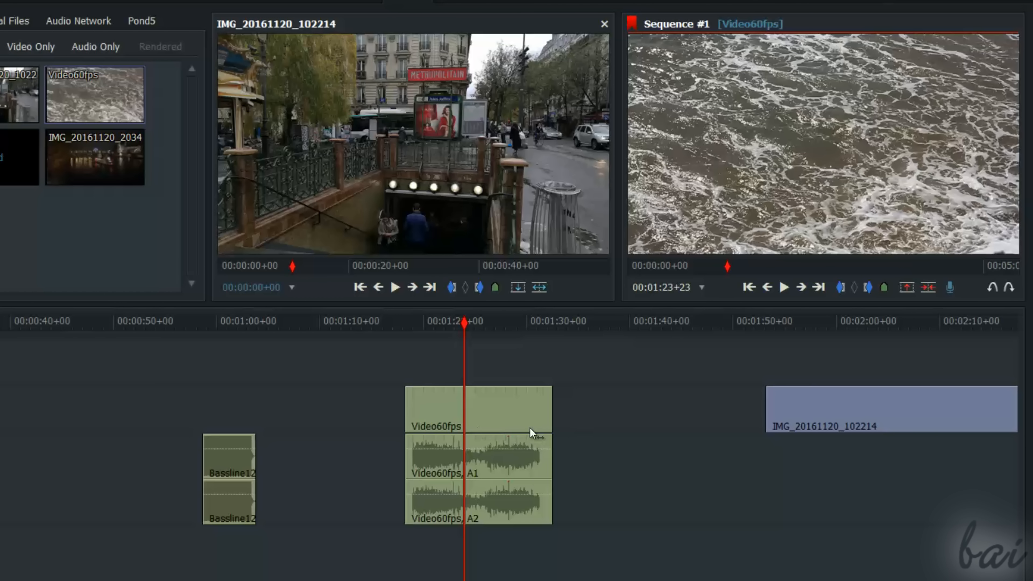
mouse_move(528, 330)
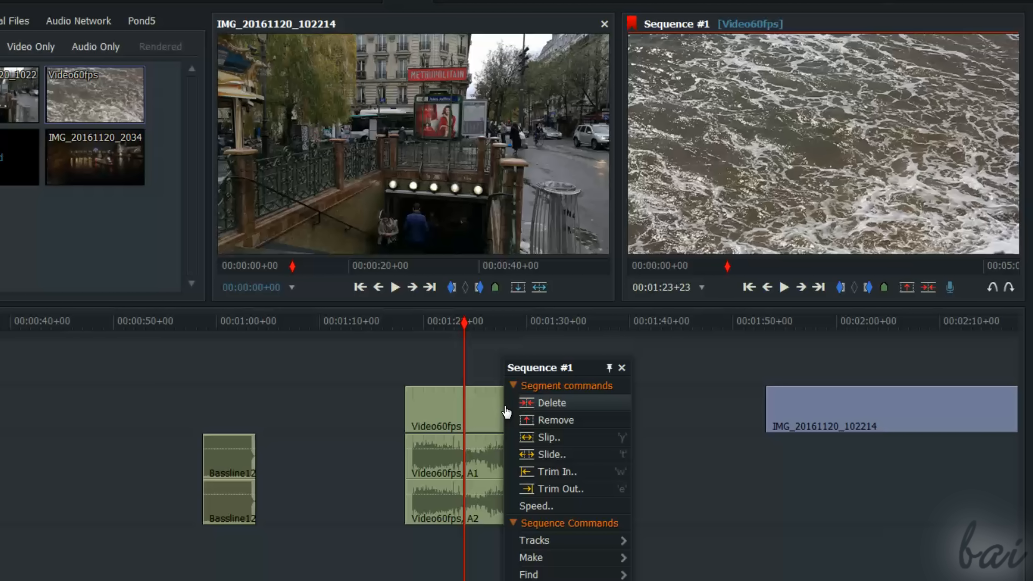
mouse_move(556, 506)
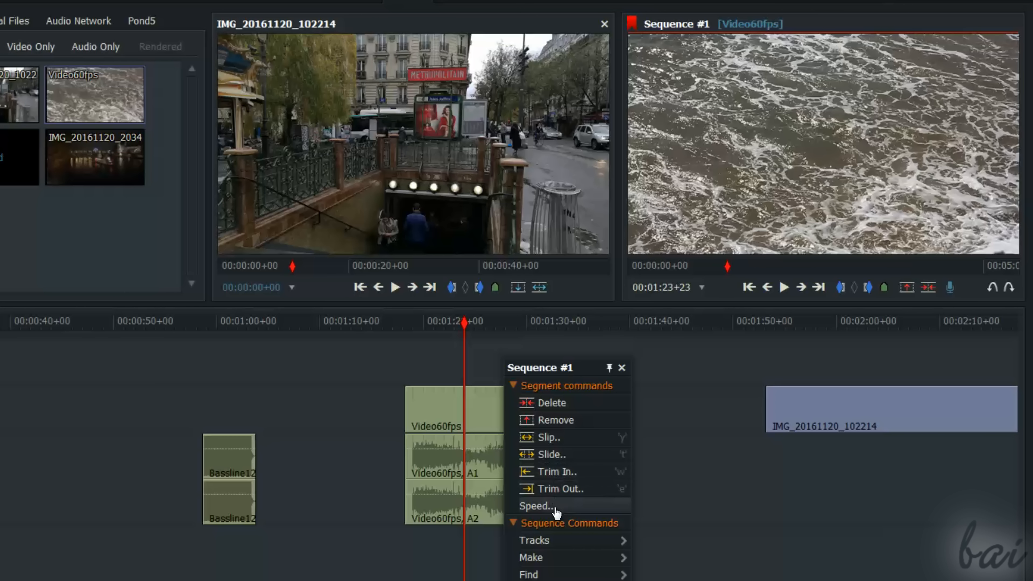
- Apply a slower speed preset to Video60fps via Change Segment Speed and preview the result
click(538, 506)
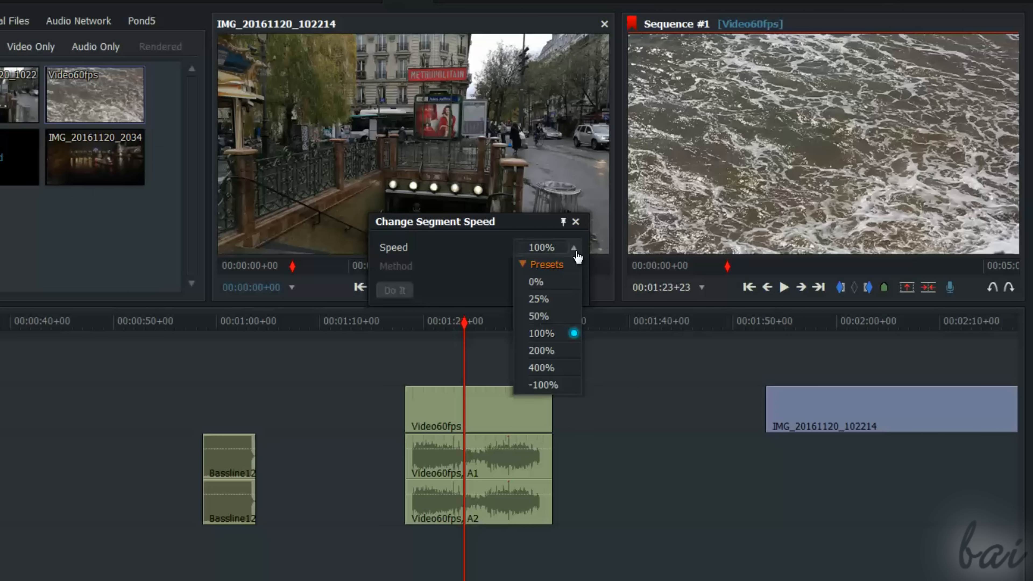
click(541, 367)
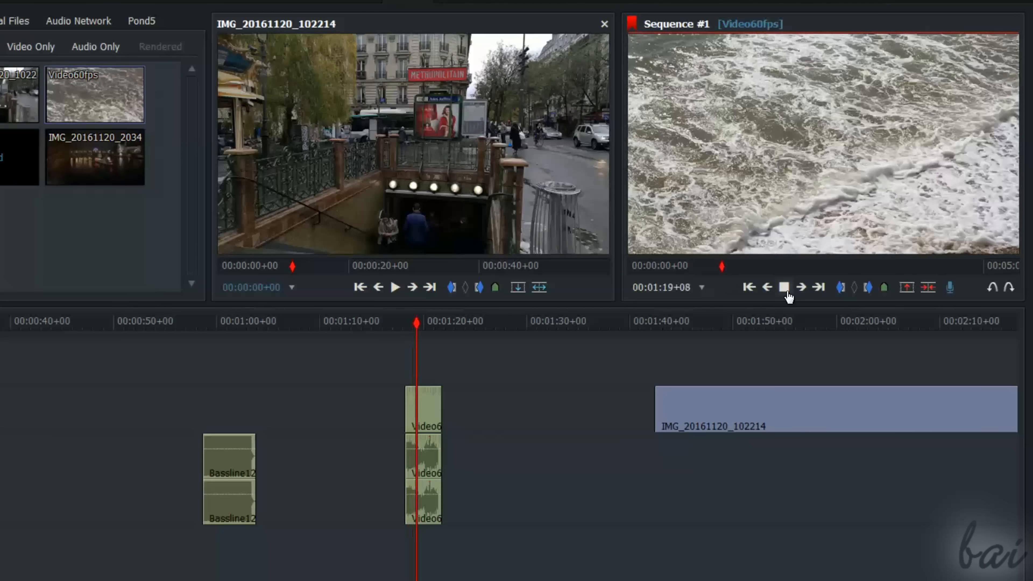
click(572, 247)
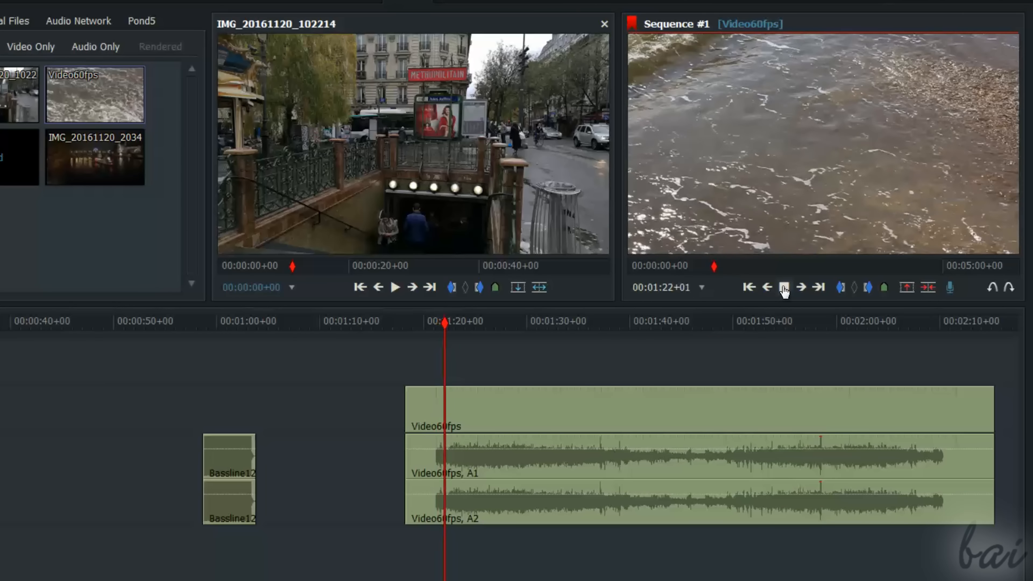
click(784, 287)
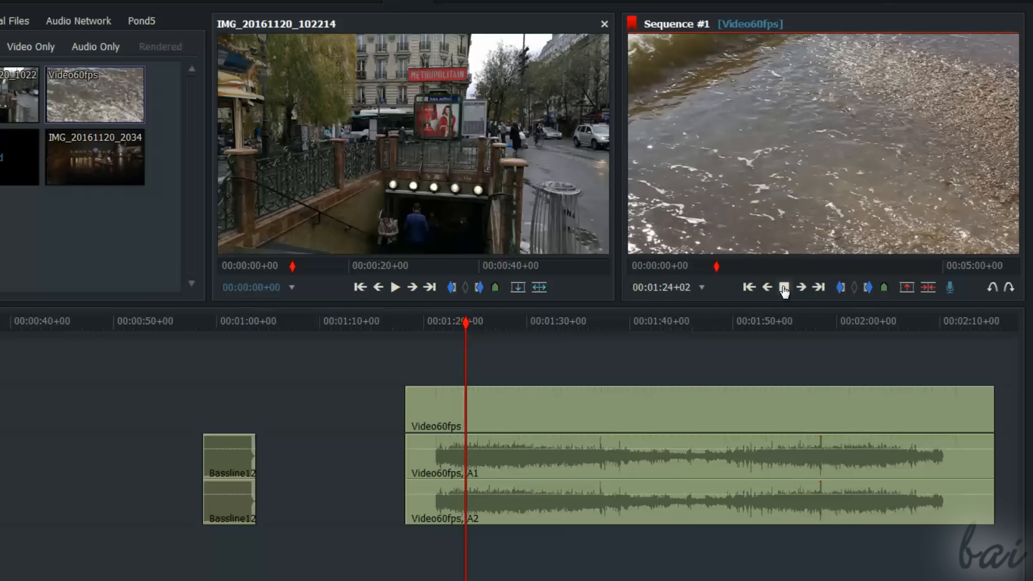
click(784, 287)
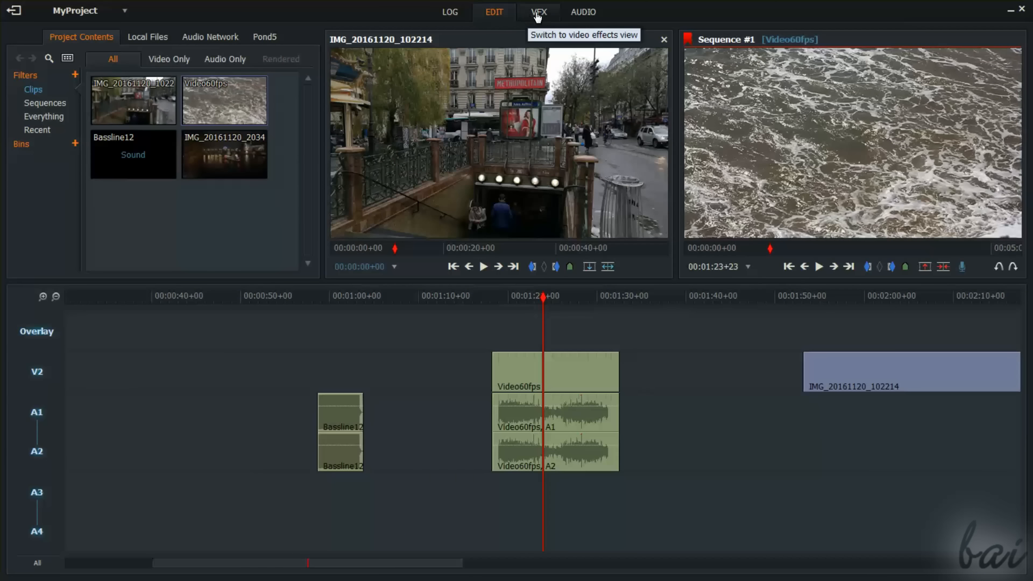
- Visit the VFX and Audio workspaces, then return to the Edit workspace
click(538, 12)
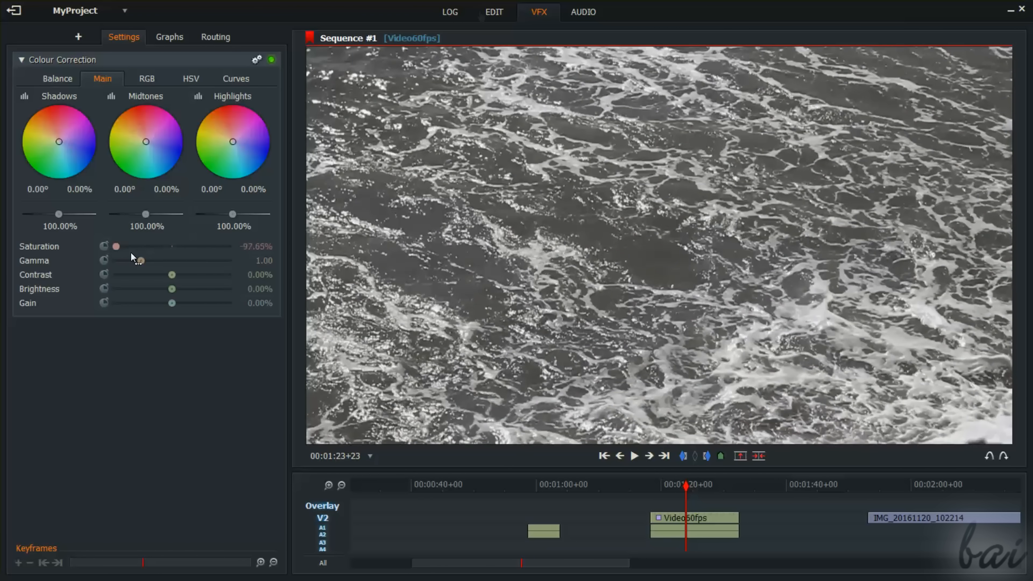
click(583, 12)
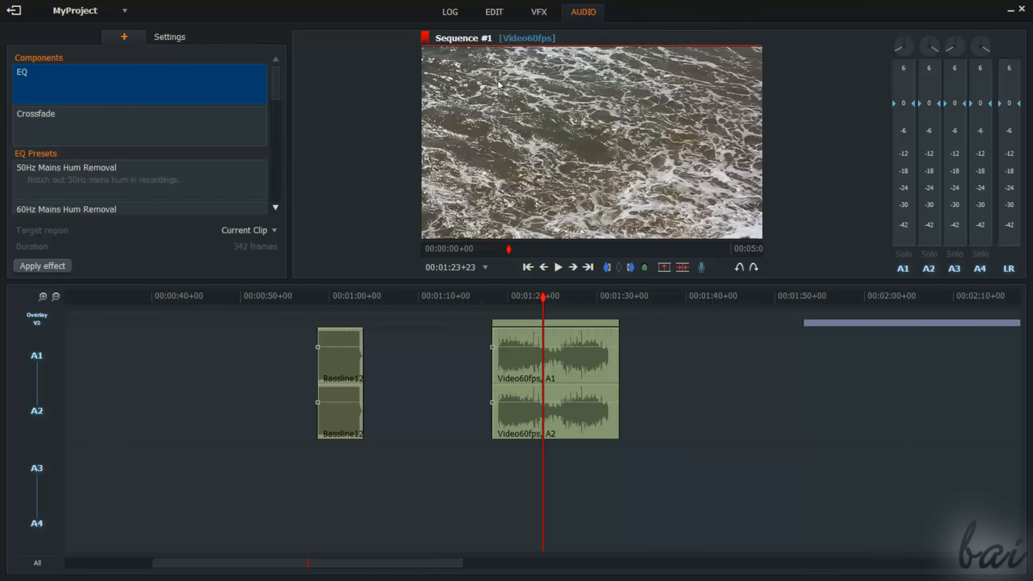
mouse_move(728, 361)
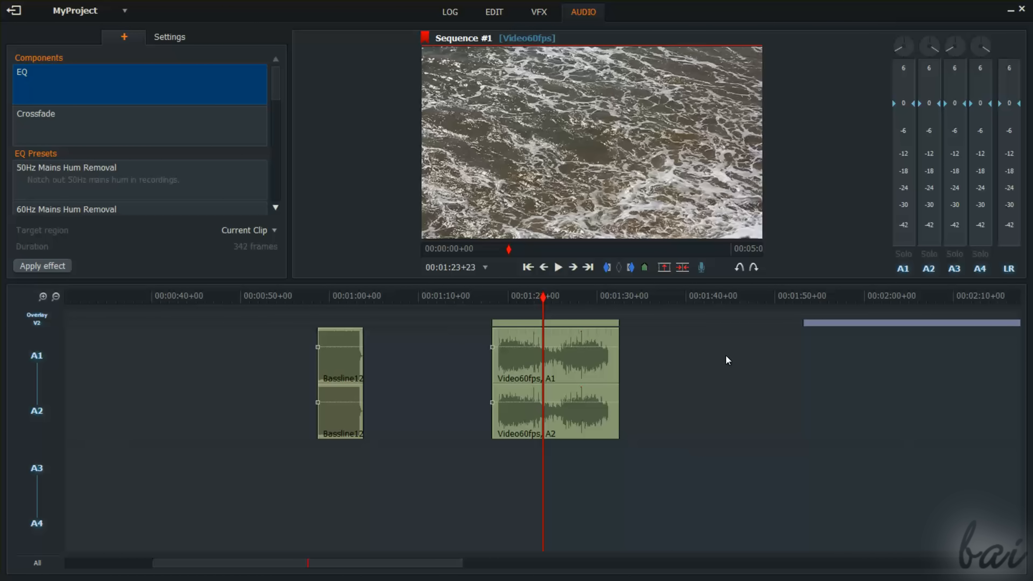
click(494, 12)
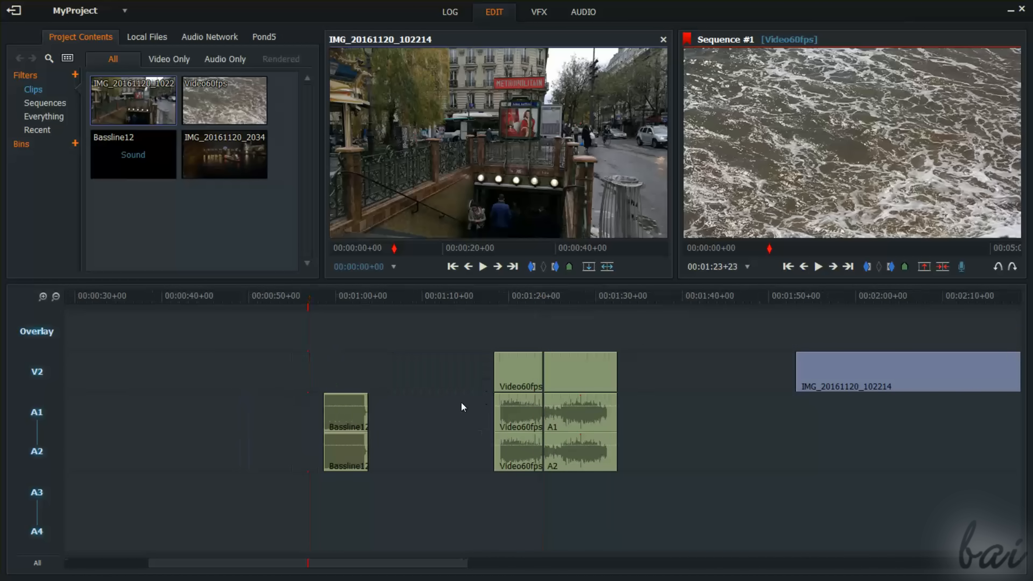
- Rename Sequence #1 to Main from the record viewer title
click(543, 296)
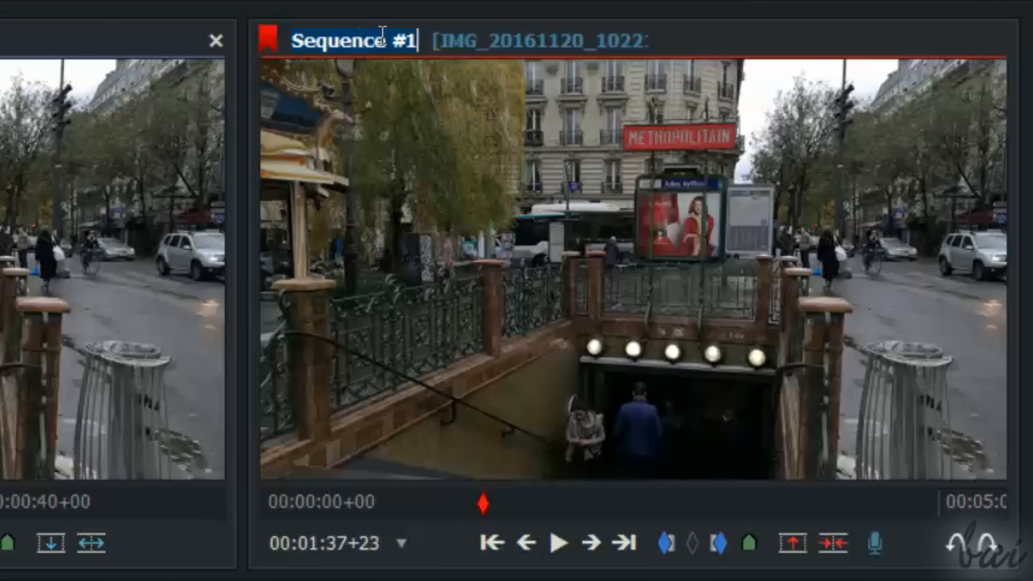
text(Main)
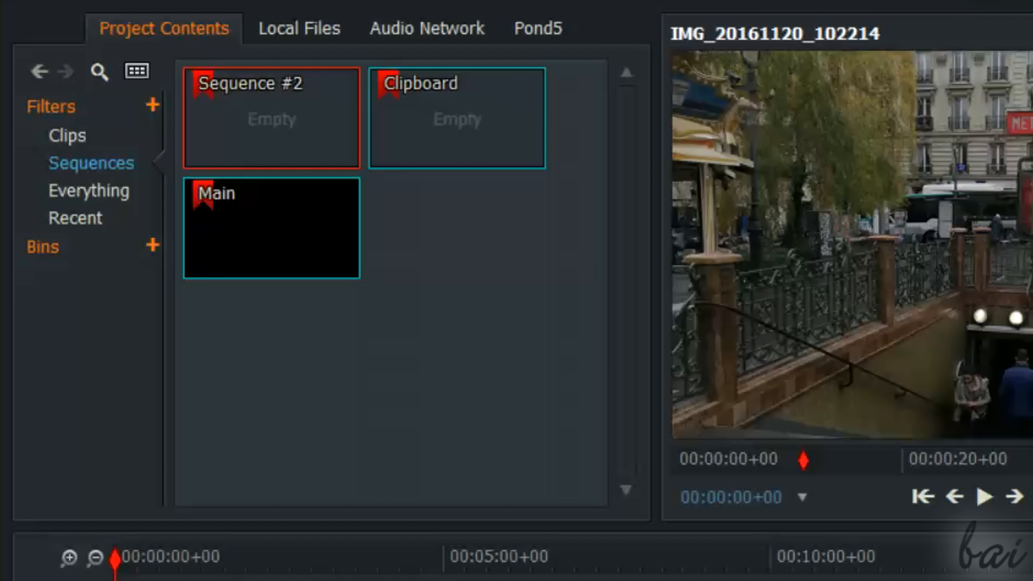
- Filter the bin to sequences, make an empty Sequence #2 and open it in the timeline
click(66, 135)
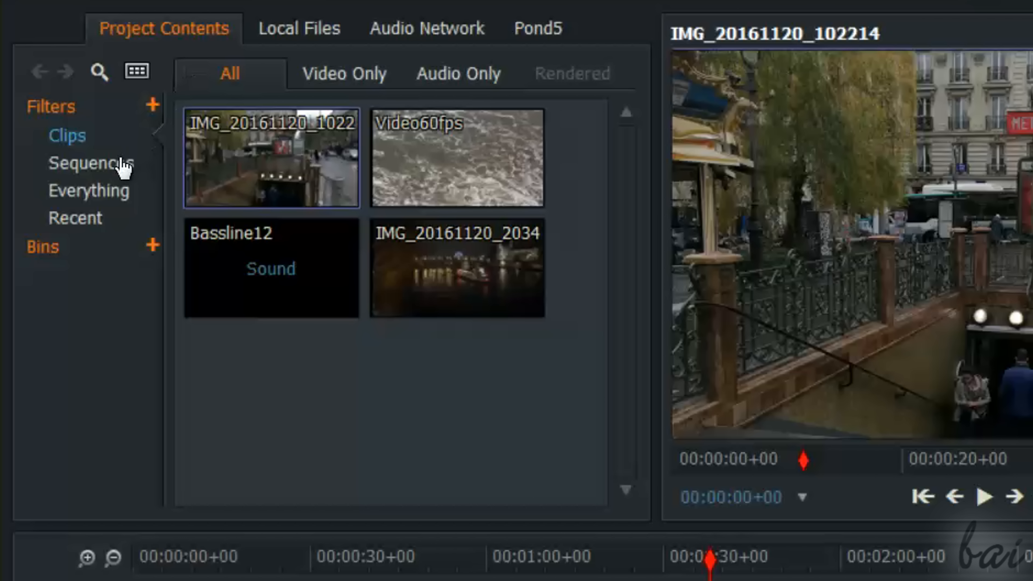
click(91, 162)
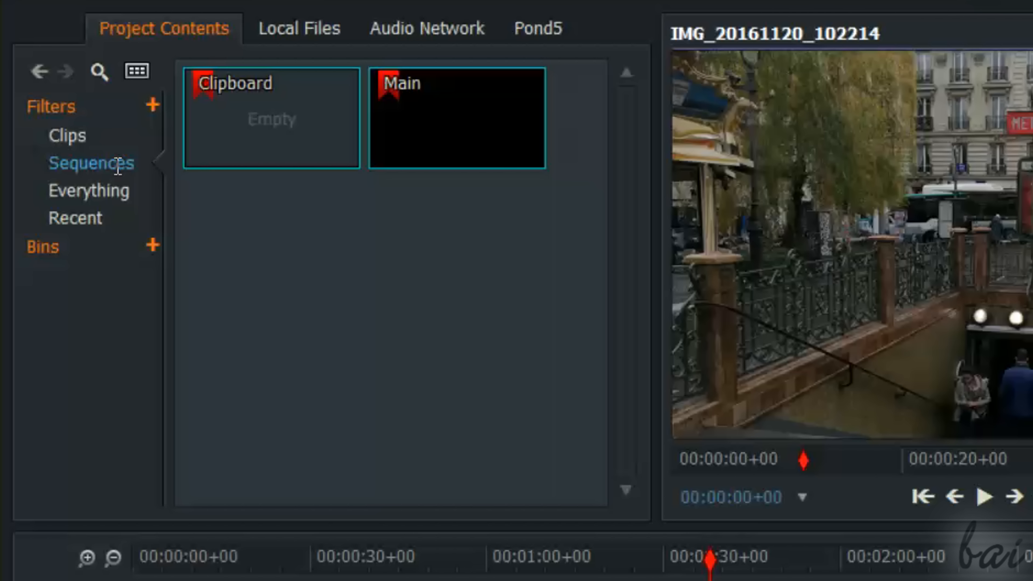
mouse_move(391, 141)
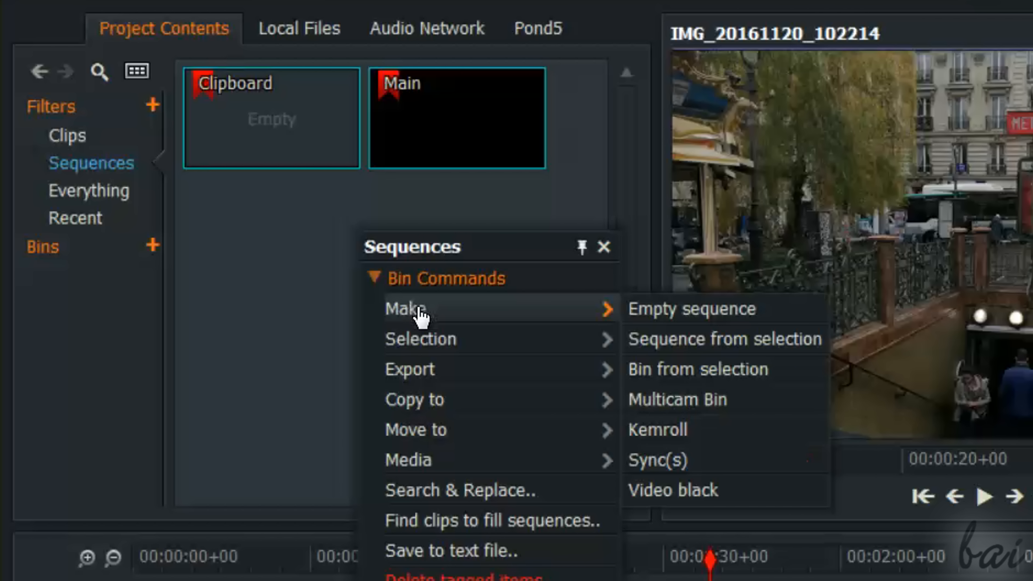
mouse_move(775, 326)
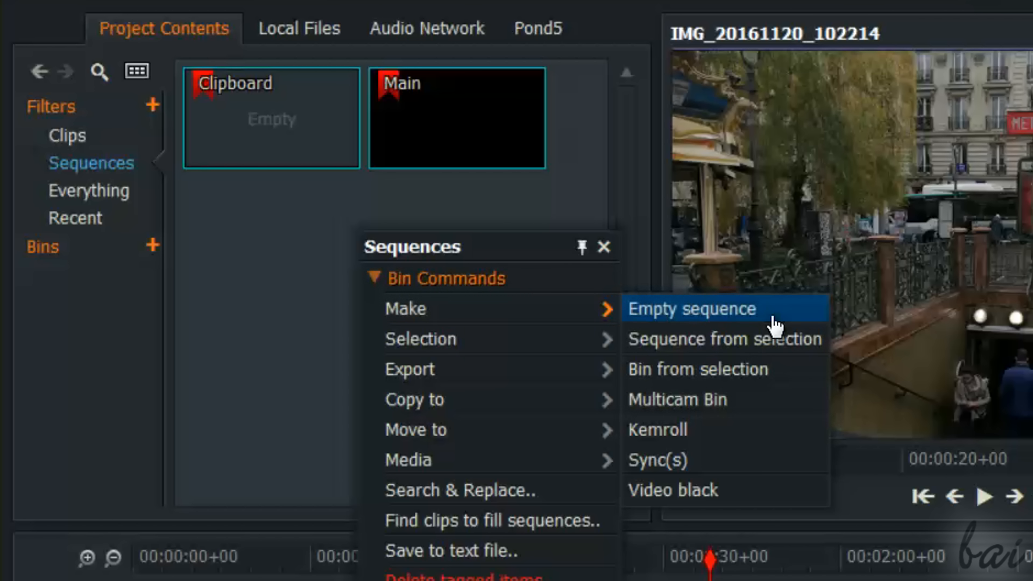
click(691, 308)
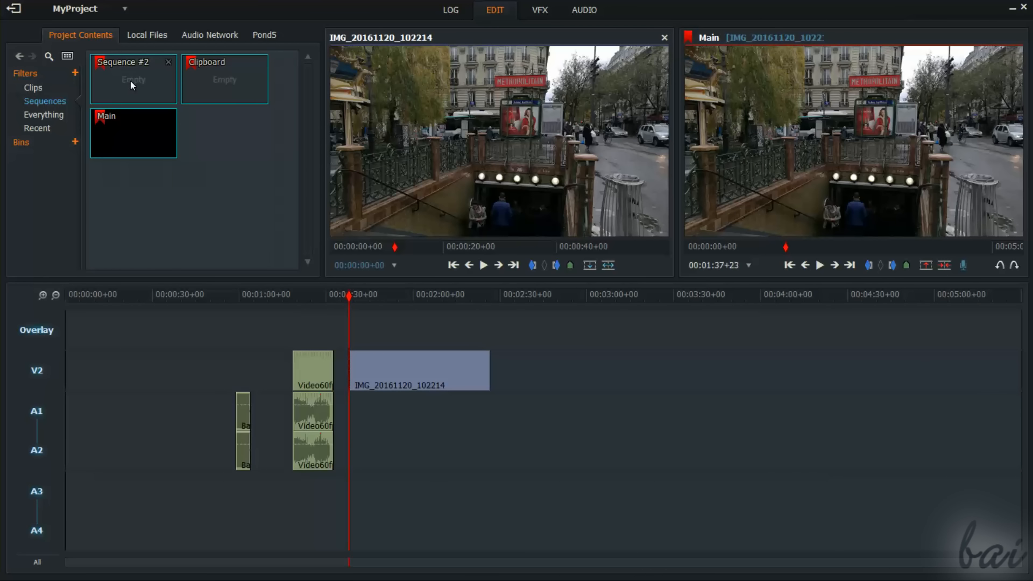
double_click(132, 79)
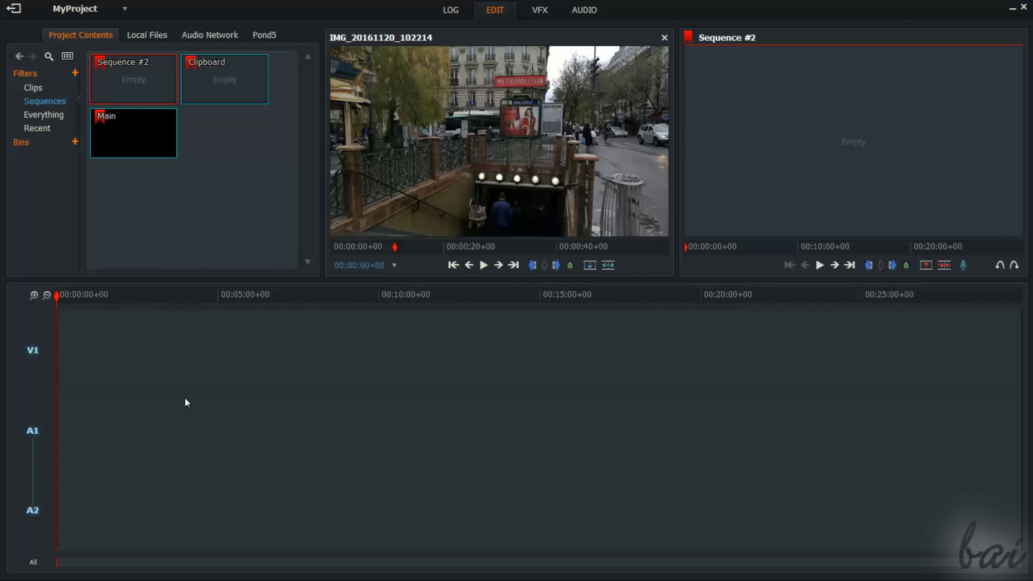
click(33, 88)
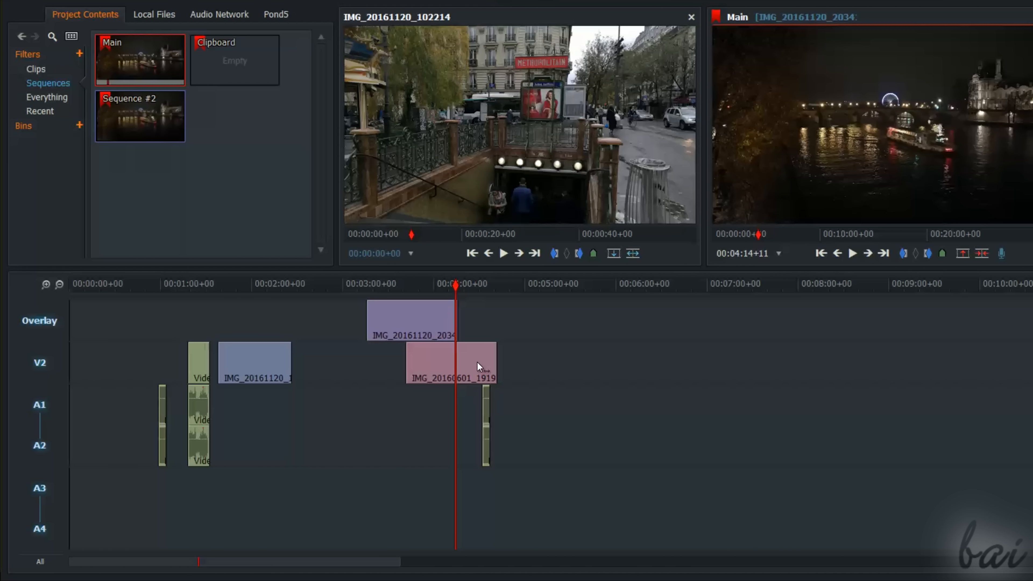
- View Sequence #2, exit MyProject to the project browser and reopen it
double_click(140, 115)
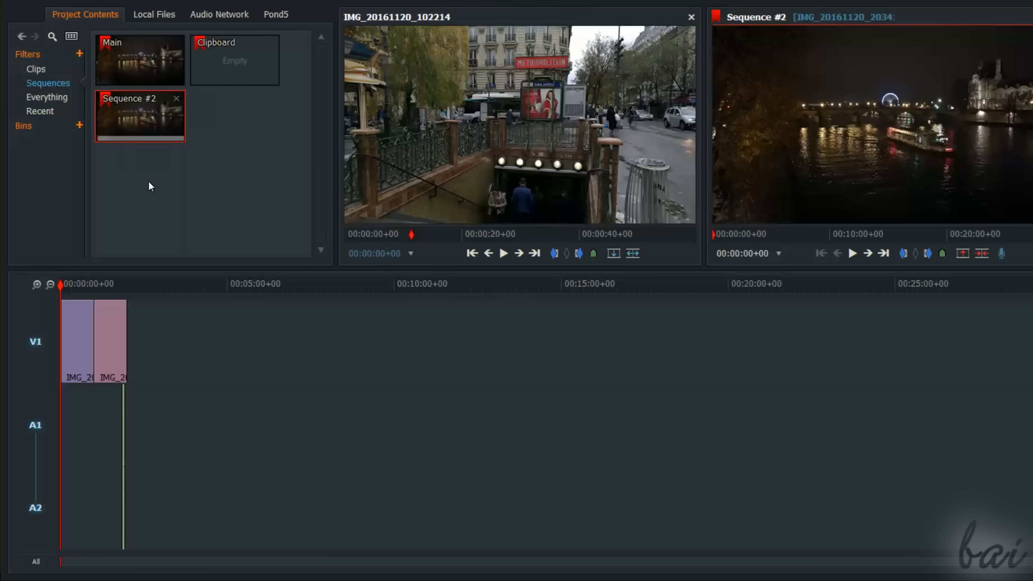
click(140, 59)
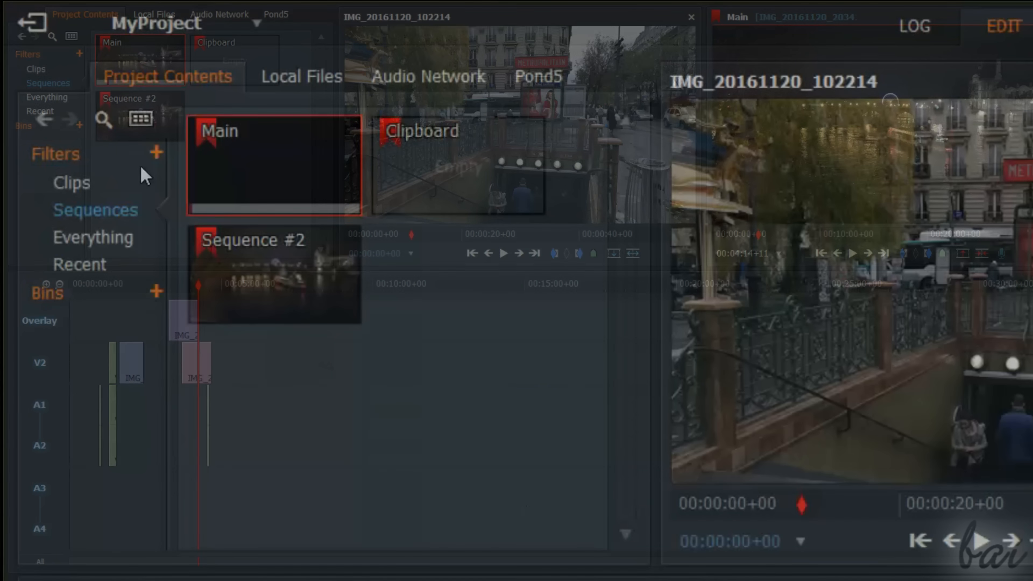
mouse_move(32, 25)
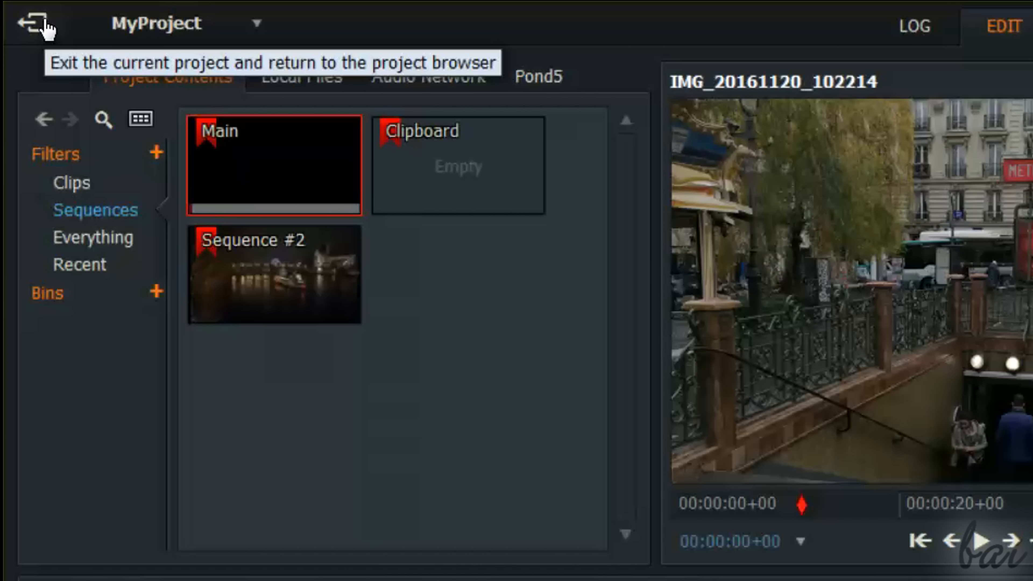
click(31, 23)
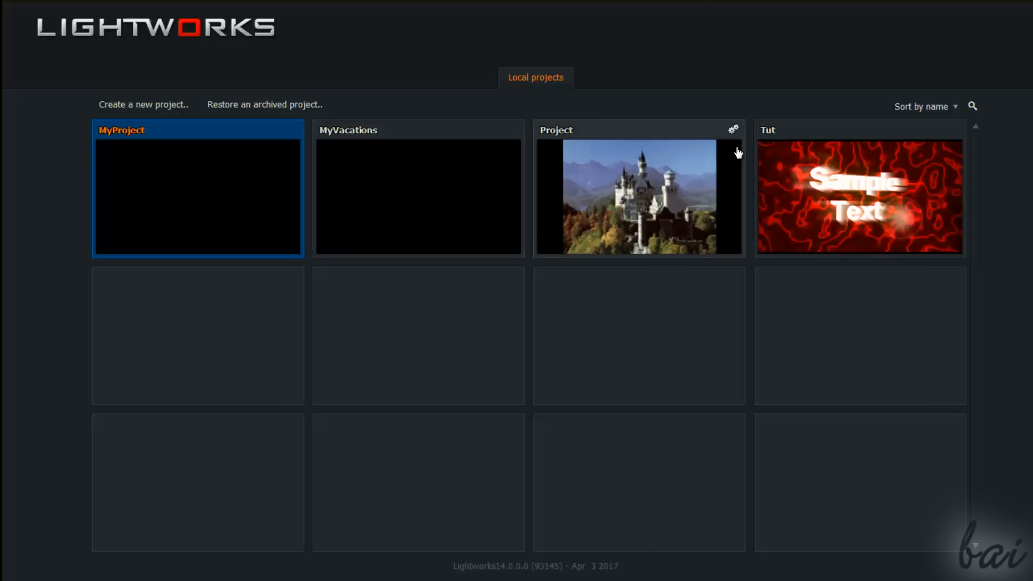
double_click(197, 189)
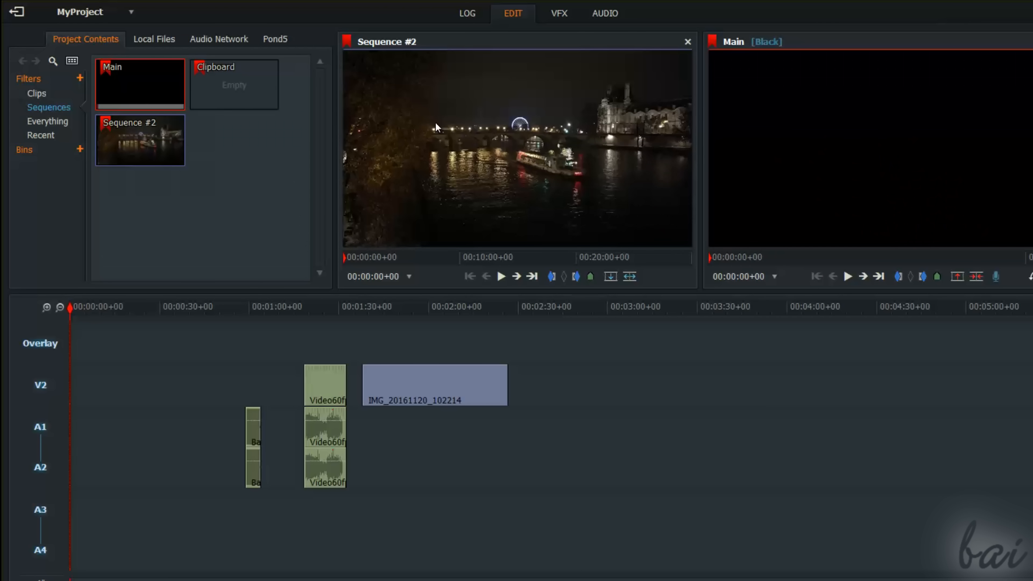
mouse_move(358, 32)
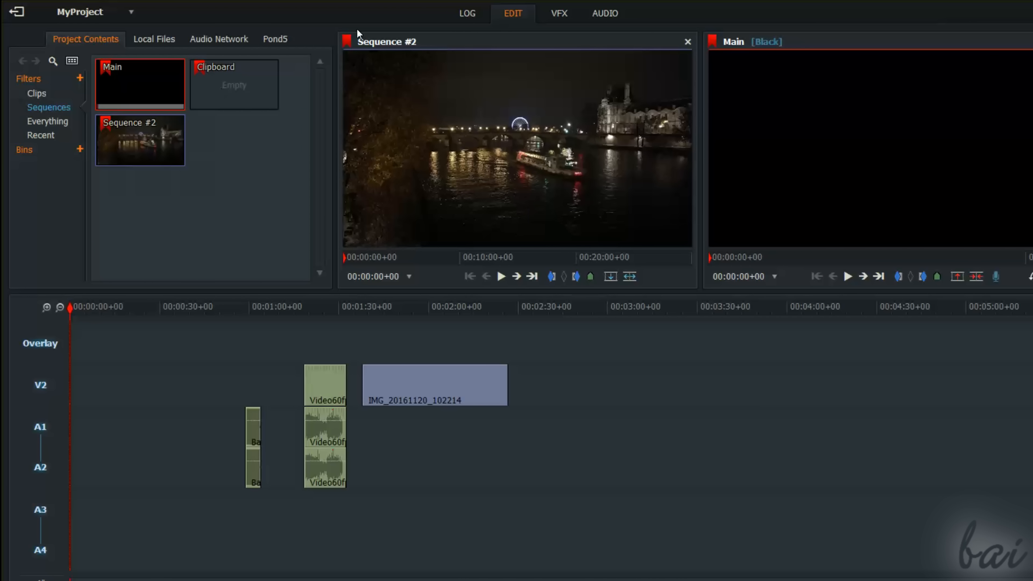
mouse_move(39, 283)
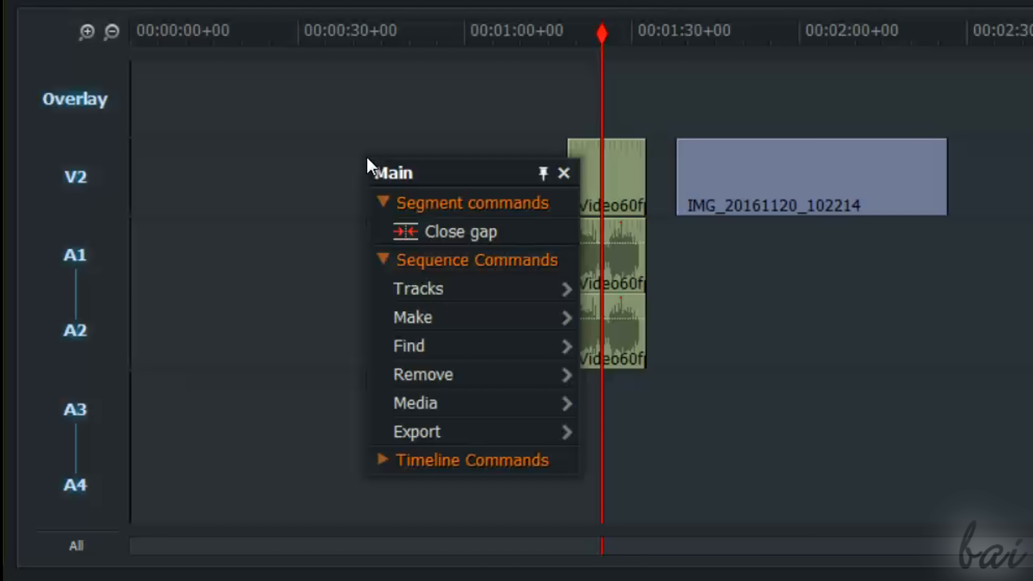
- Choose YouTube as the export target for the Main sequence
click(417, 431)
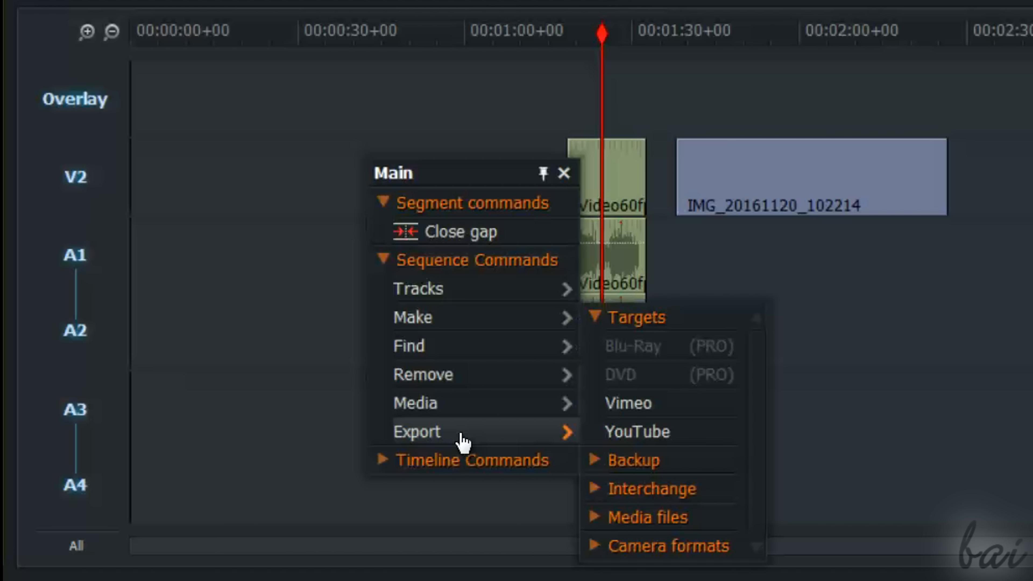
mouse_move(648, 371)
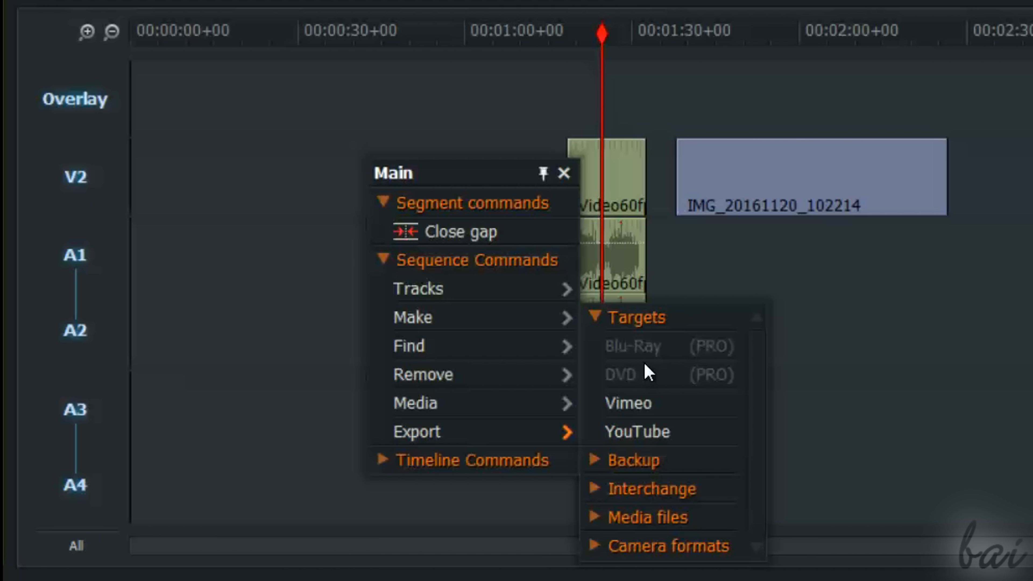
mouse_move(637, 432)
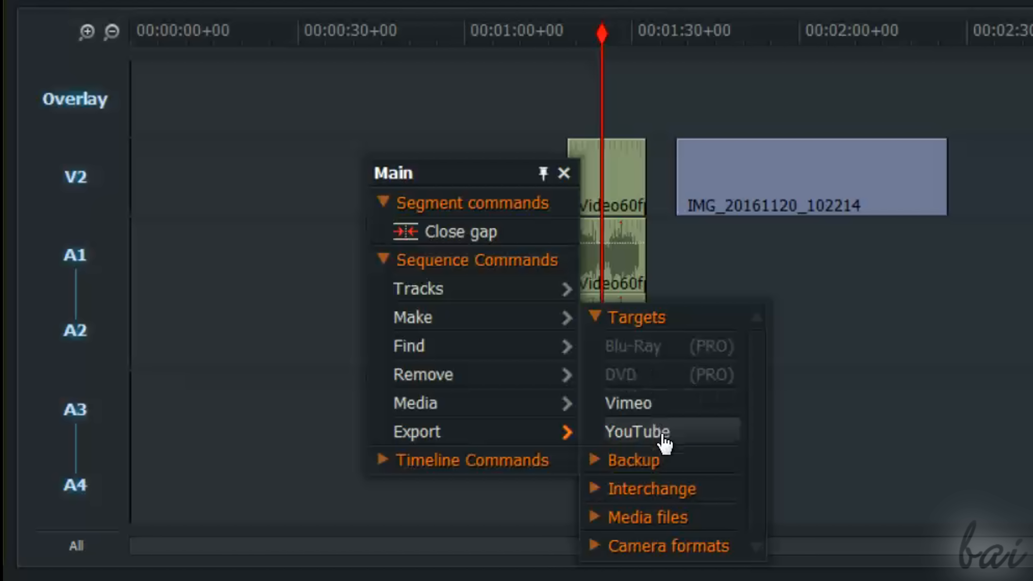
click(636, 432)
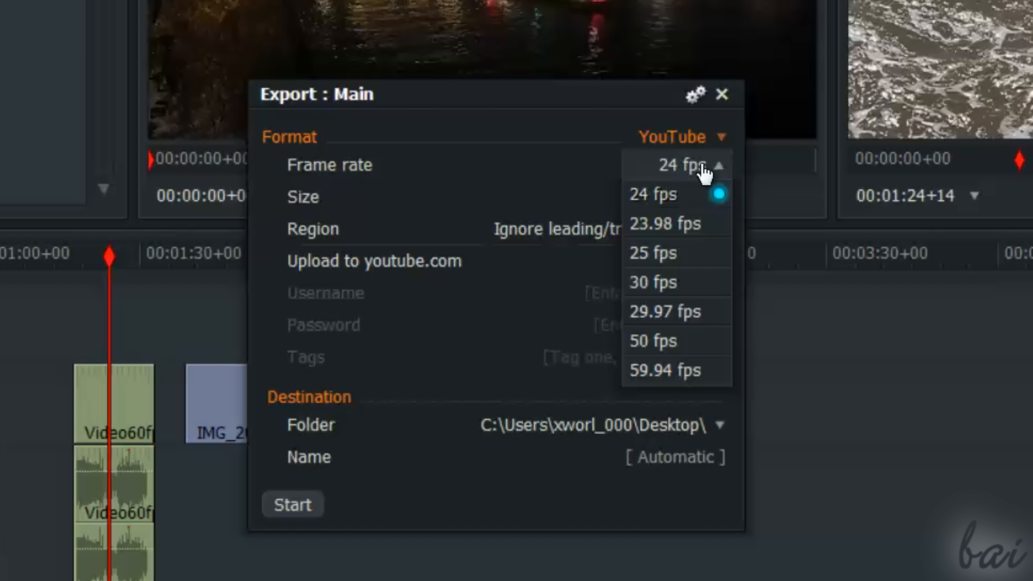
- Export Main at 24 fps, 720p with the name MyVideo and start the export
click(685, 197)
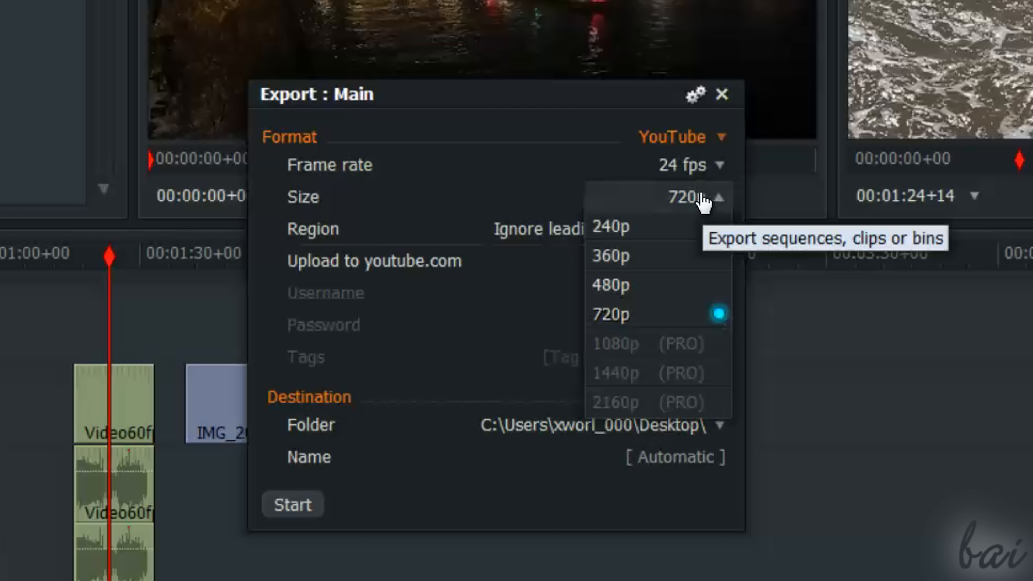
click(609, 314)
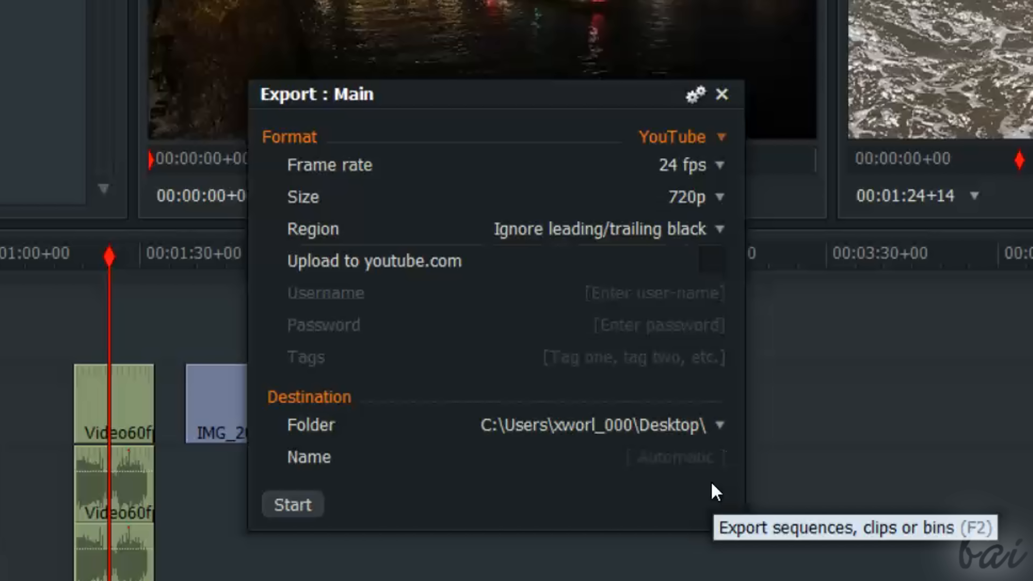
text(MyVideo)
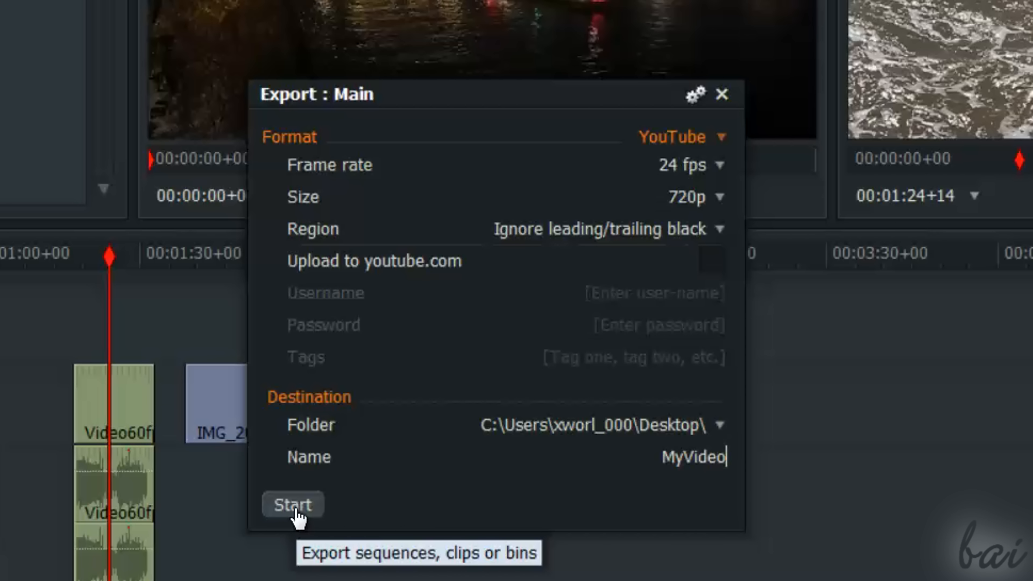
click(292, 504)
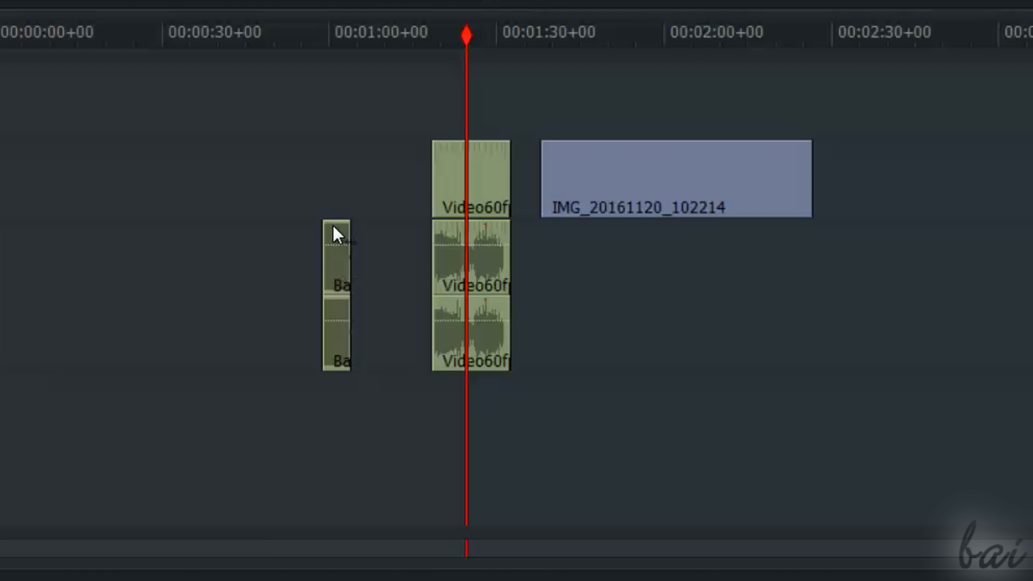
mouse_move(809, 200)
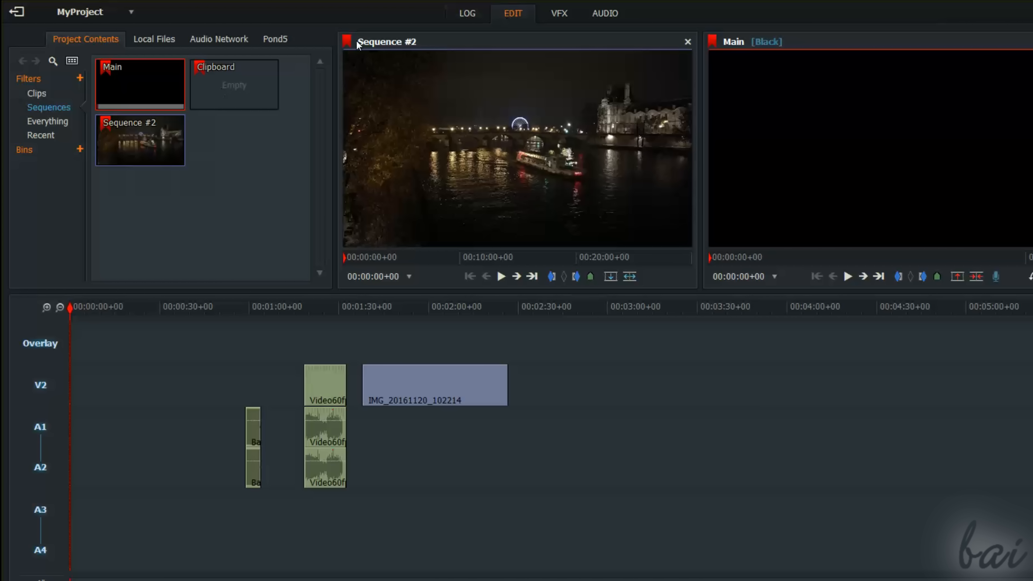
mouse_move(74, 329)
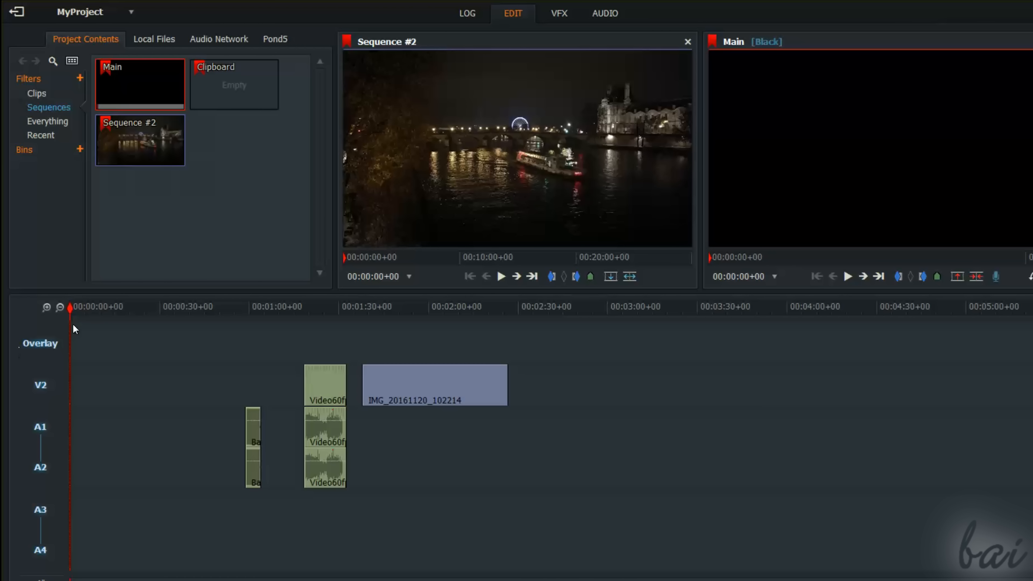
click(138, 140)
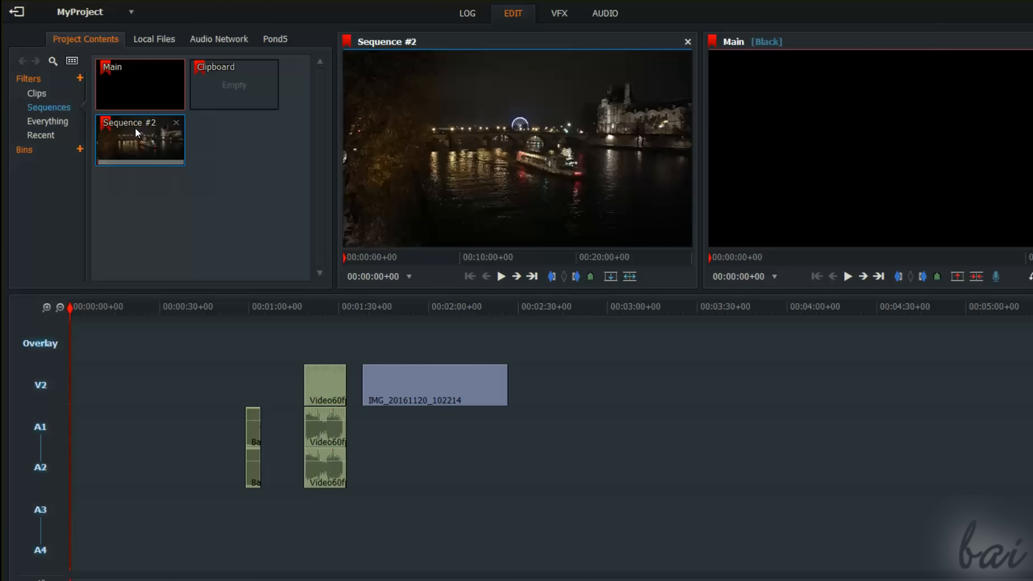